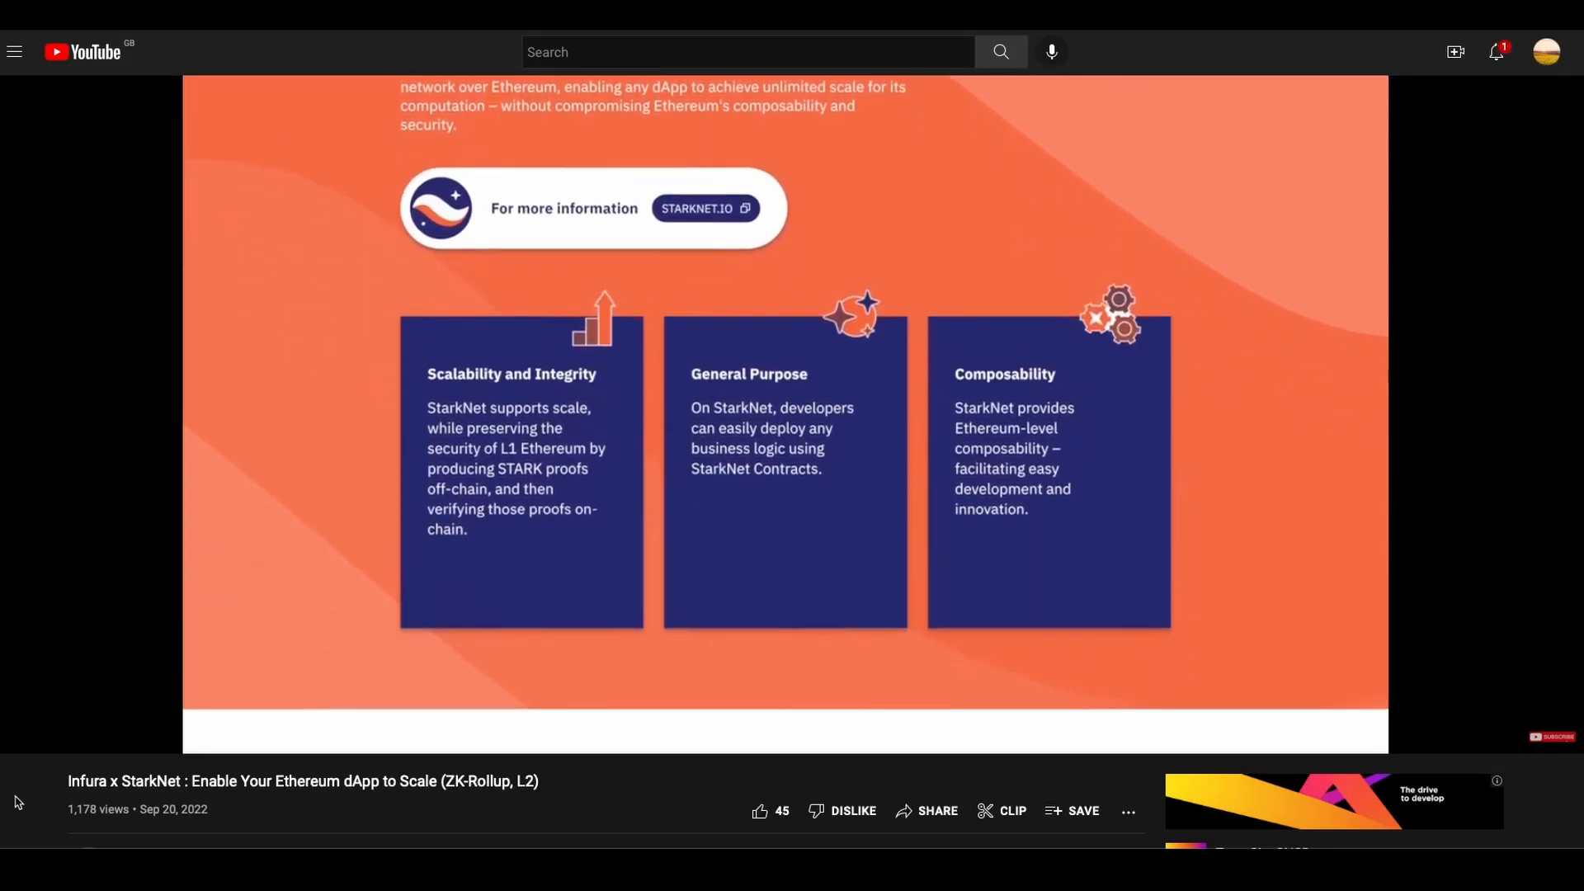
Activate the nft-venv environment with source ./nft-venv/bin/activate and run npm install
{"action": "scroll", "scroll_direction": "down", "scroll_amount": 3}
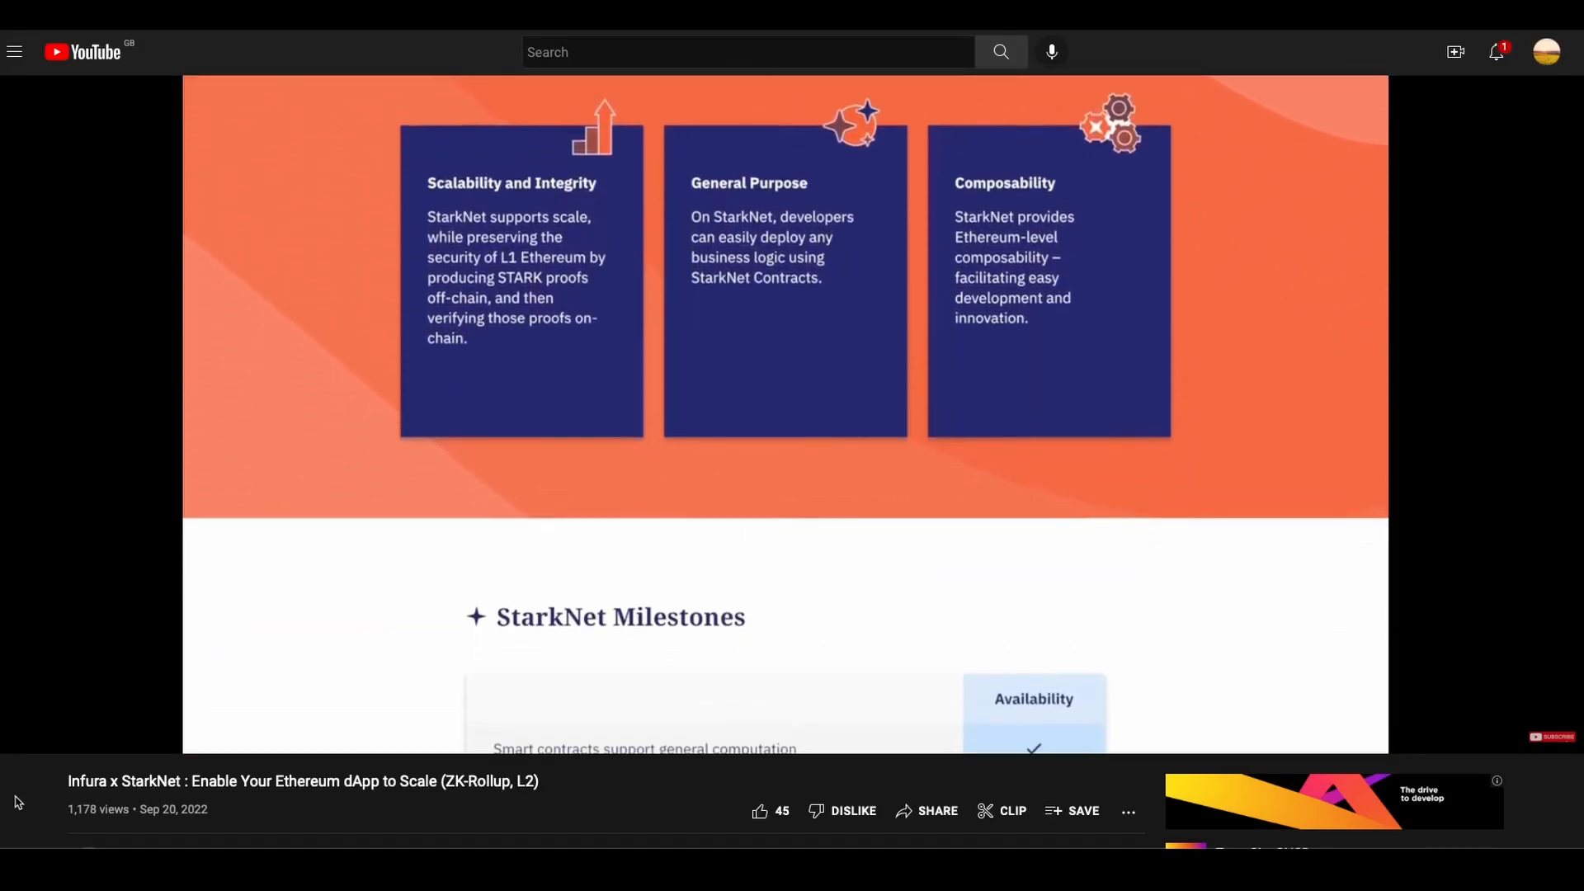
{"action": "scroll", "scroll_direction": "down", "scroll_amount": 3}
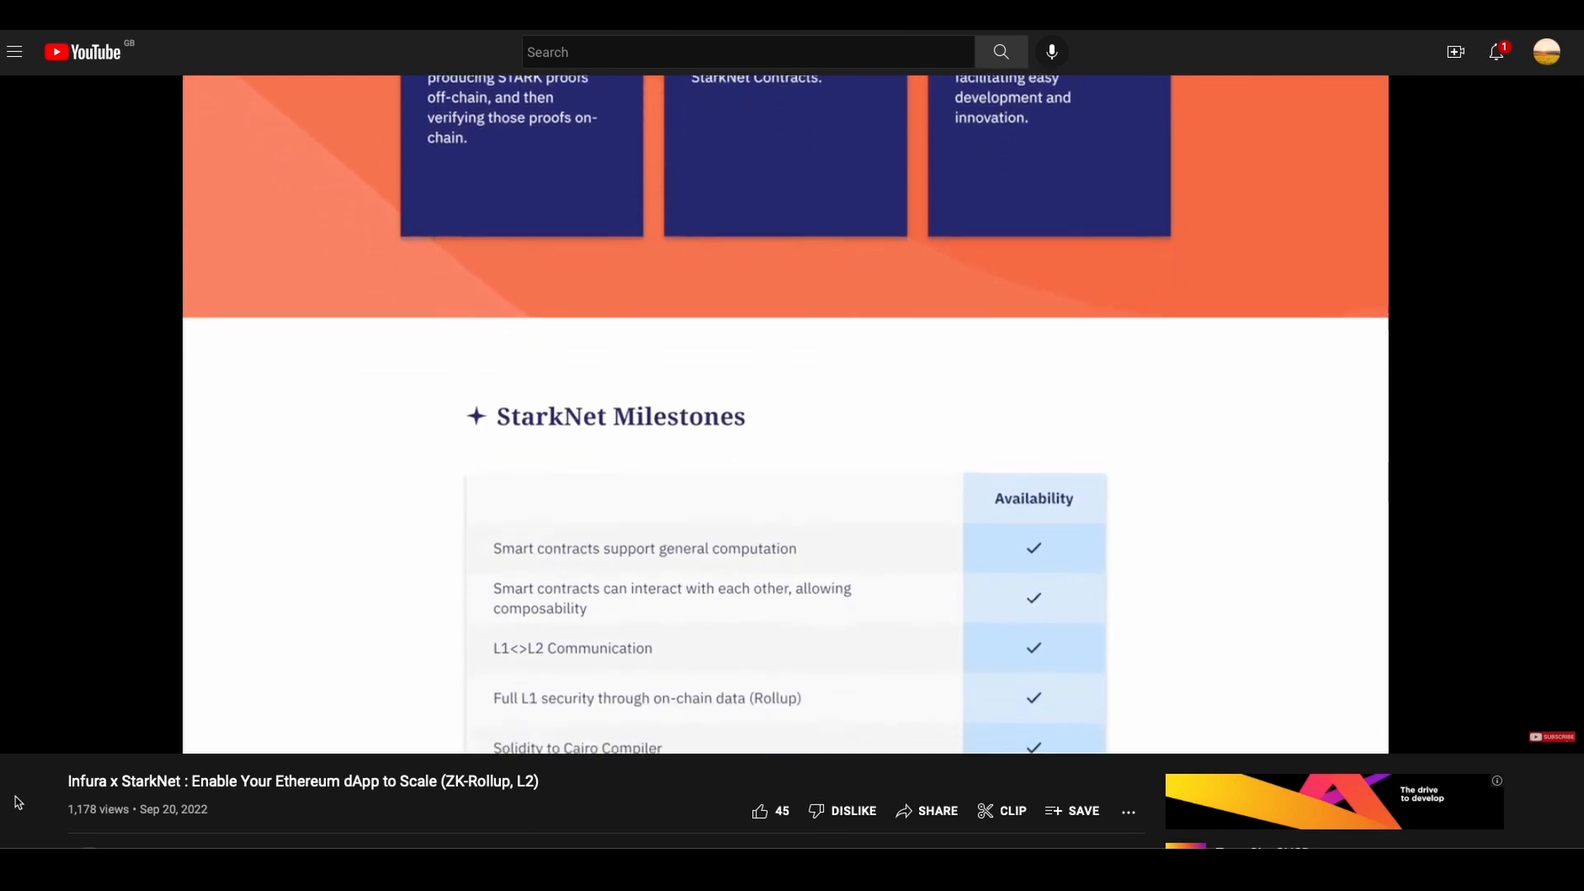
{"action": "scroll", "scroll_direction": "down", "scroll_amount": 3}
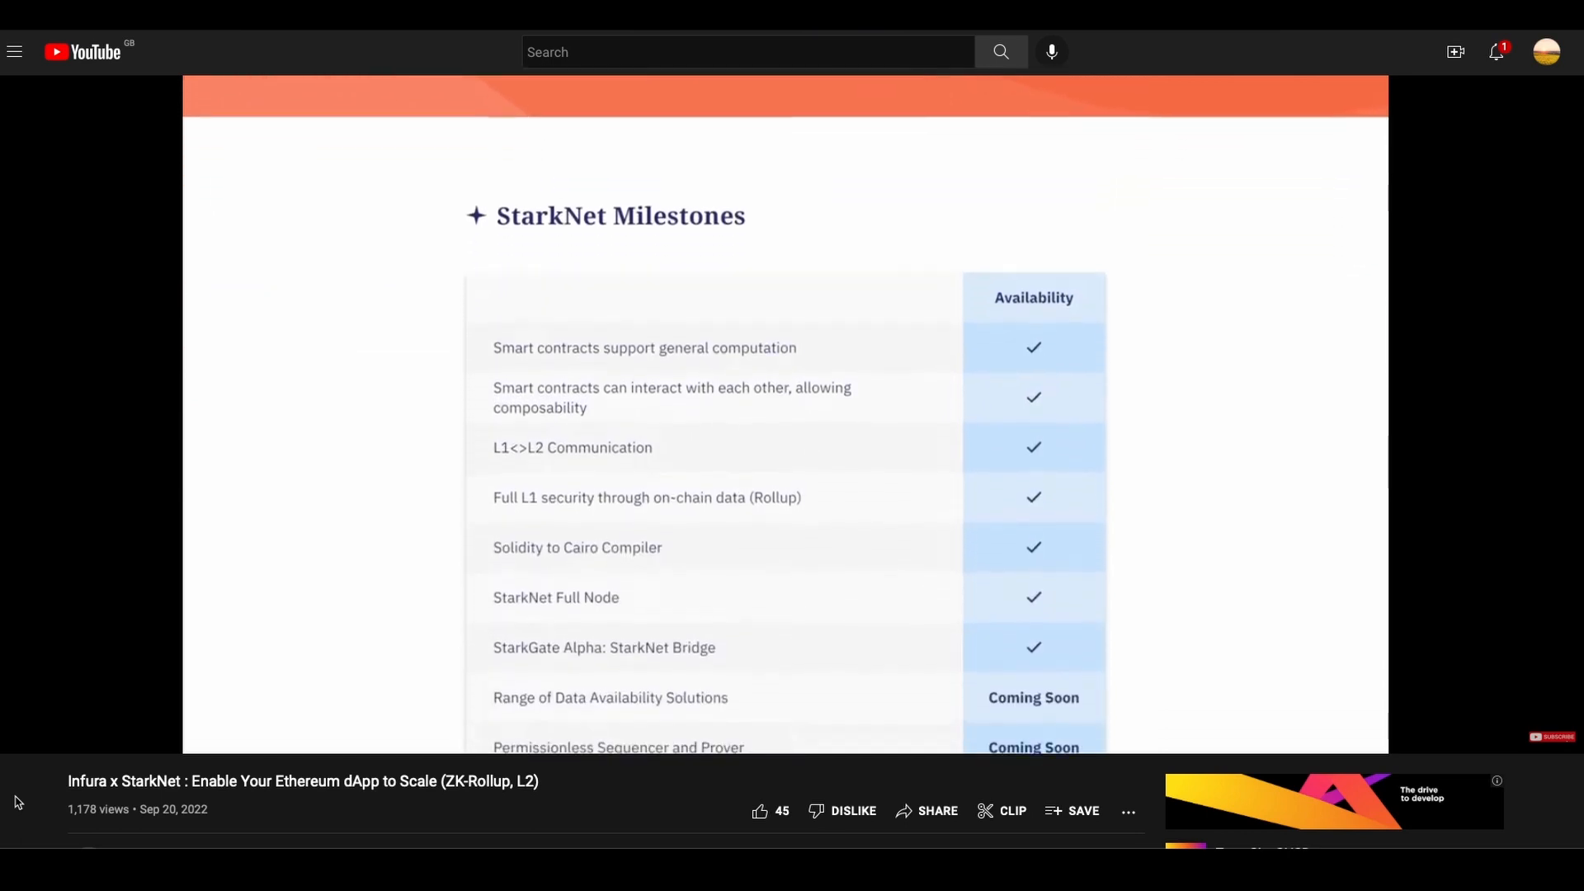
{"action": "scroll", "scroll_direction": "down", "scroll_amount": 3}
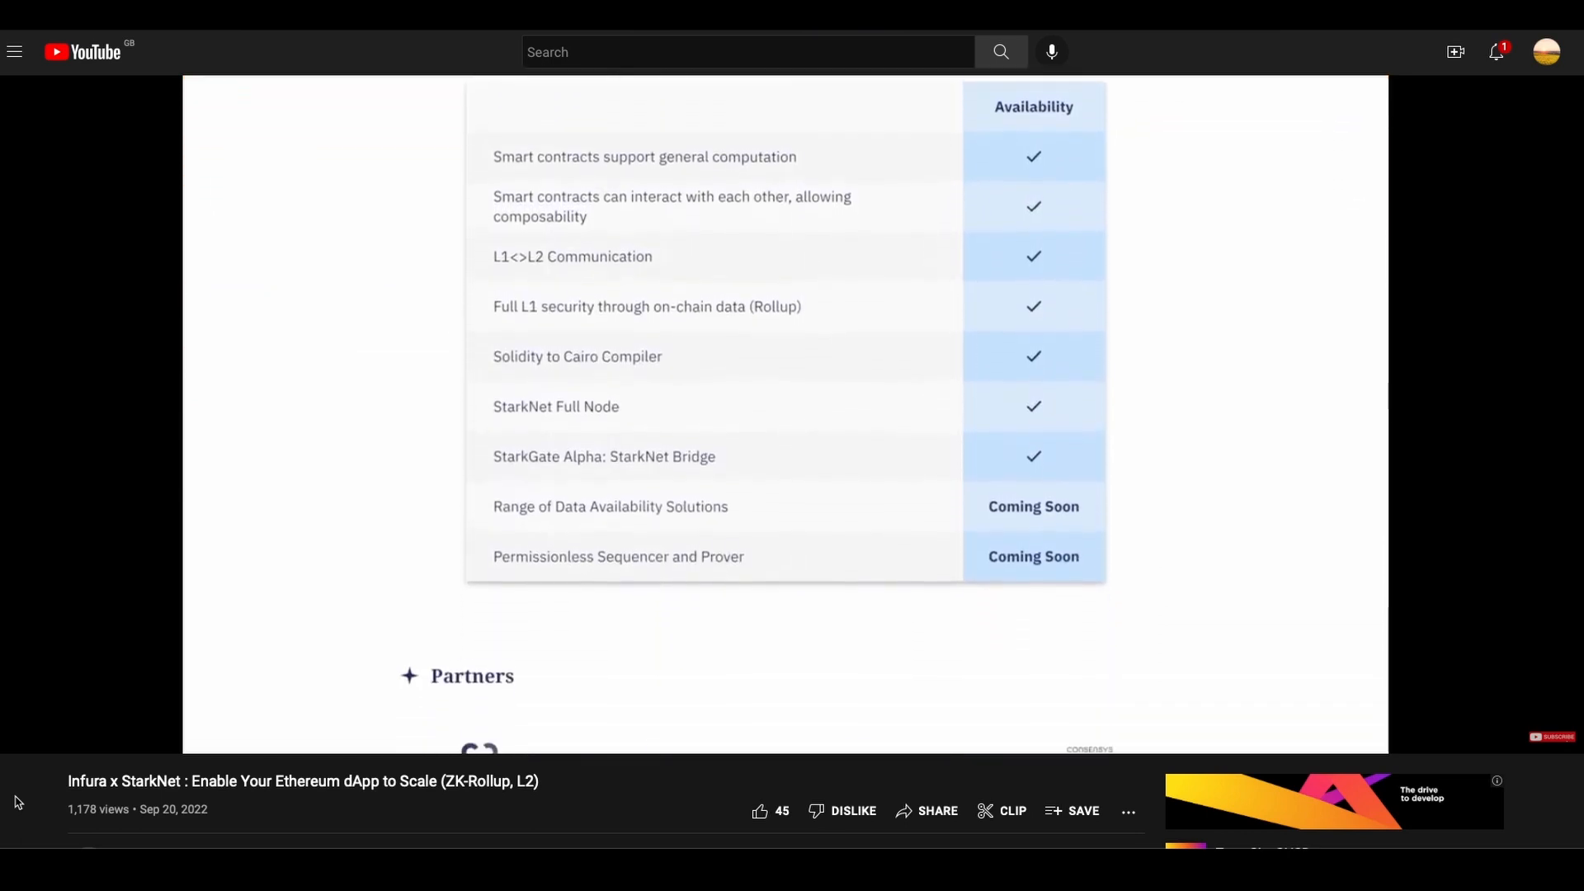
{"action": "scroll", "scroll_direction": "down", "scroll_amount": 3}
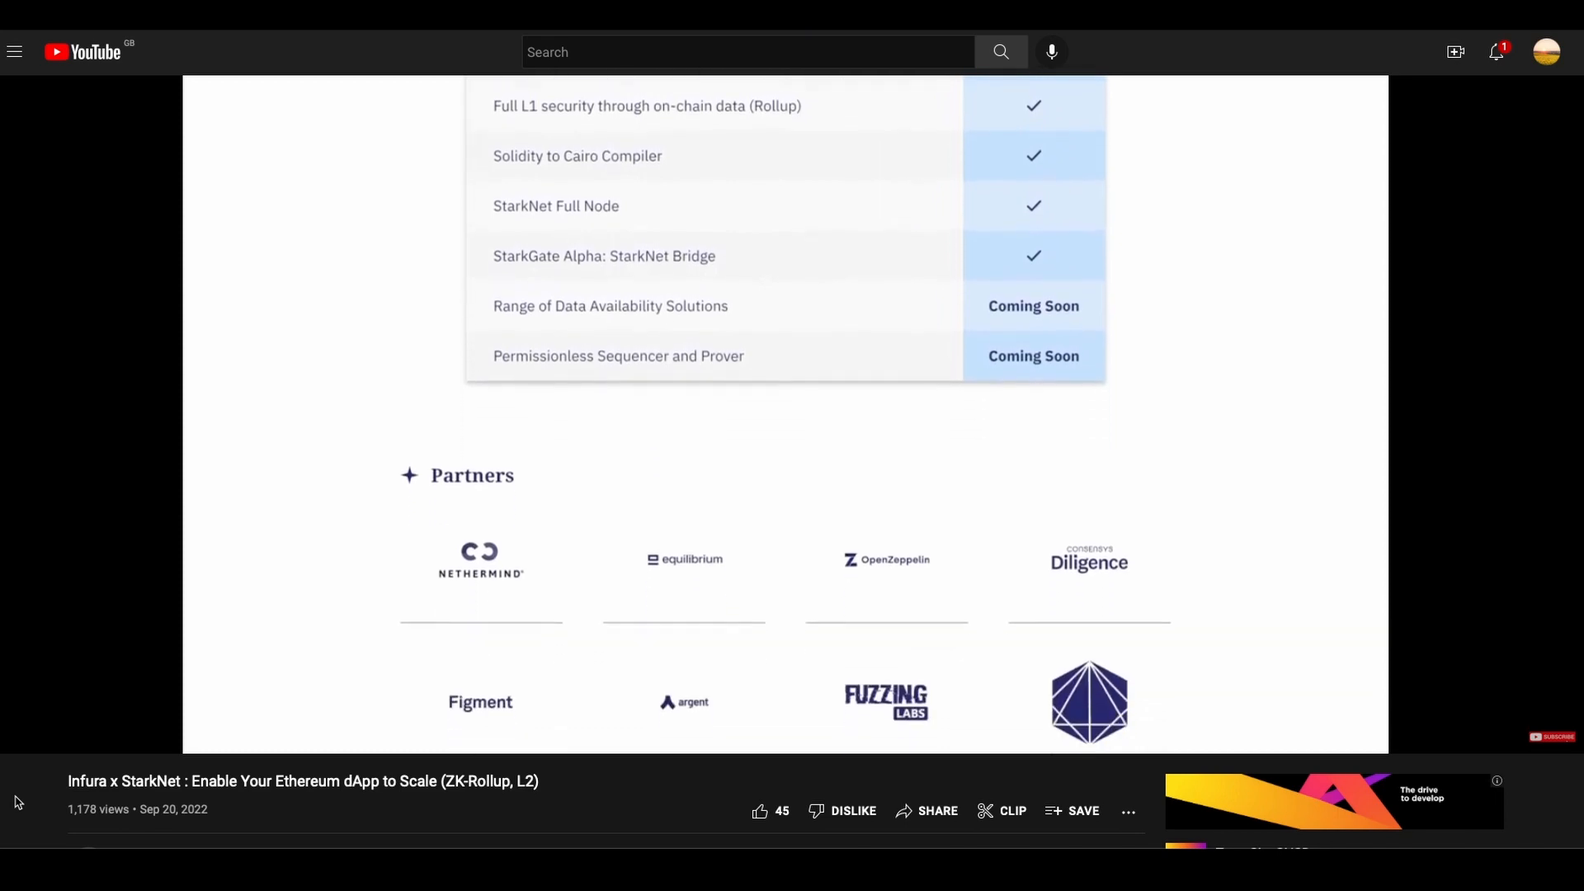
{"action": "scroll", "scroll_direction": "down", "scroll_amount": 3}
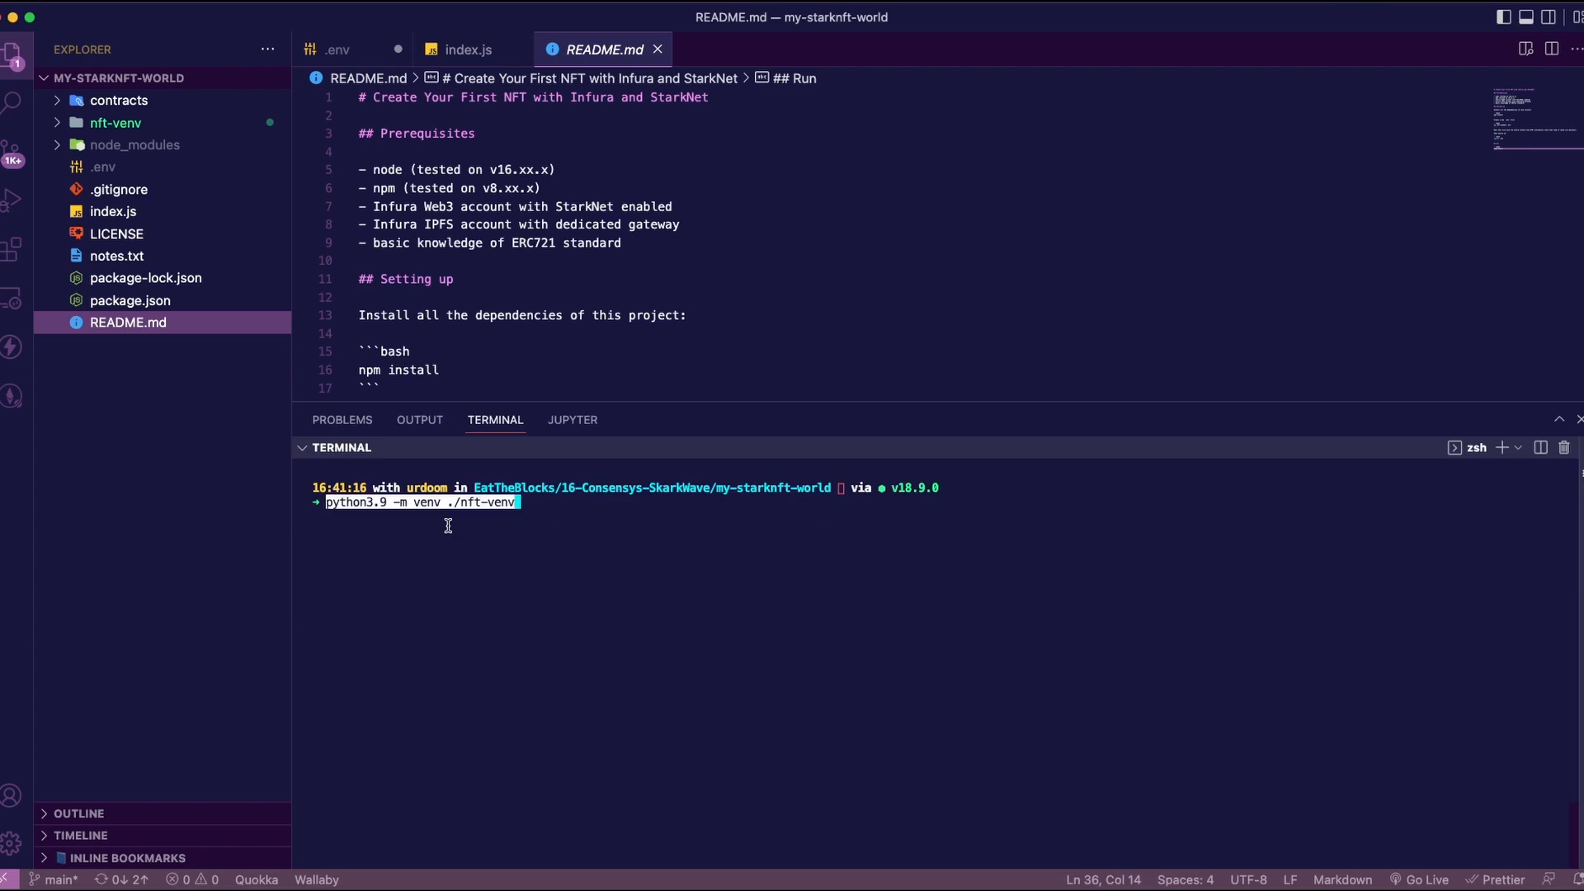
{"action": "left_click", "coordinate": [115, 122]}
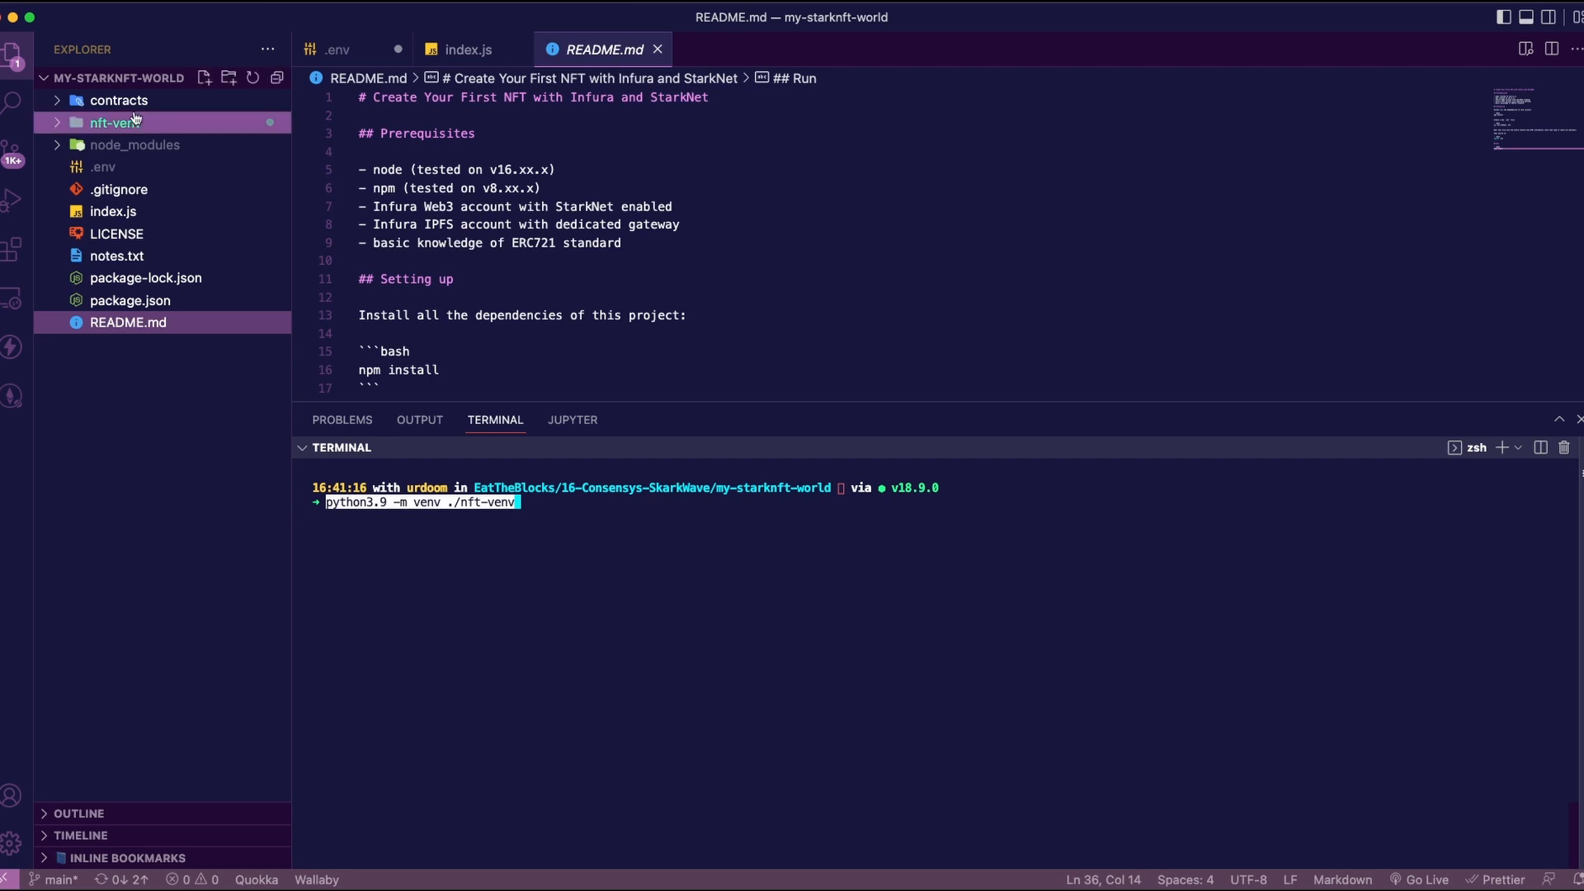
{"action": "left_click", "coordinate": [119, 99]}
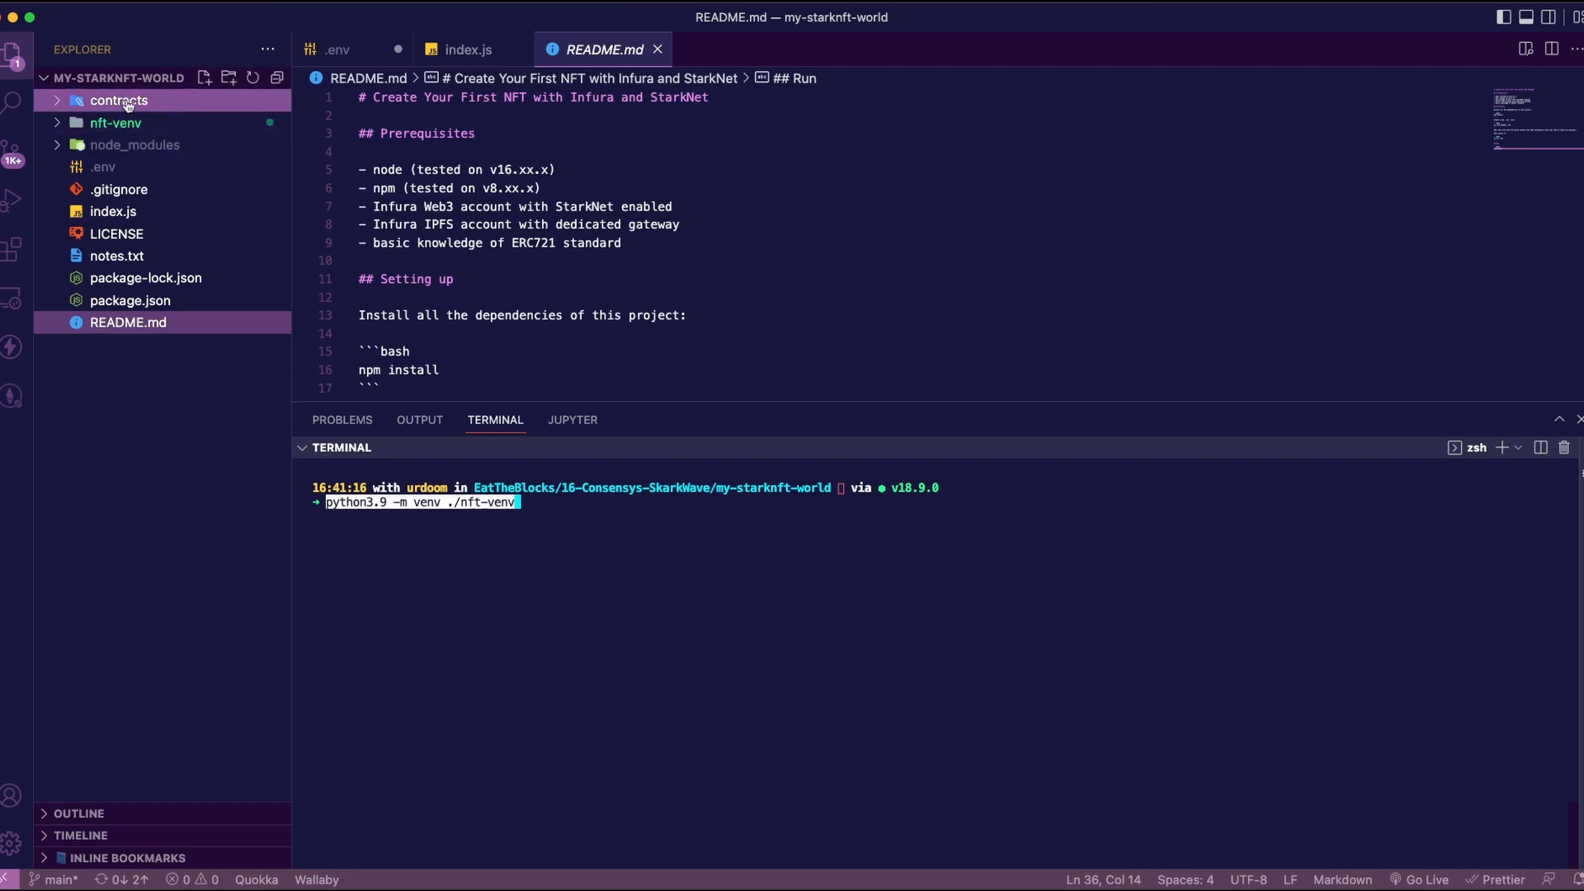
{"action": "type", "text": "source ./nft-venv/bin/activate"}
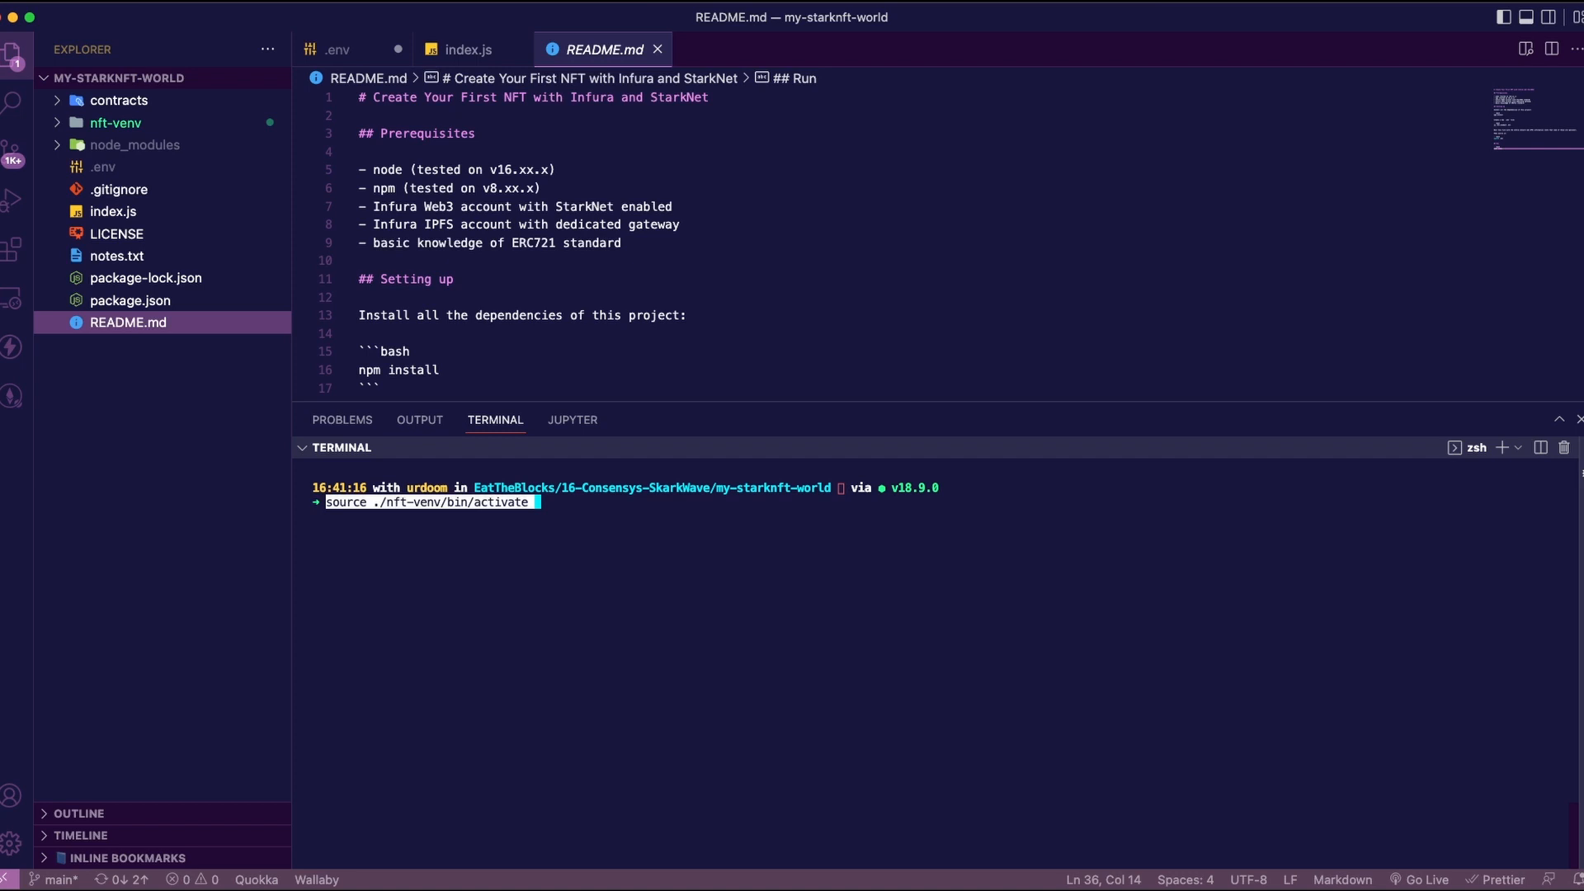
{"action": "type", "text": "npm install"}
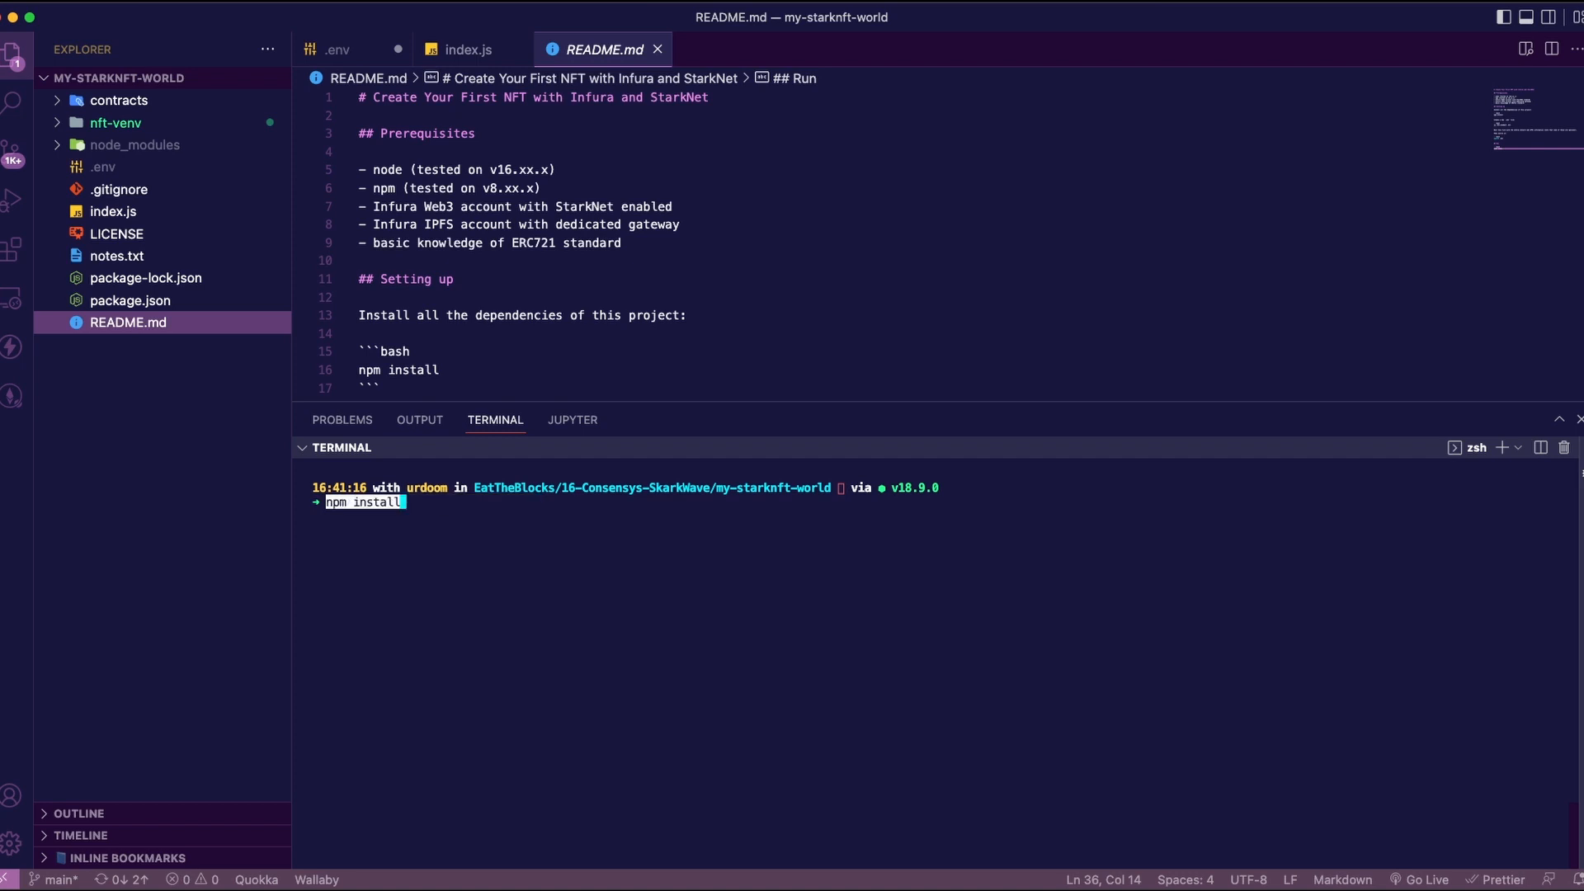
Review package.json's dependencies and its "type": "module" setting
{"action": "left_click", "coordinate": [129, 301]}
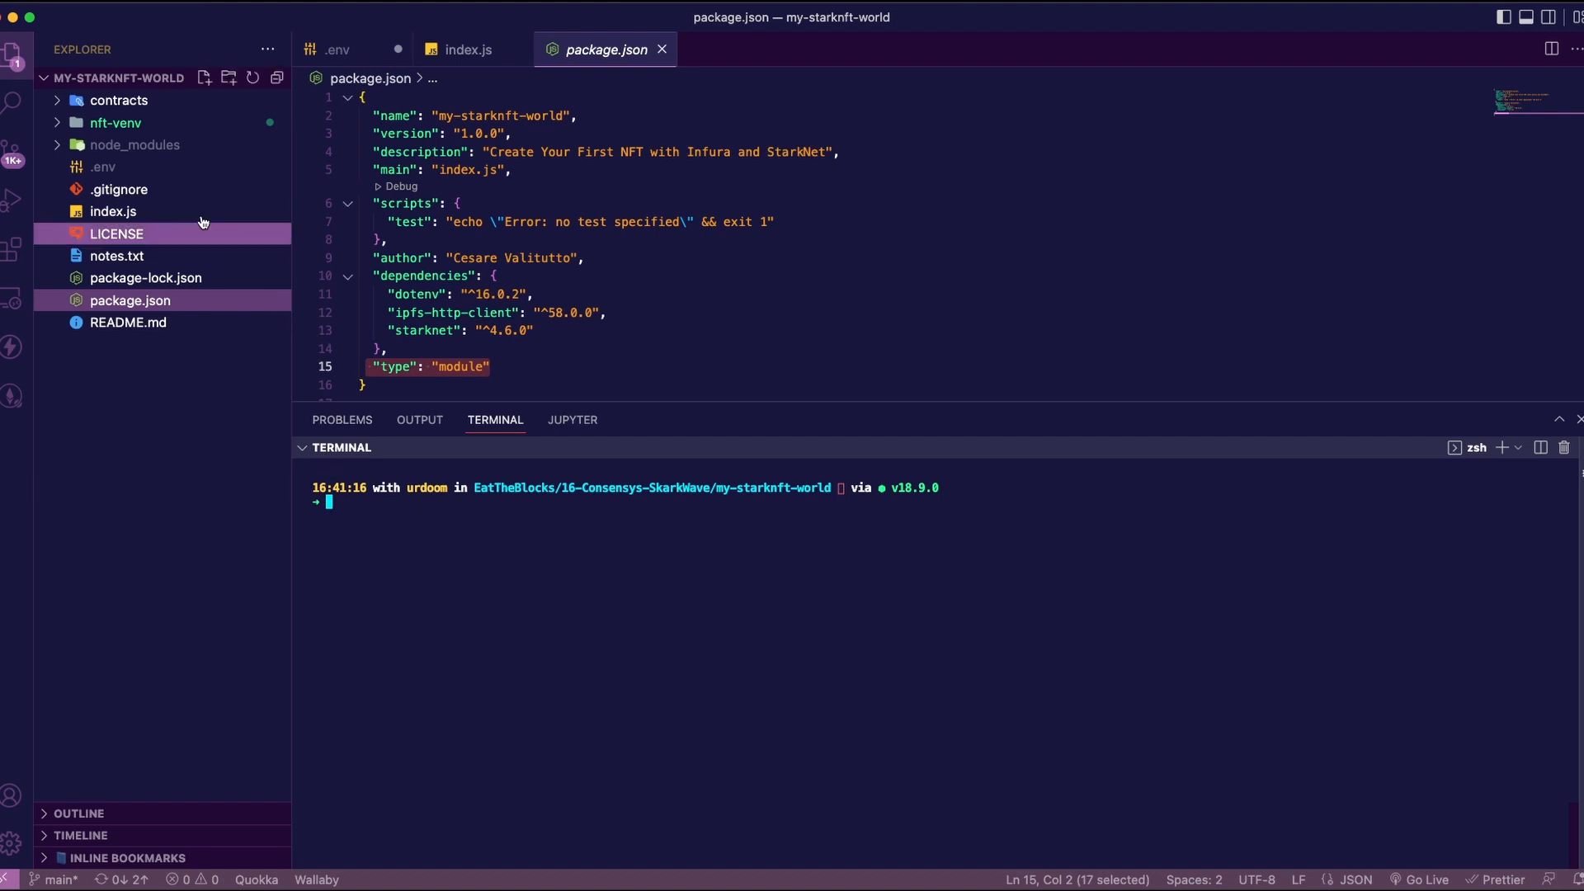
{"action": "left_click", "coordinate": [102, 165]}
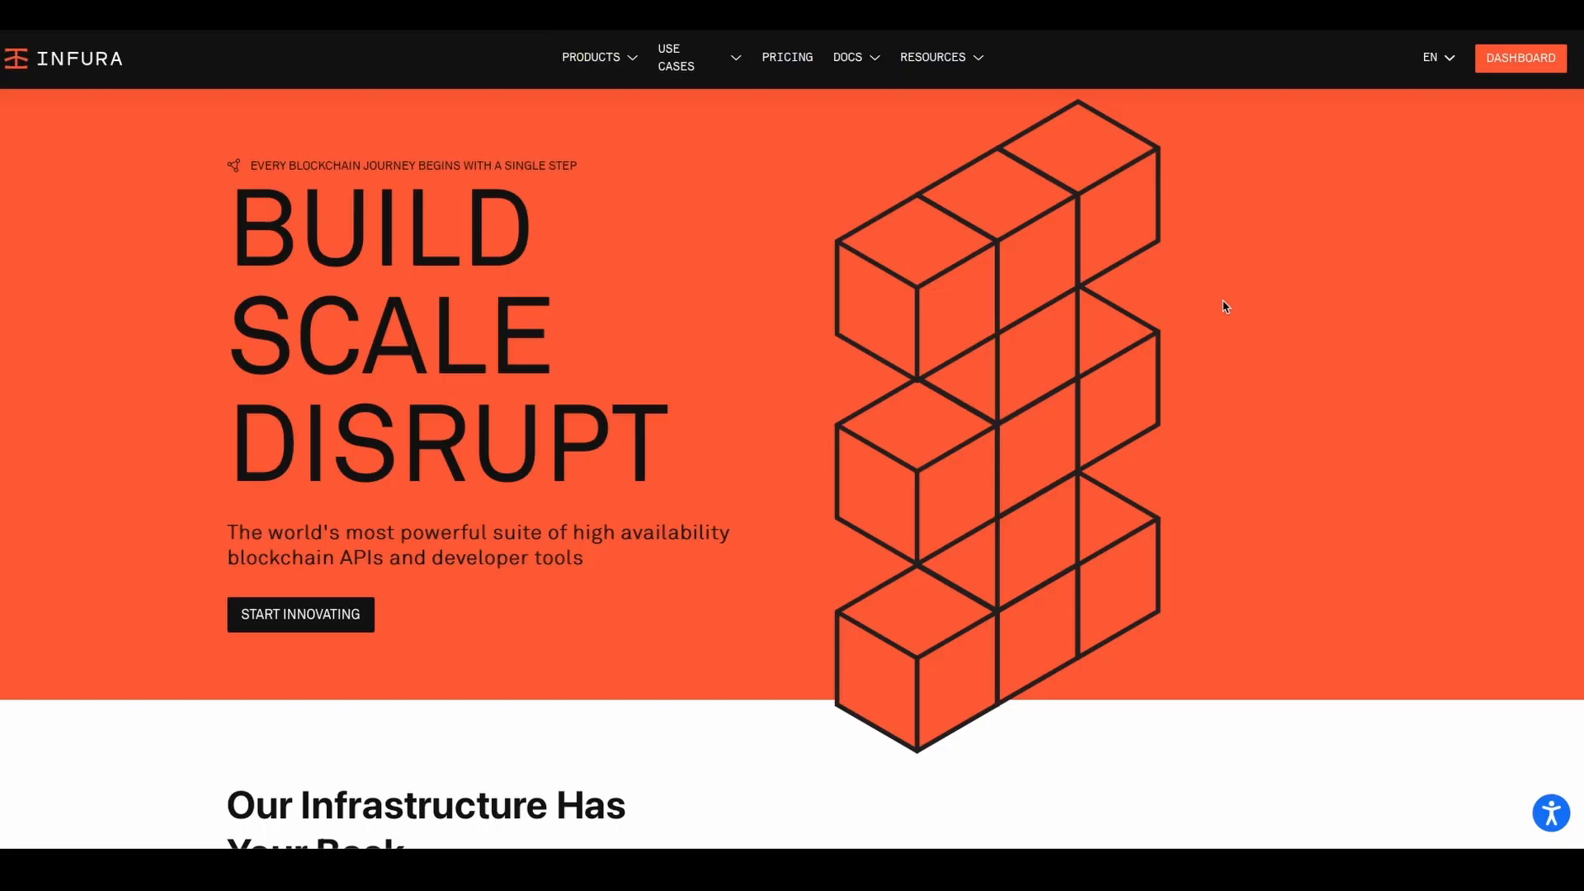
{"action": "mouse_move", "coordinate": [879, 599]}
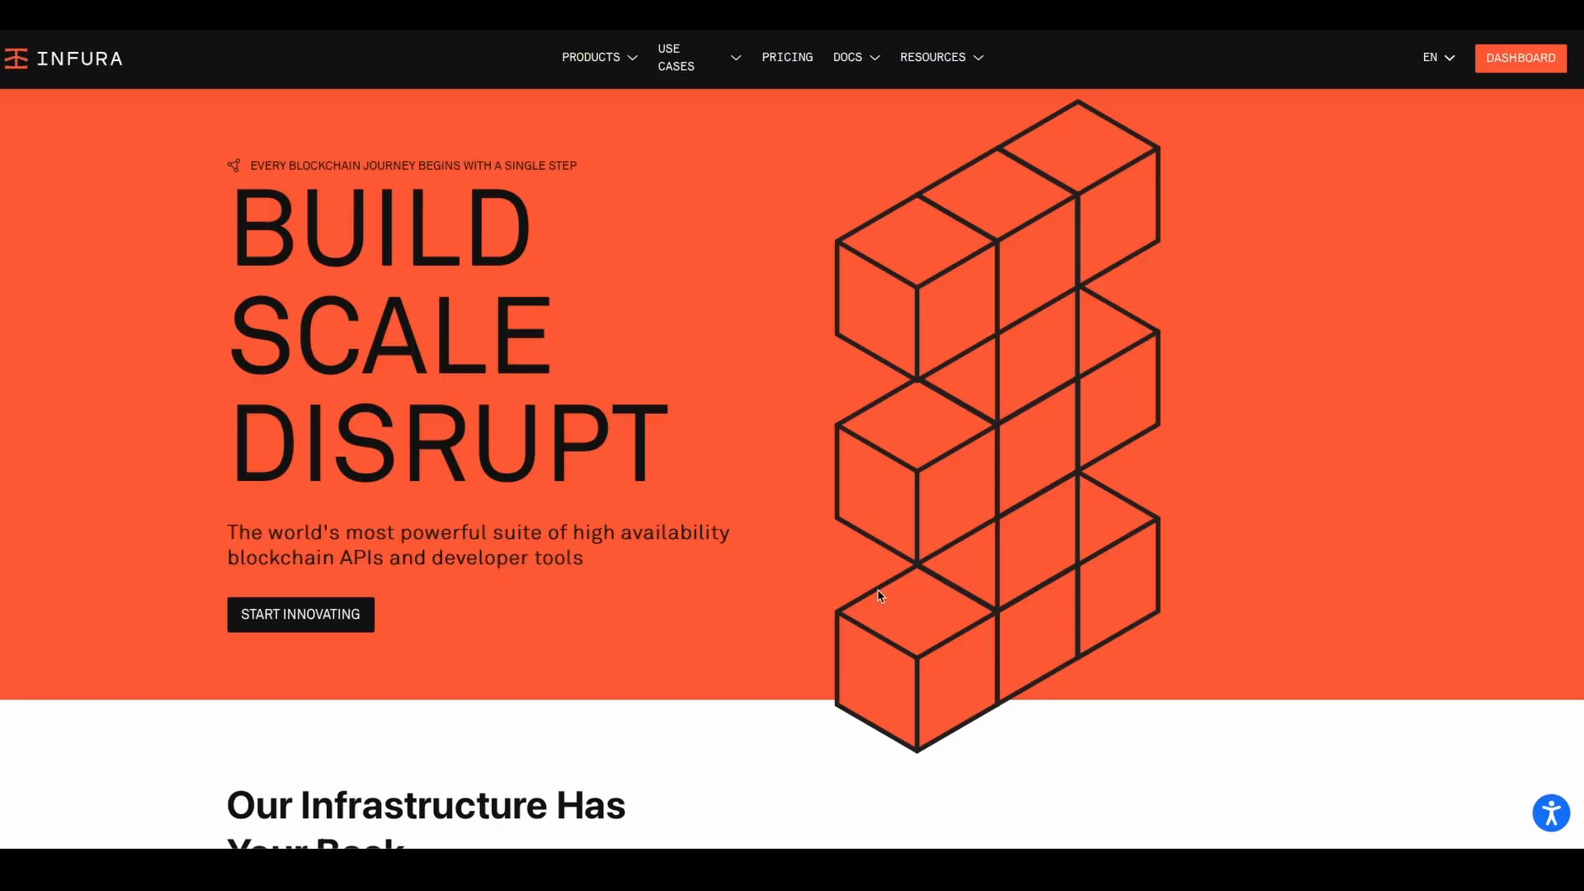
From the Infura dashboard, start a new Web3 API key and cancel without creating it
{"action": "left_click", "coordinate": [1522, 58]}
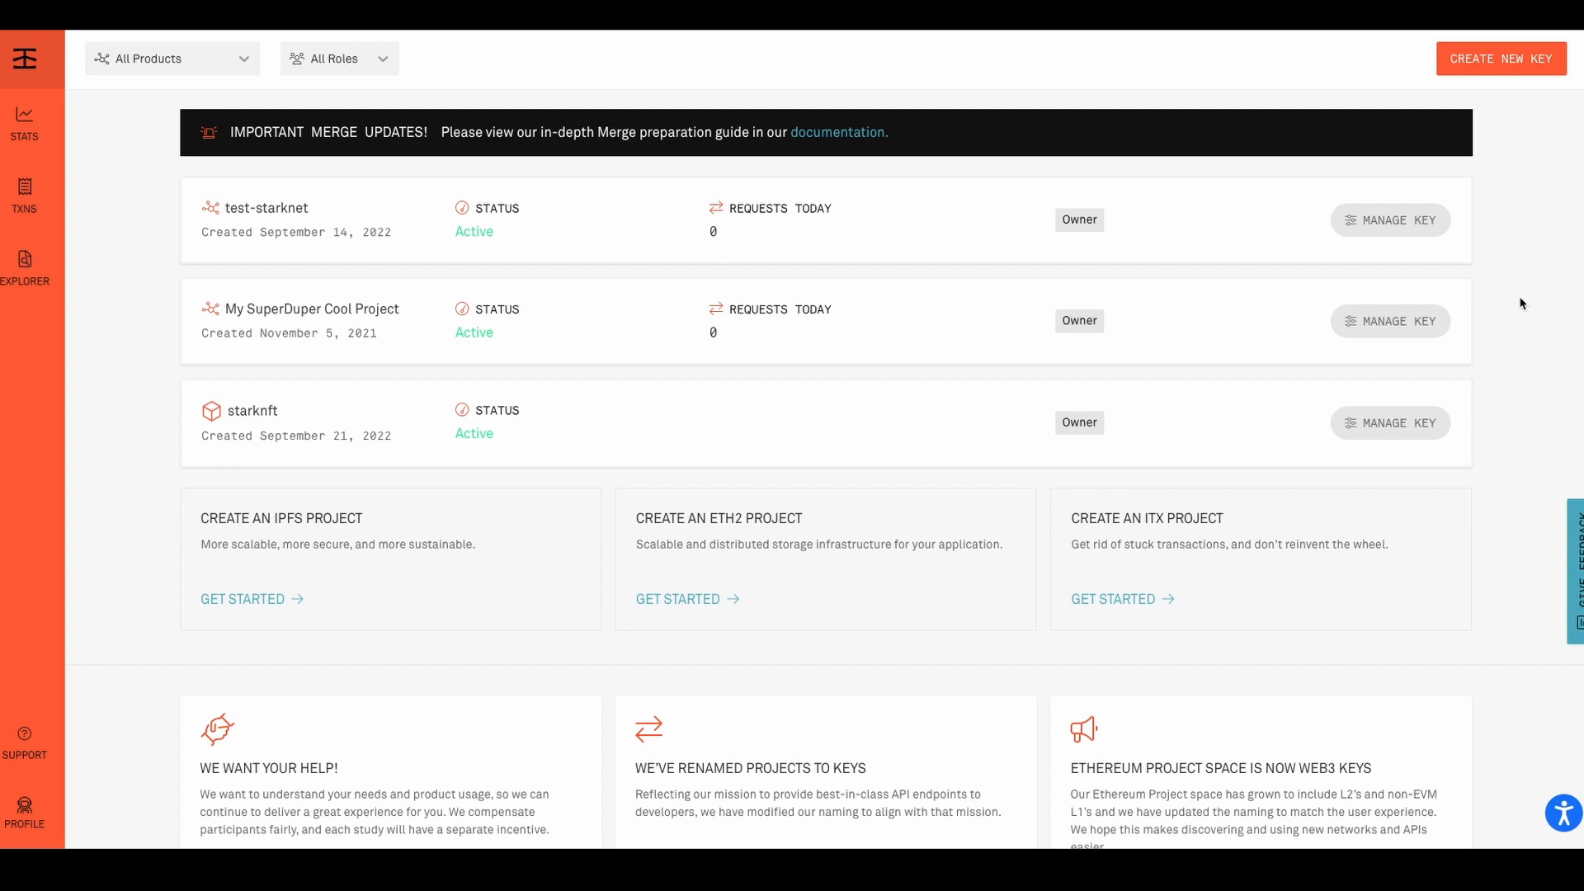
{"action": "mouse_move", "coordinate": [1532, 309]}
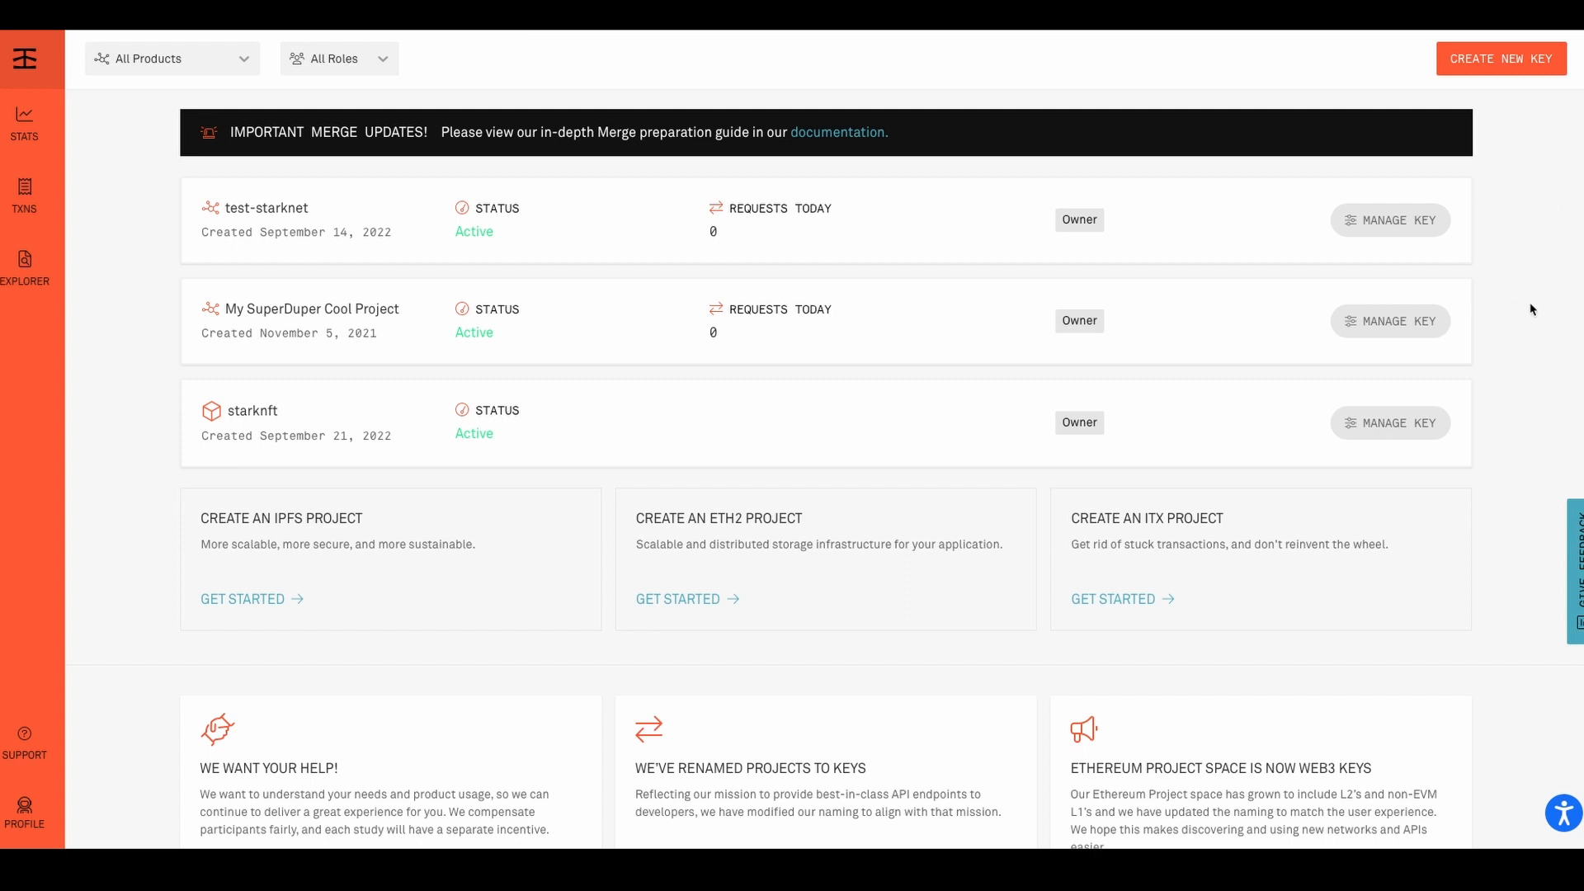
{"action": "mouse_move", "coordinate": [1306, 406]}
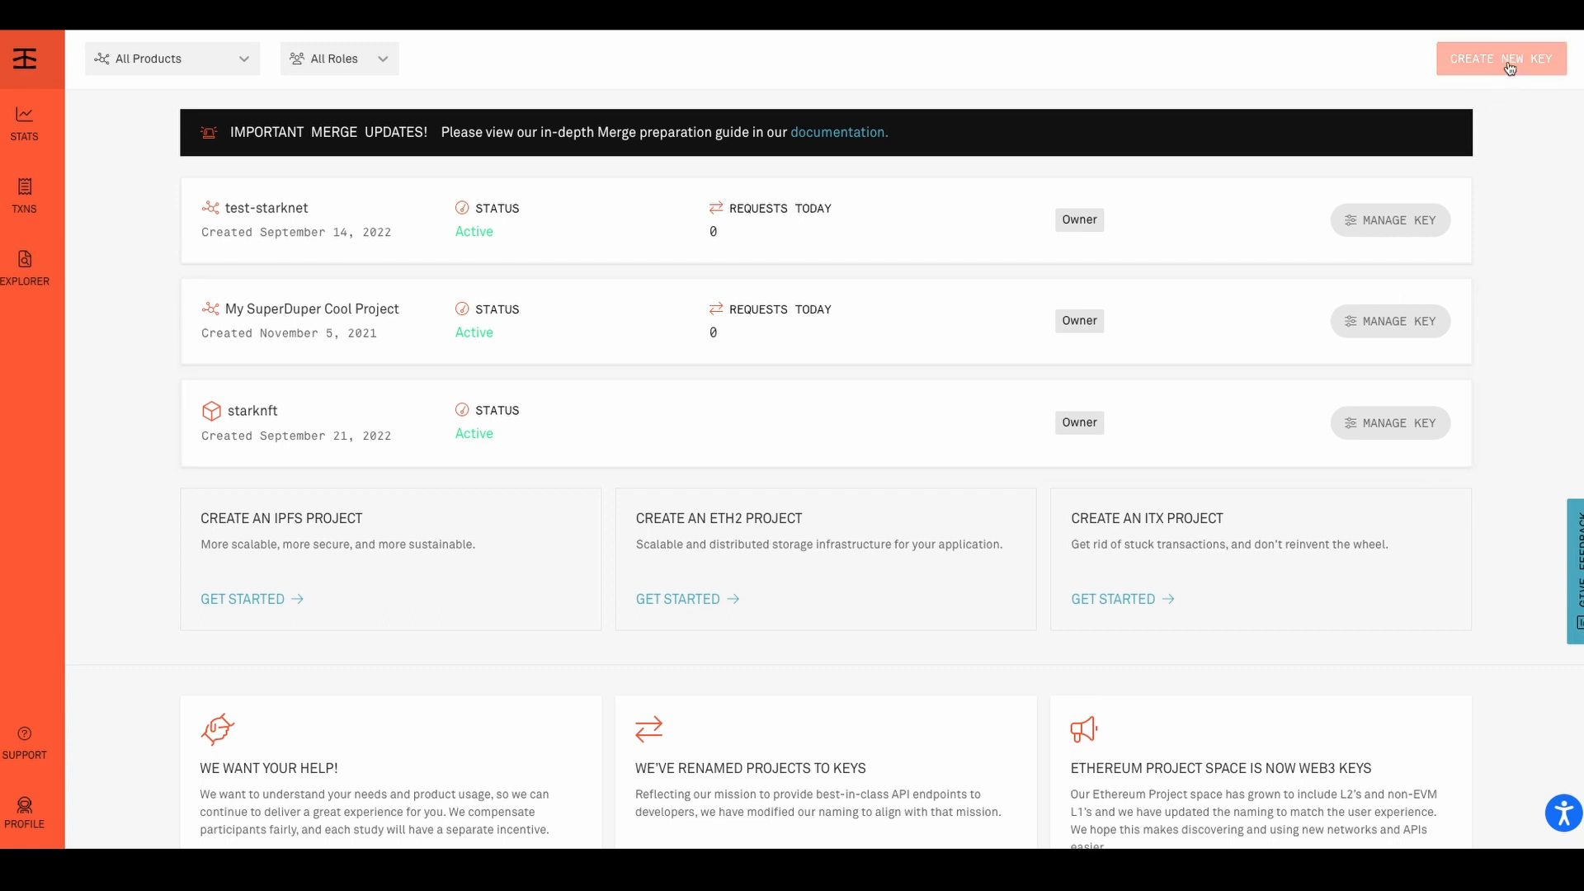
{"action": "left_click", "coordinate": [1504, 59]}
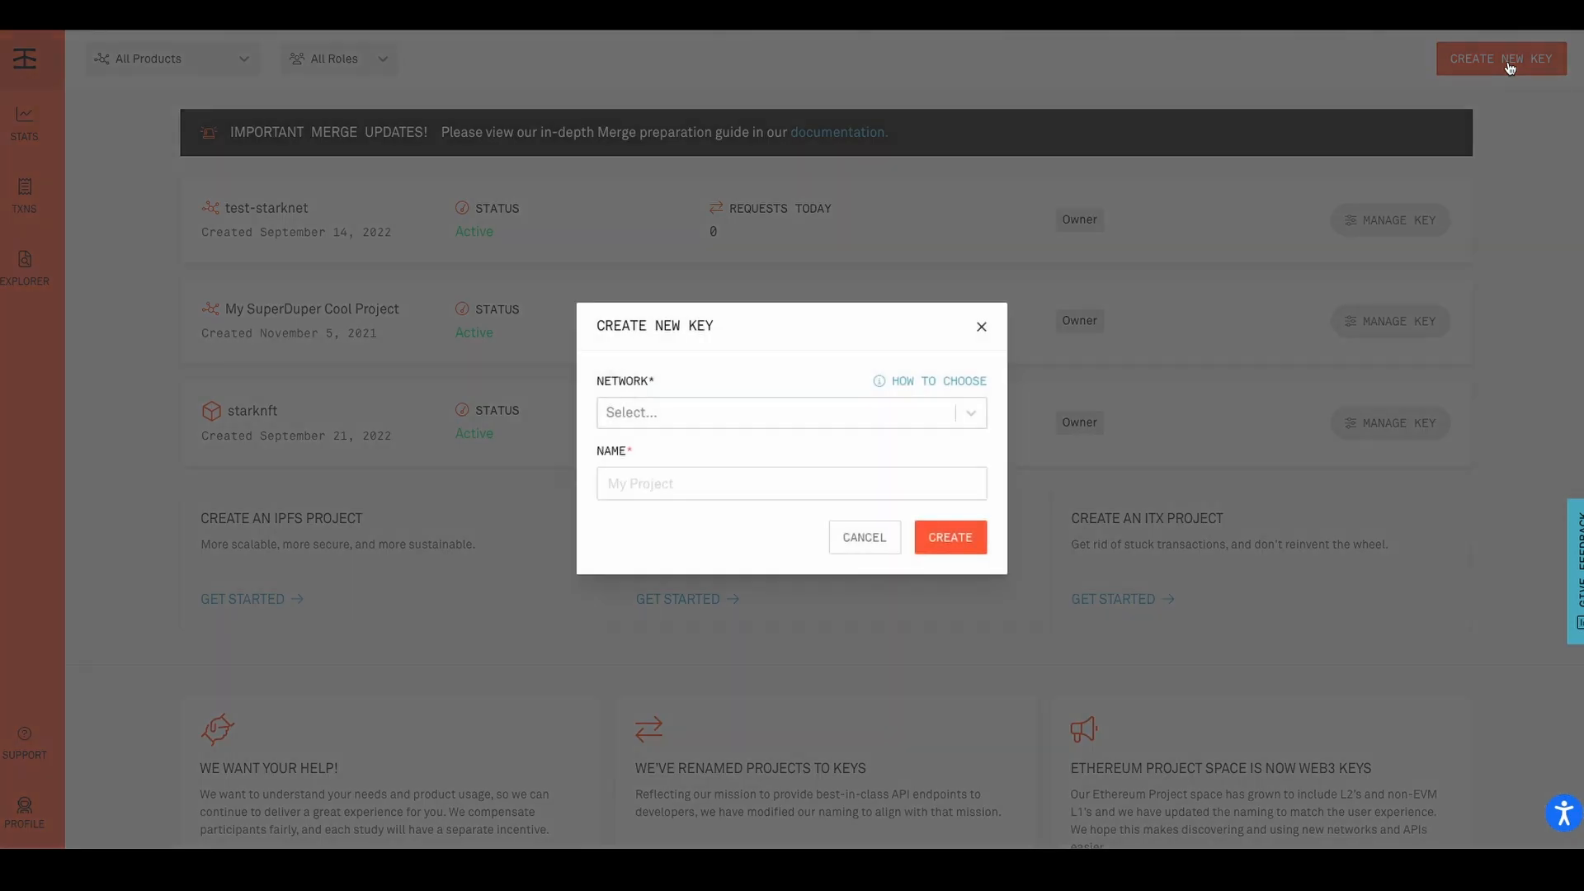
{"action": "left_click", "coordinate": [793, 412]}
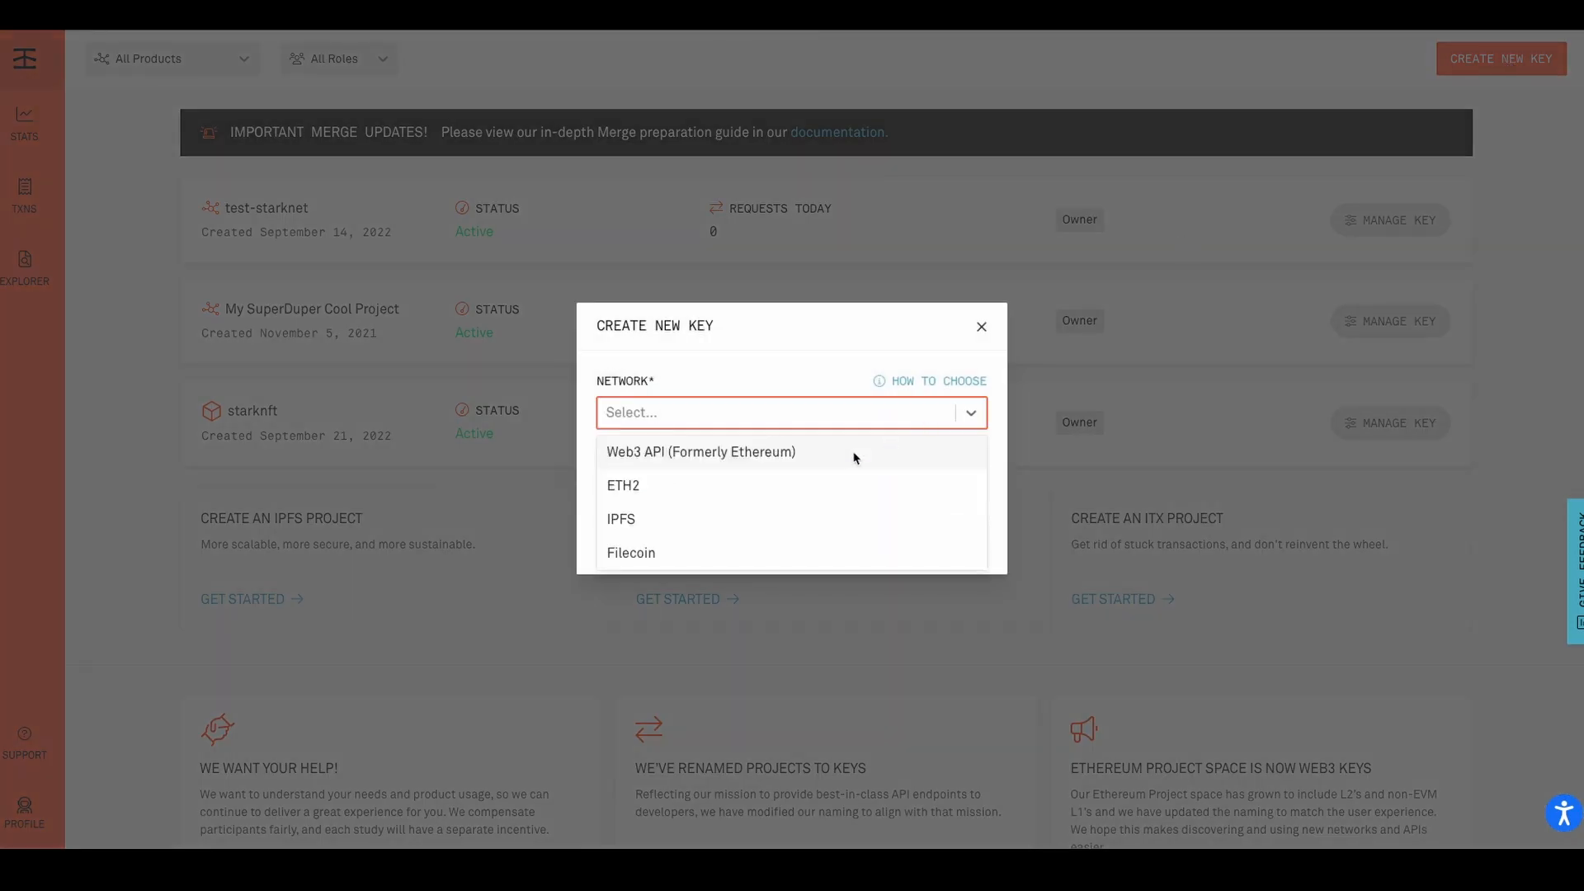
{"action": "left_click", "coordinate": [701, 452]}
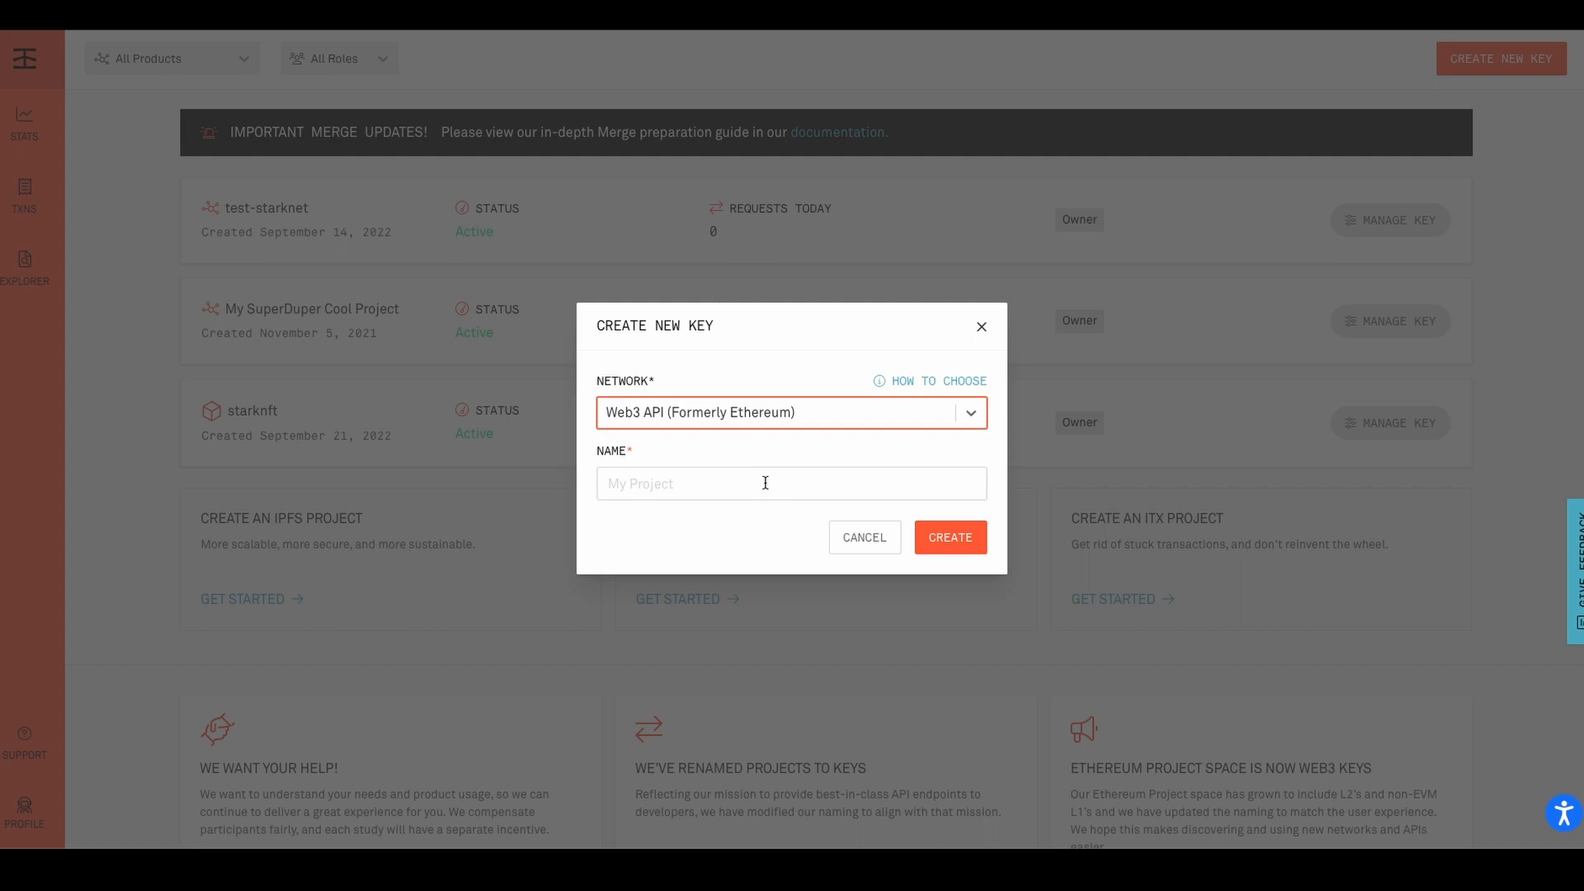
{"action": "mouse_move", "coordinate": [988, 532]}
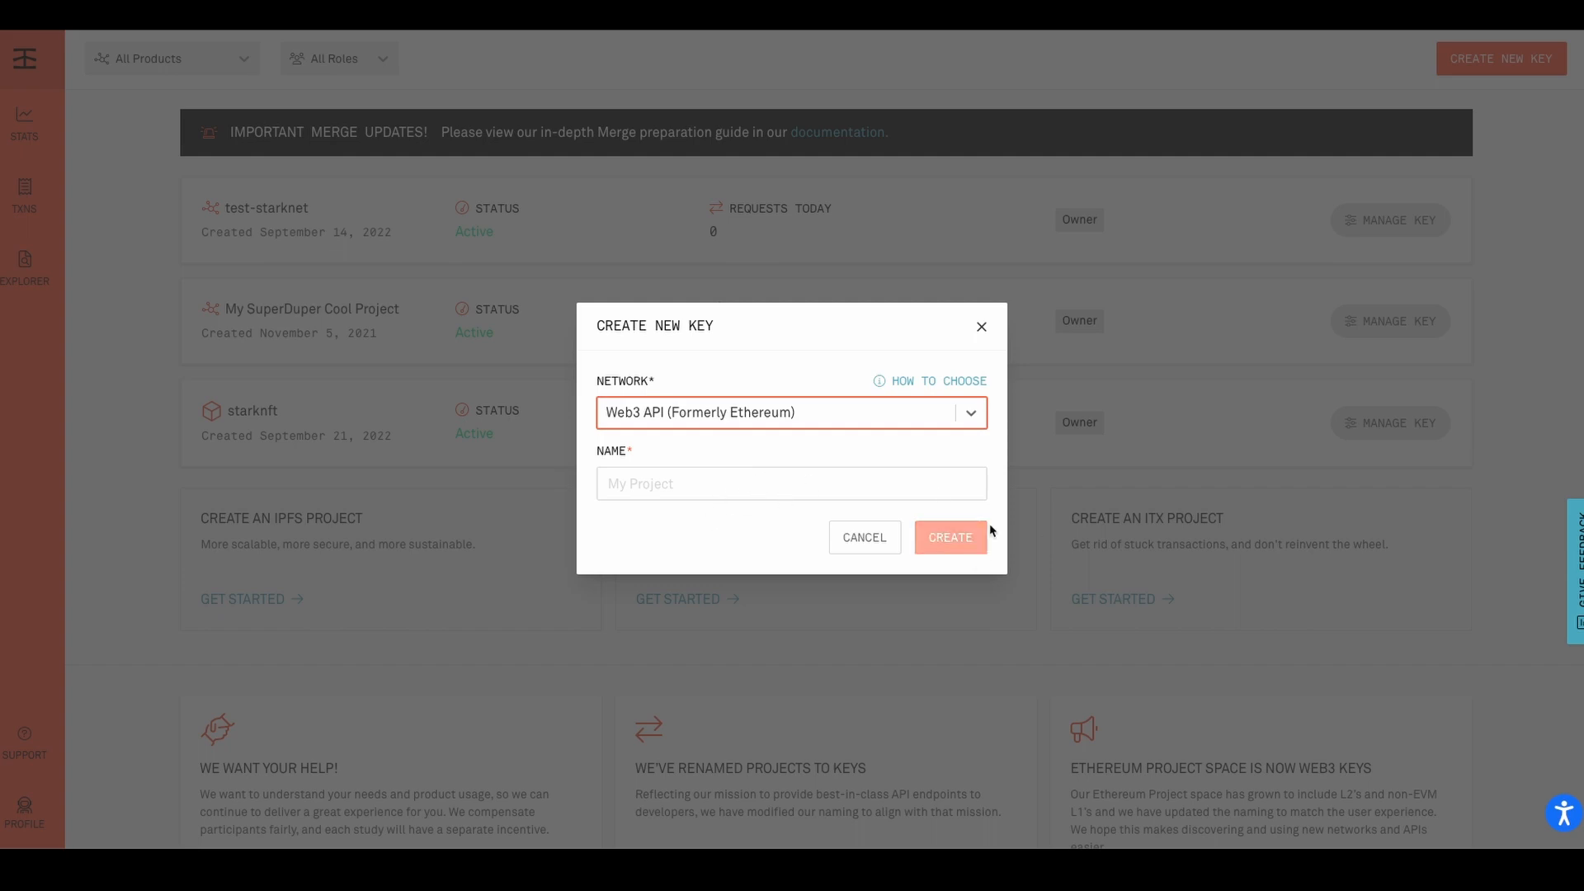
{"action": "left_click", "coordinate": [864, 538]}
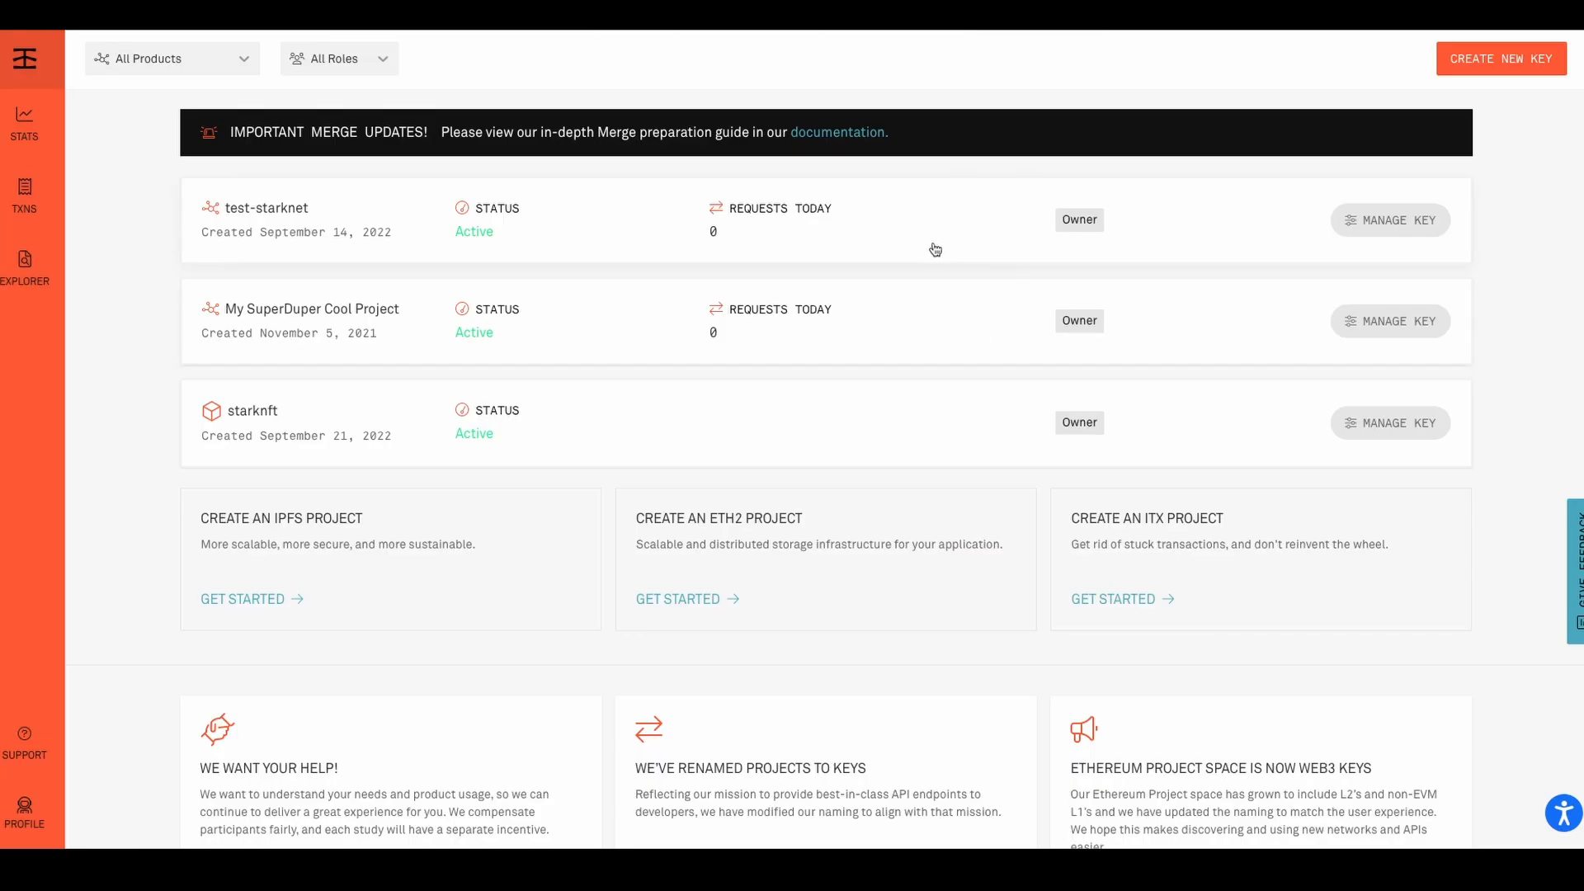
{"action": "mouse_move", "coordinate": [1362, 222]}
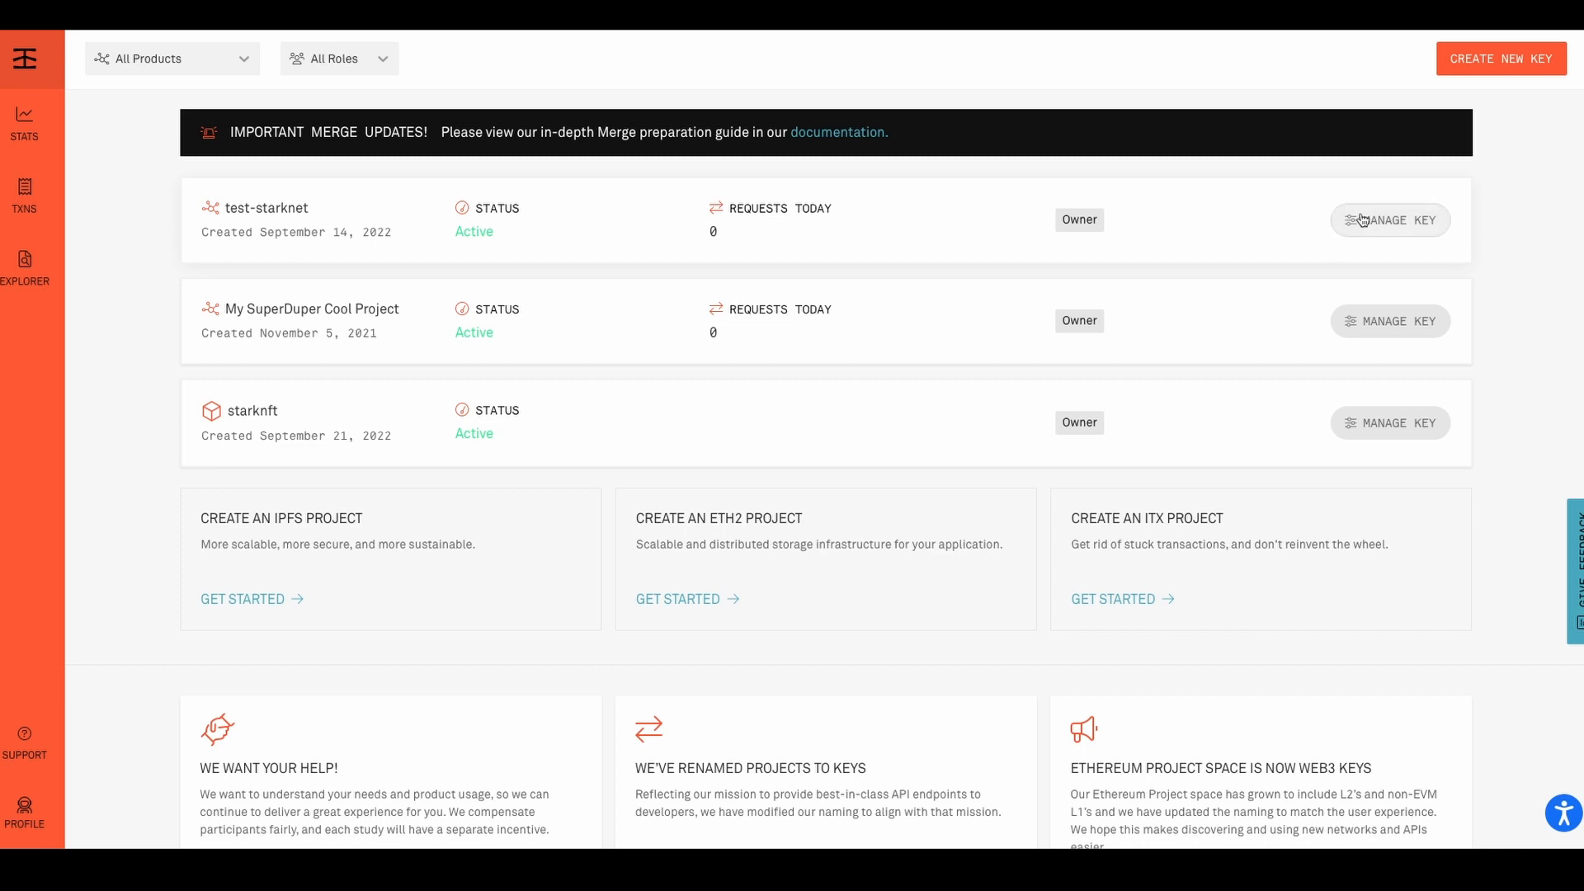
Copy the test-starknet key's Starknet Goerli endpoint and switch back to VS Code
{"action": "left_click", "coordinate": [1389, 220]}
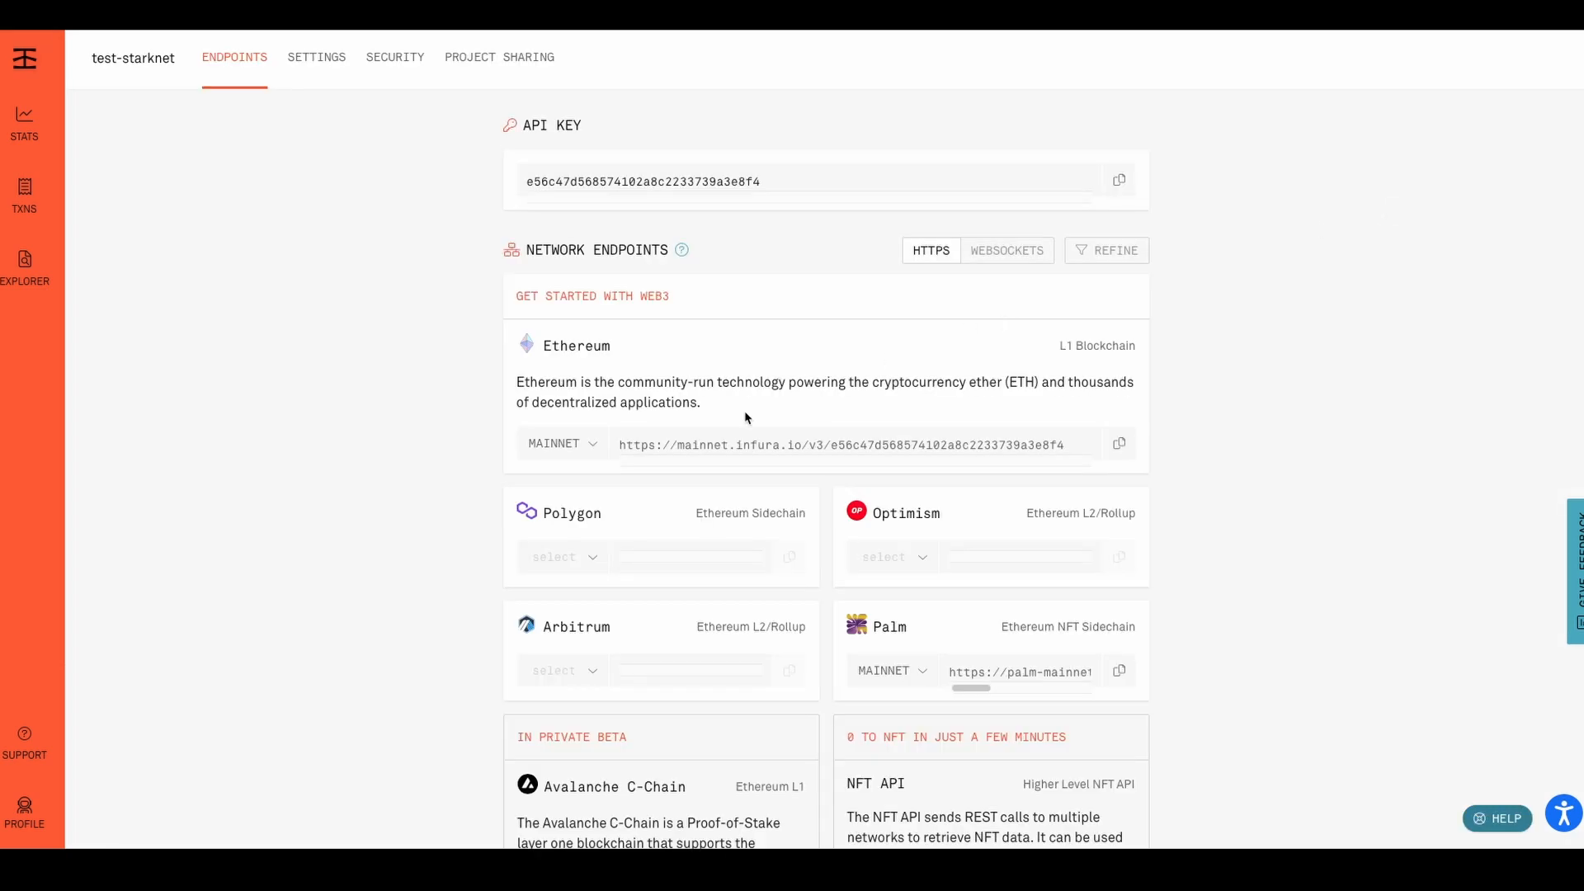
{"action": "scroll", "scroll_direction": "down", "scroll_amount": 3}
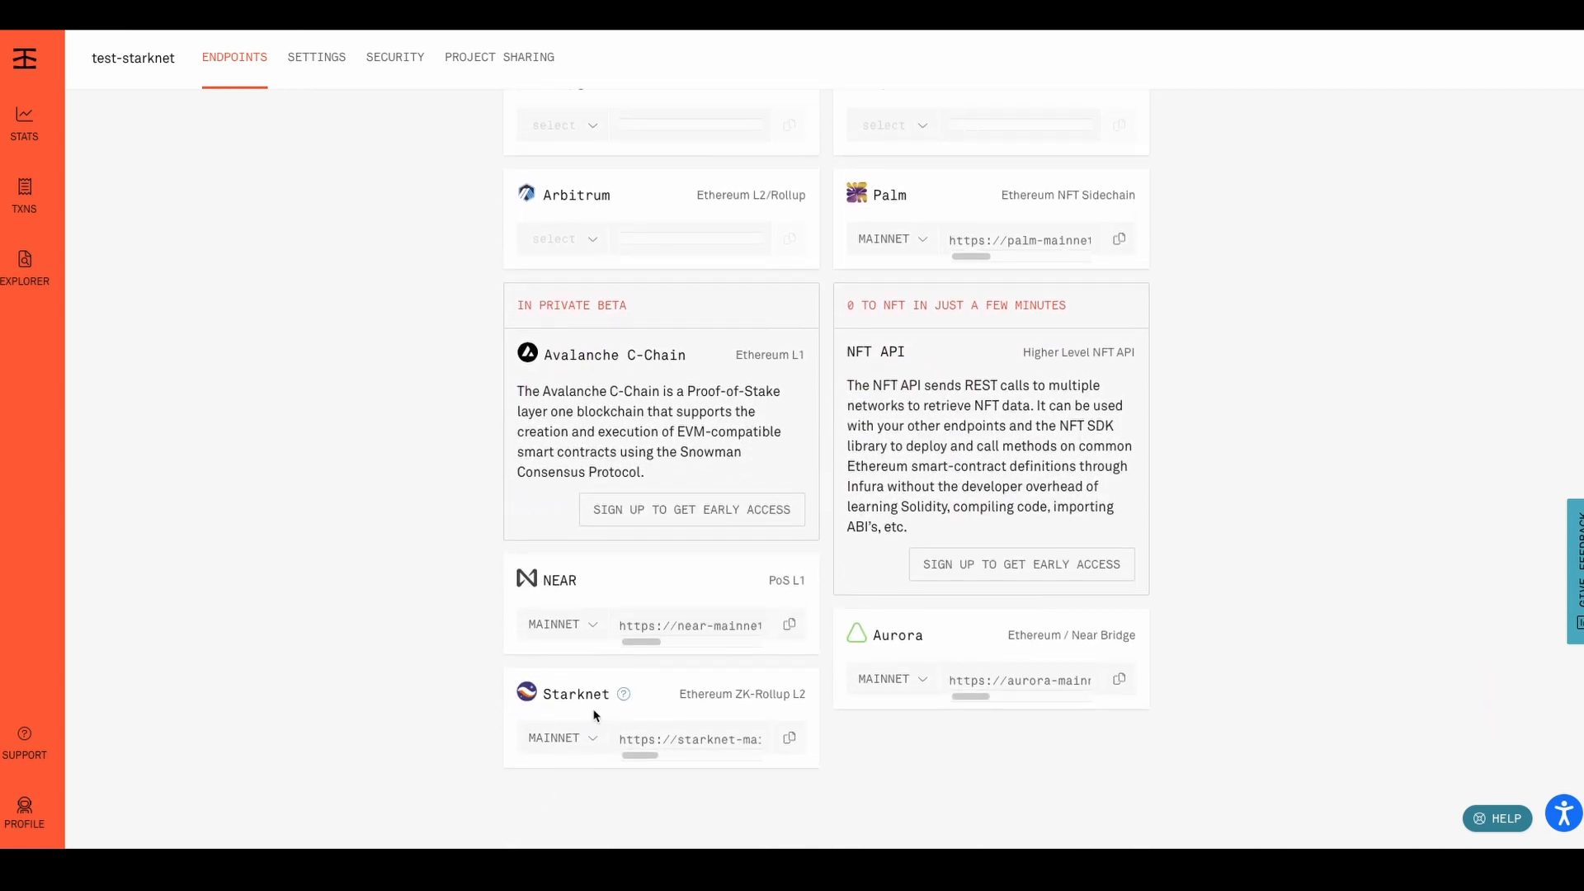
{"action": "left_click", "coordinate": [561, 738]}
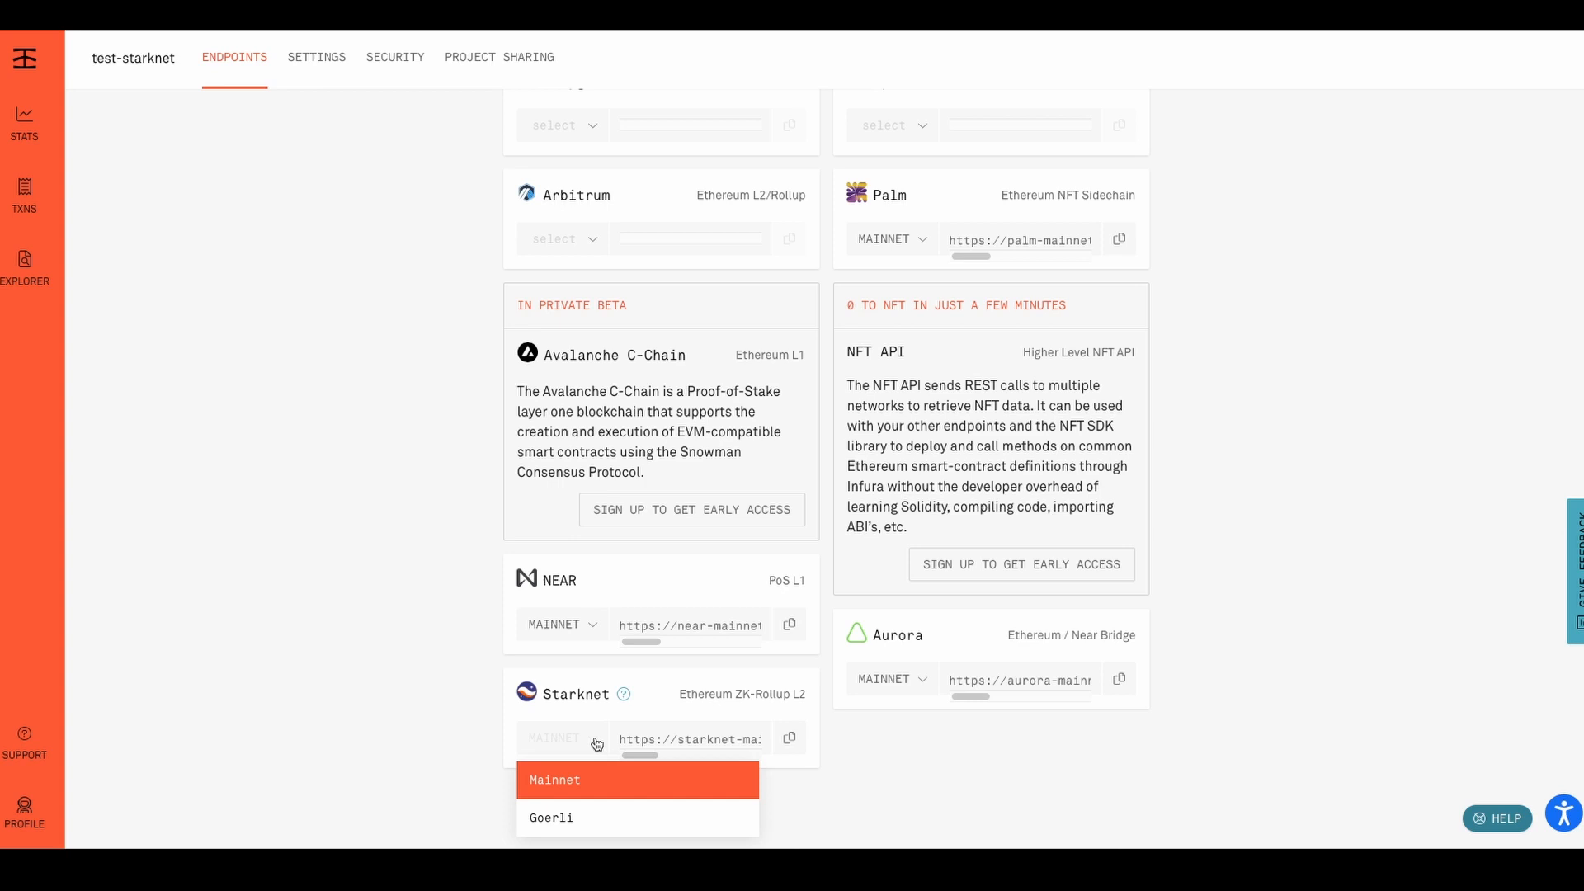
{"action": "left_click", "coordinate": [551, 817]}
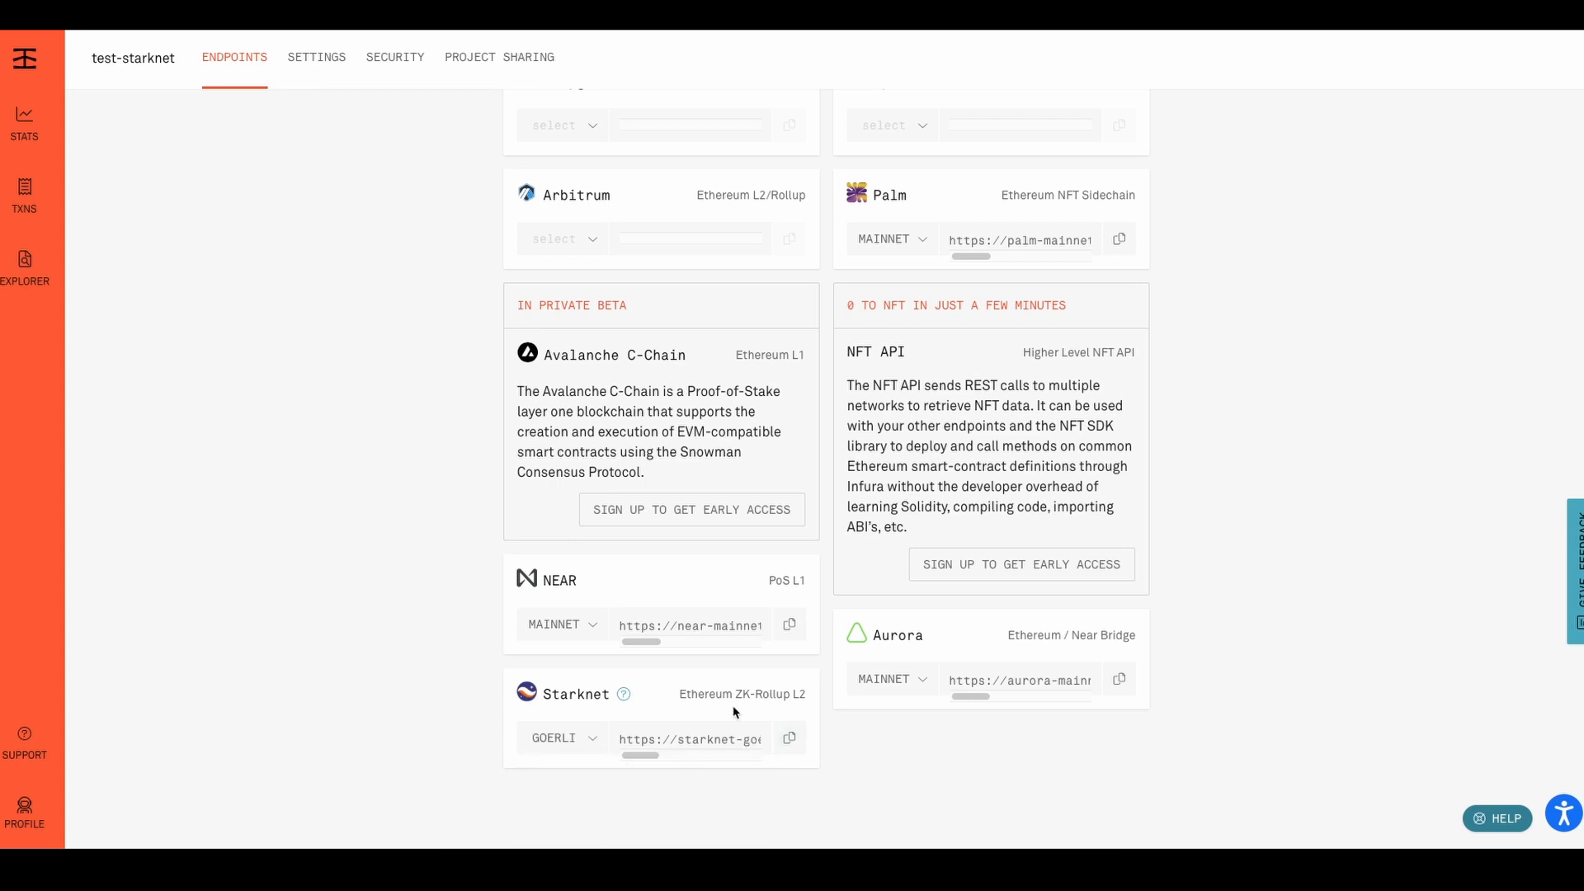
{"action": "left_click", "coordinate": [789, 738]}
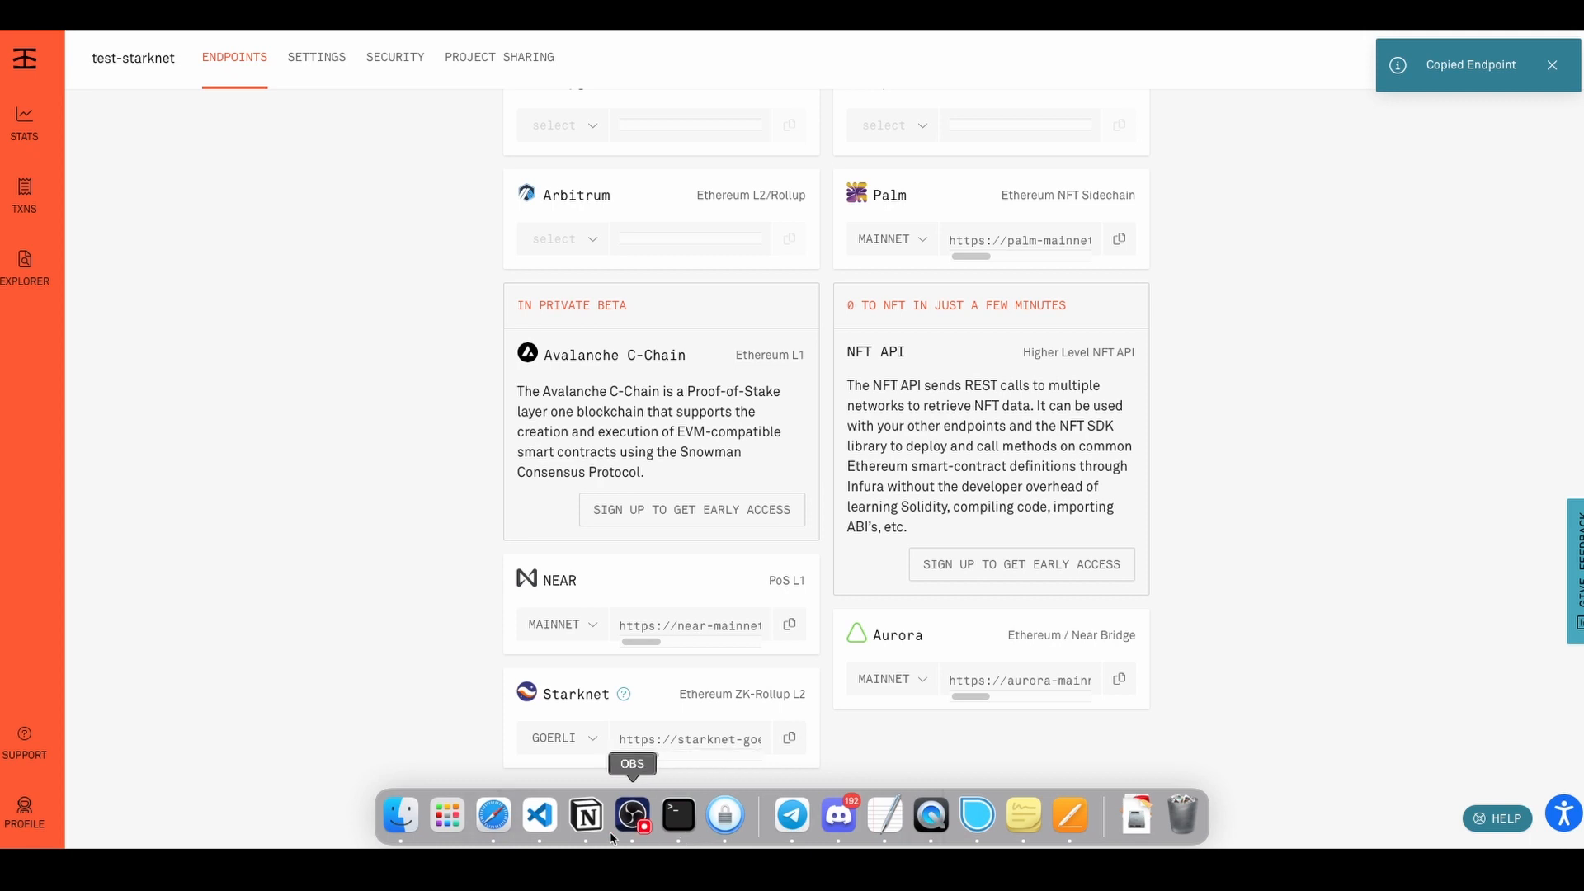
{"action": "left_click", "coordinate": [538, 815]}
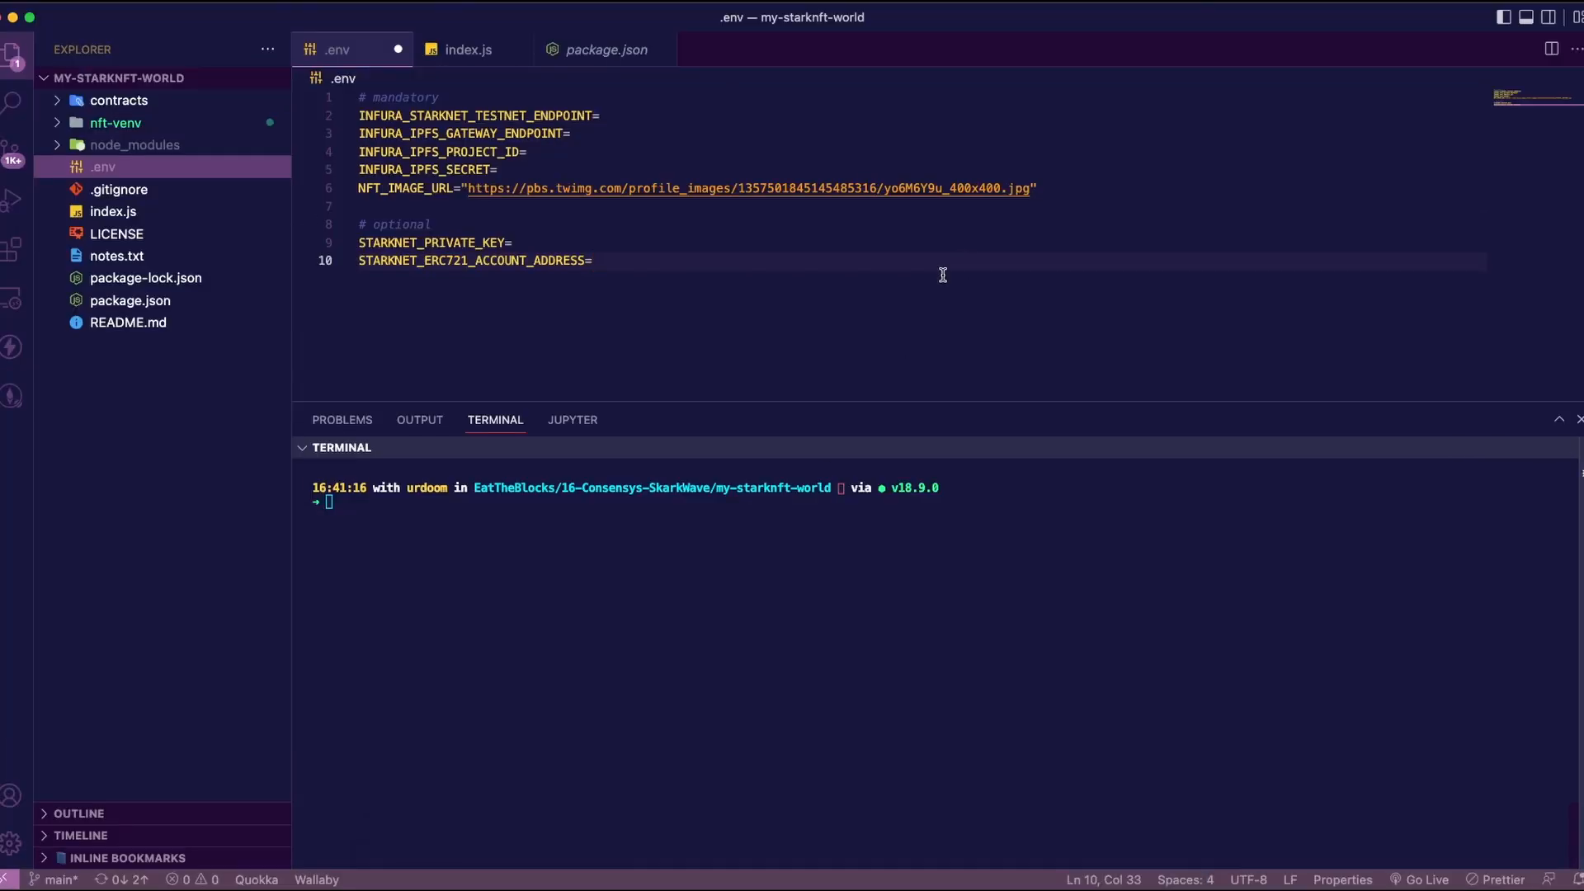
Set INFURA_STARKNET_TESTNET_ENDPOINT in .env to the Starknet Goerli Infura URL
{"action": "type", "text": "\"https://starknet-goerli.infura.io/v3/e56c47d568574102a8c2233739a3e8f4\""}
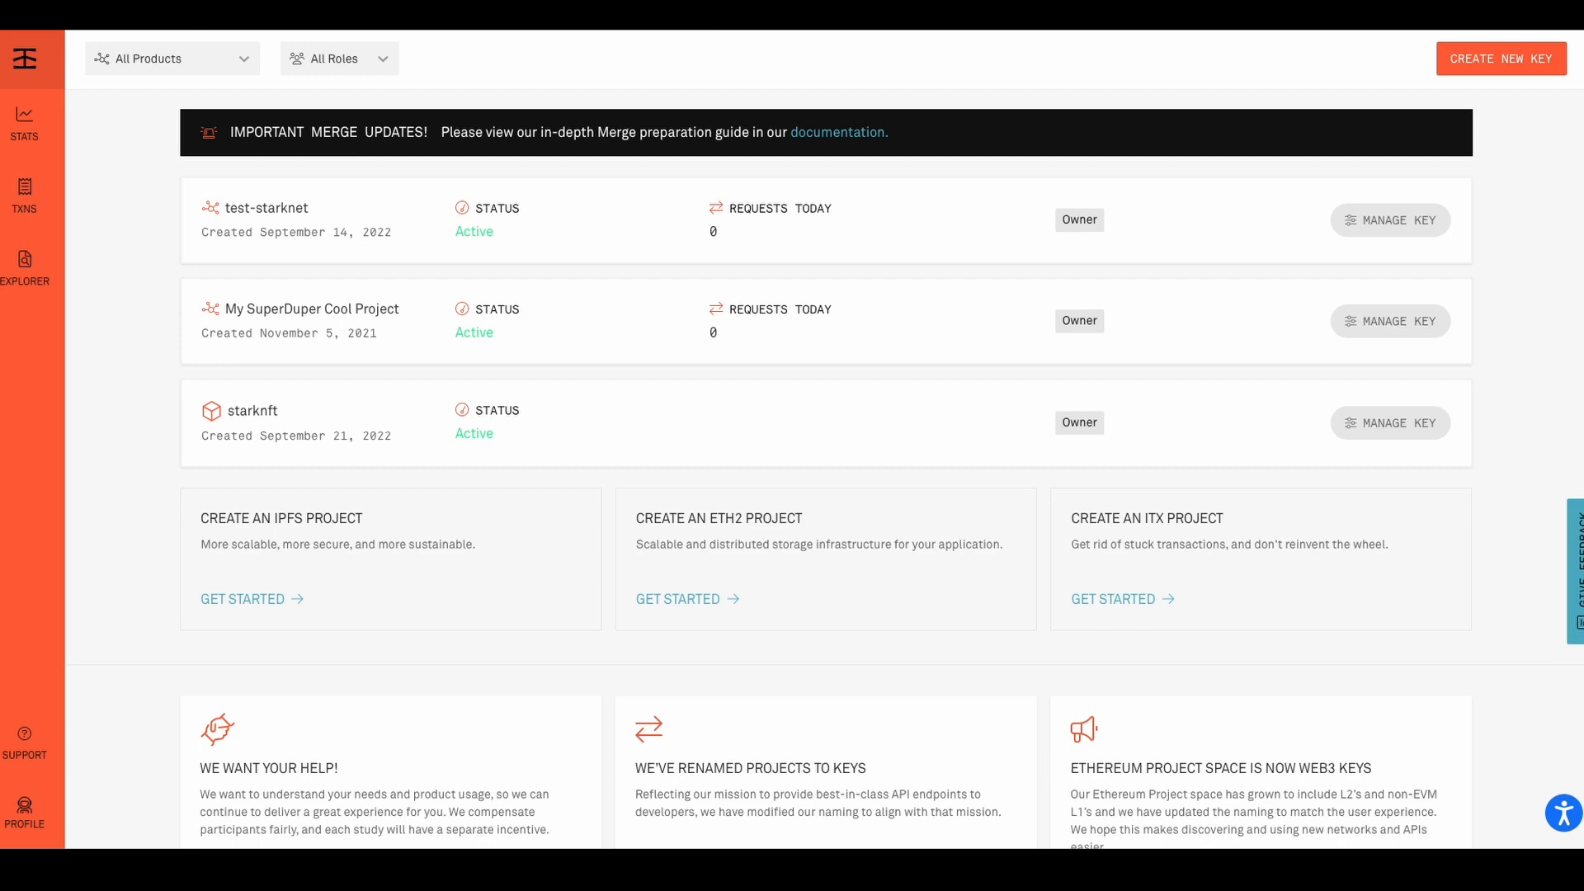
{"action": "mouse_move", "coordinate": [1242, 192]}
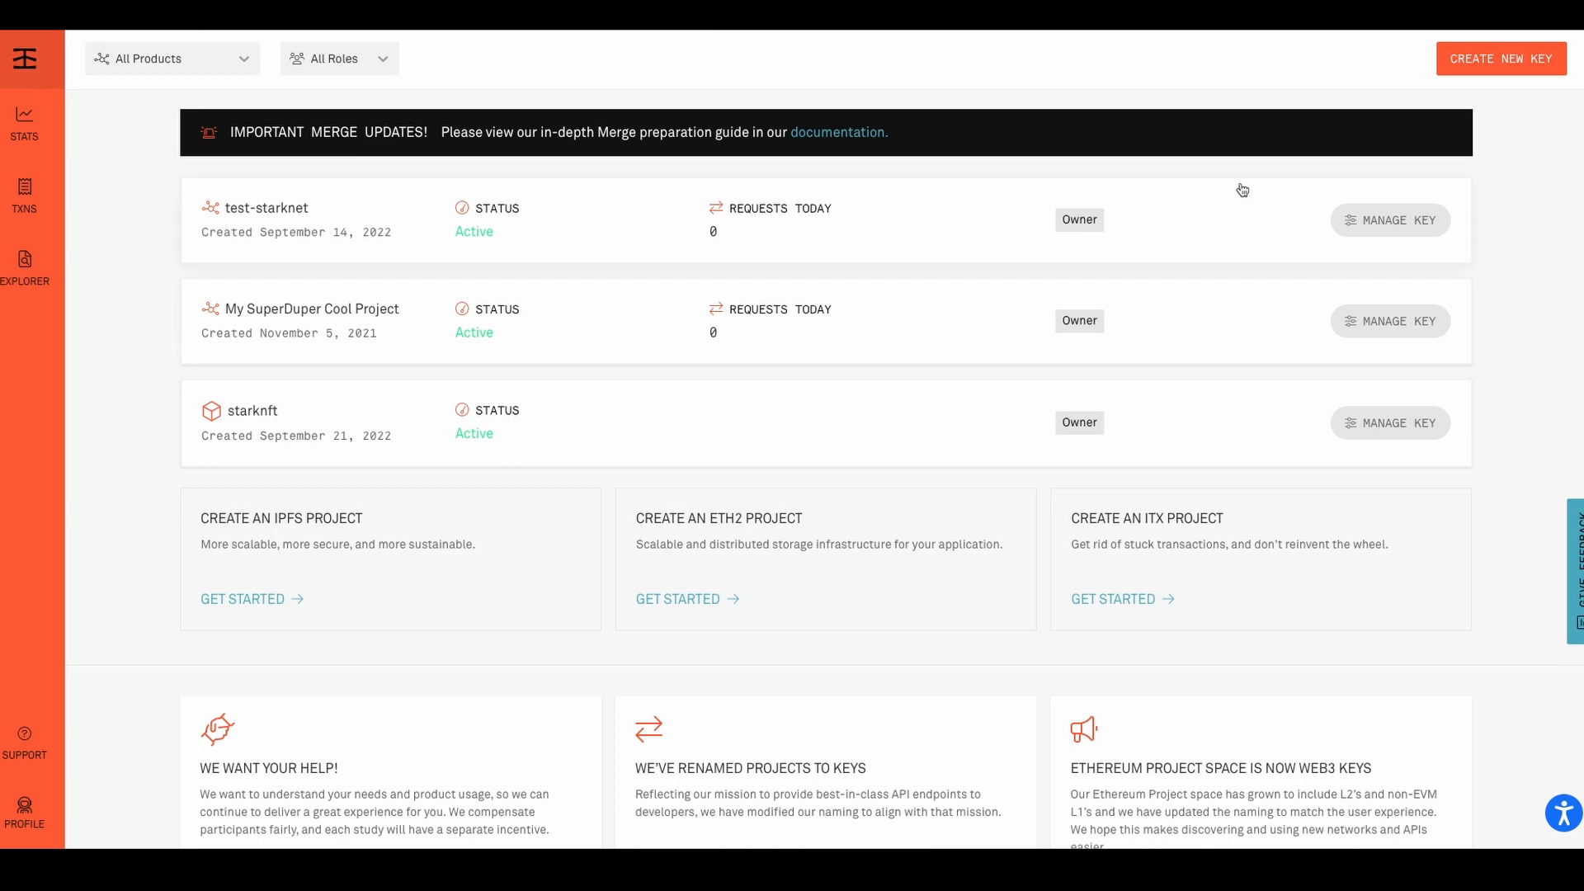
Open the starknft IPFS project in Infura and select its custom gateway subdomain
{"action": "left_click", "coordinate": [1502, 59]}
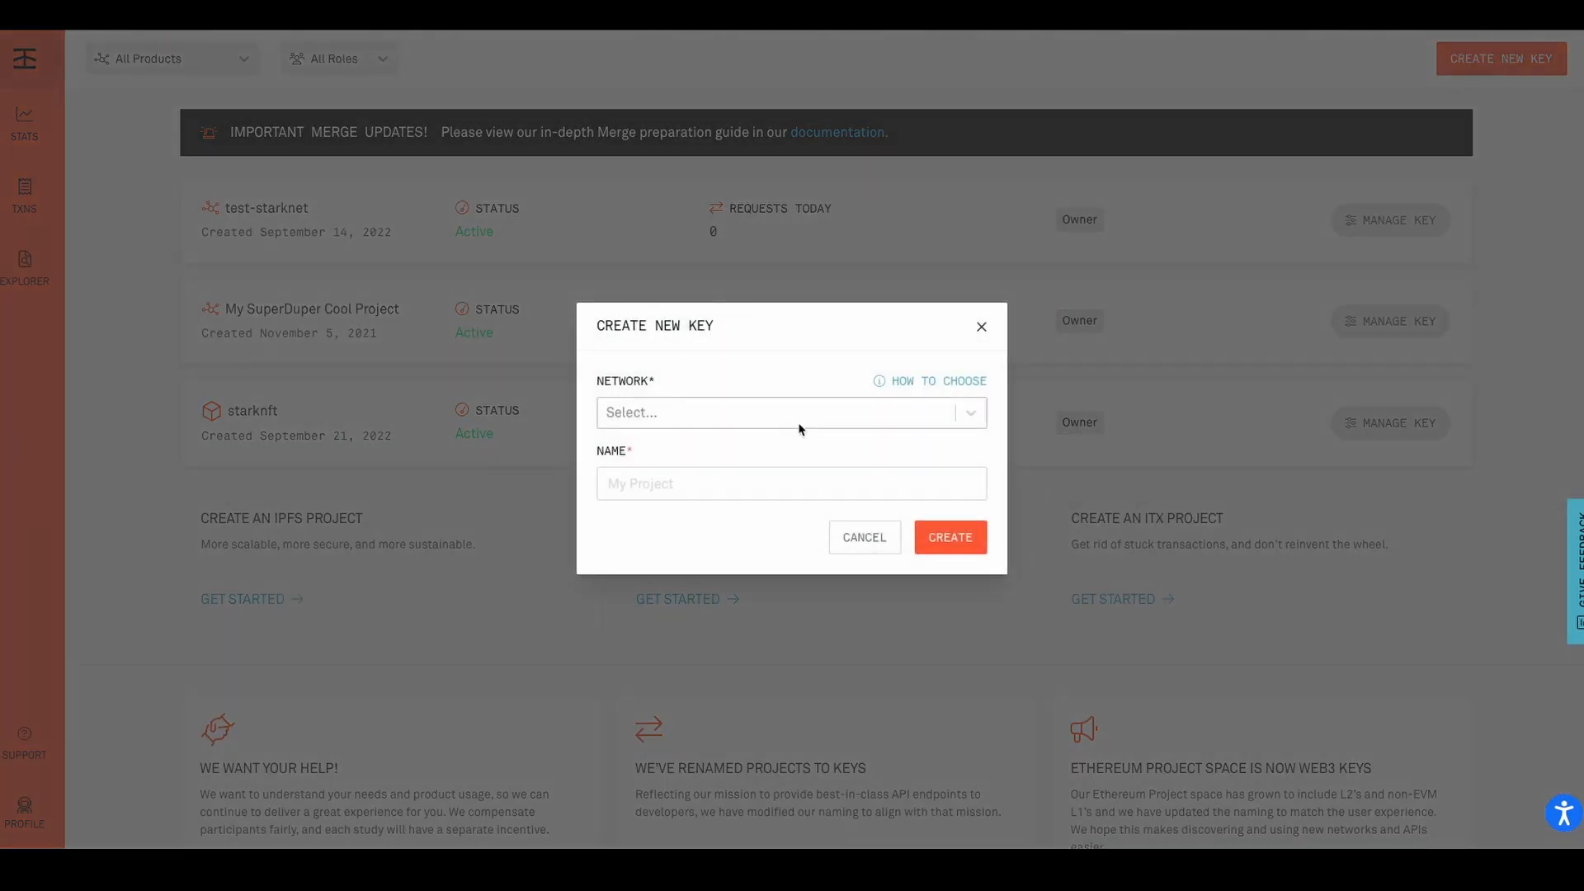
{"action": "left_click", "coordinate": [792, 413]}
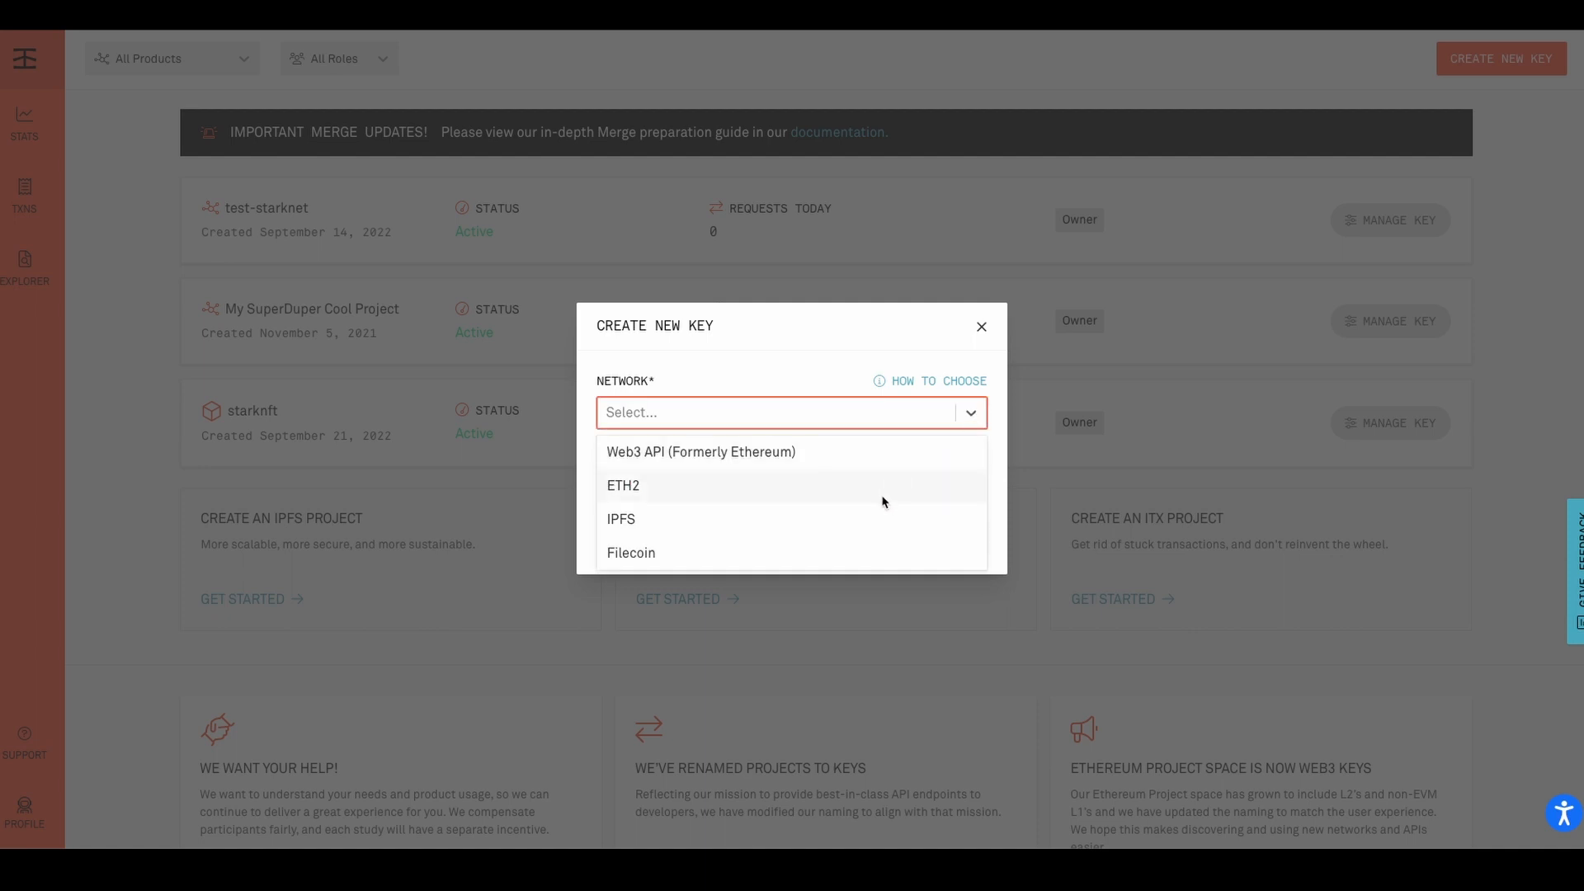
{"action": "left_click", "coordinate": [620, 519]}
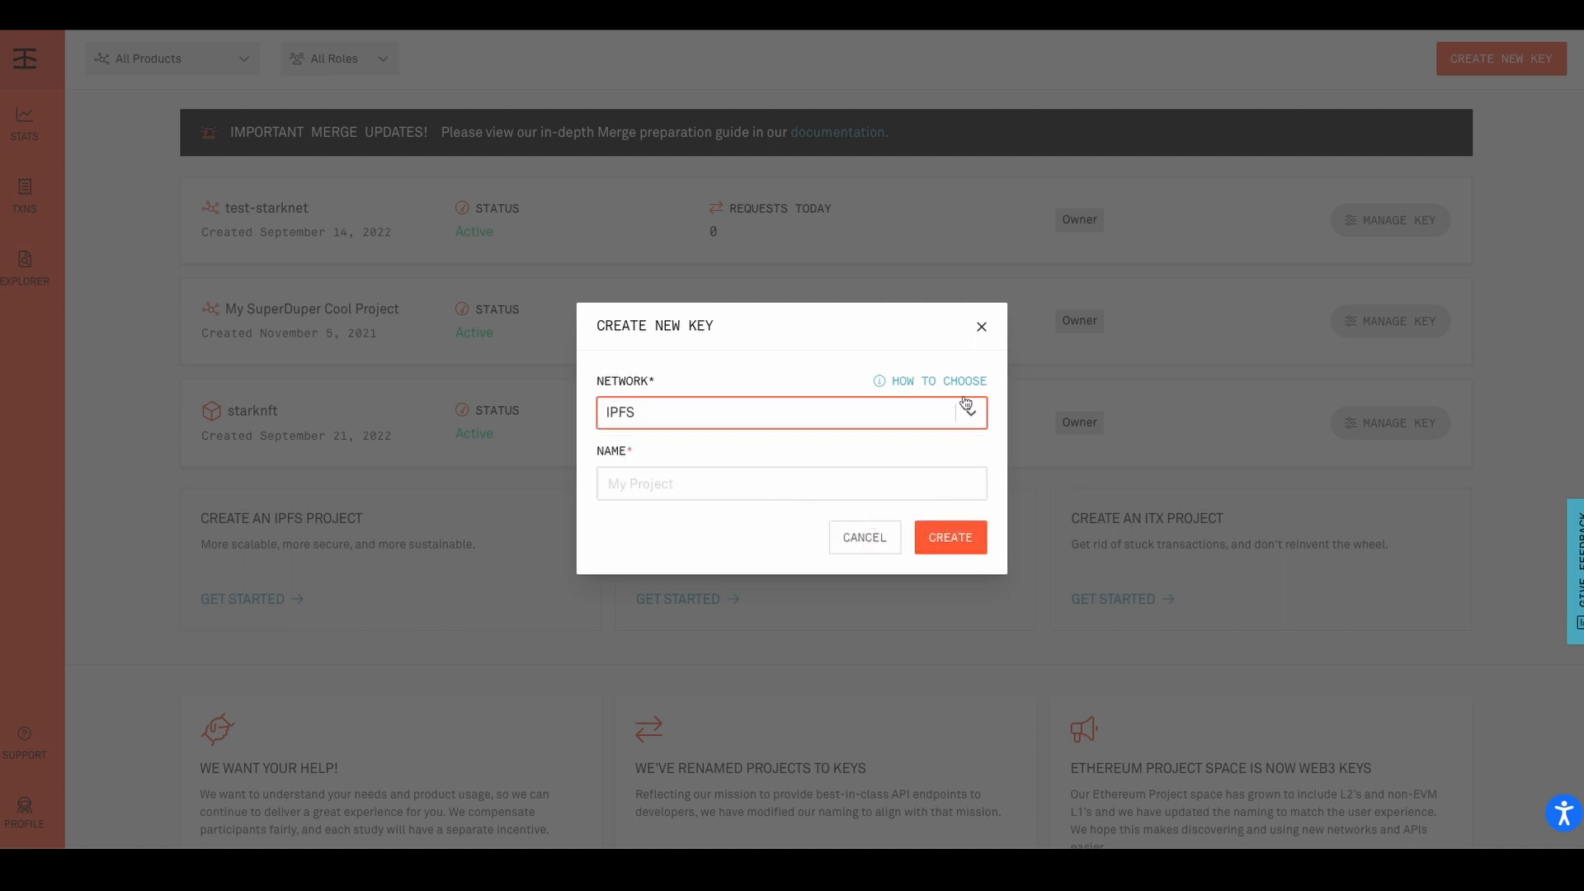
{"action": "left_click", "coordinate": [865, 538]}
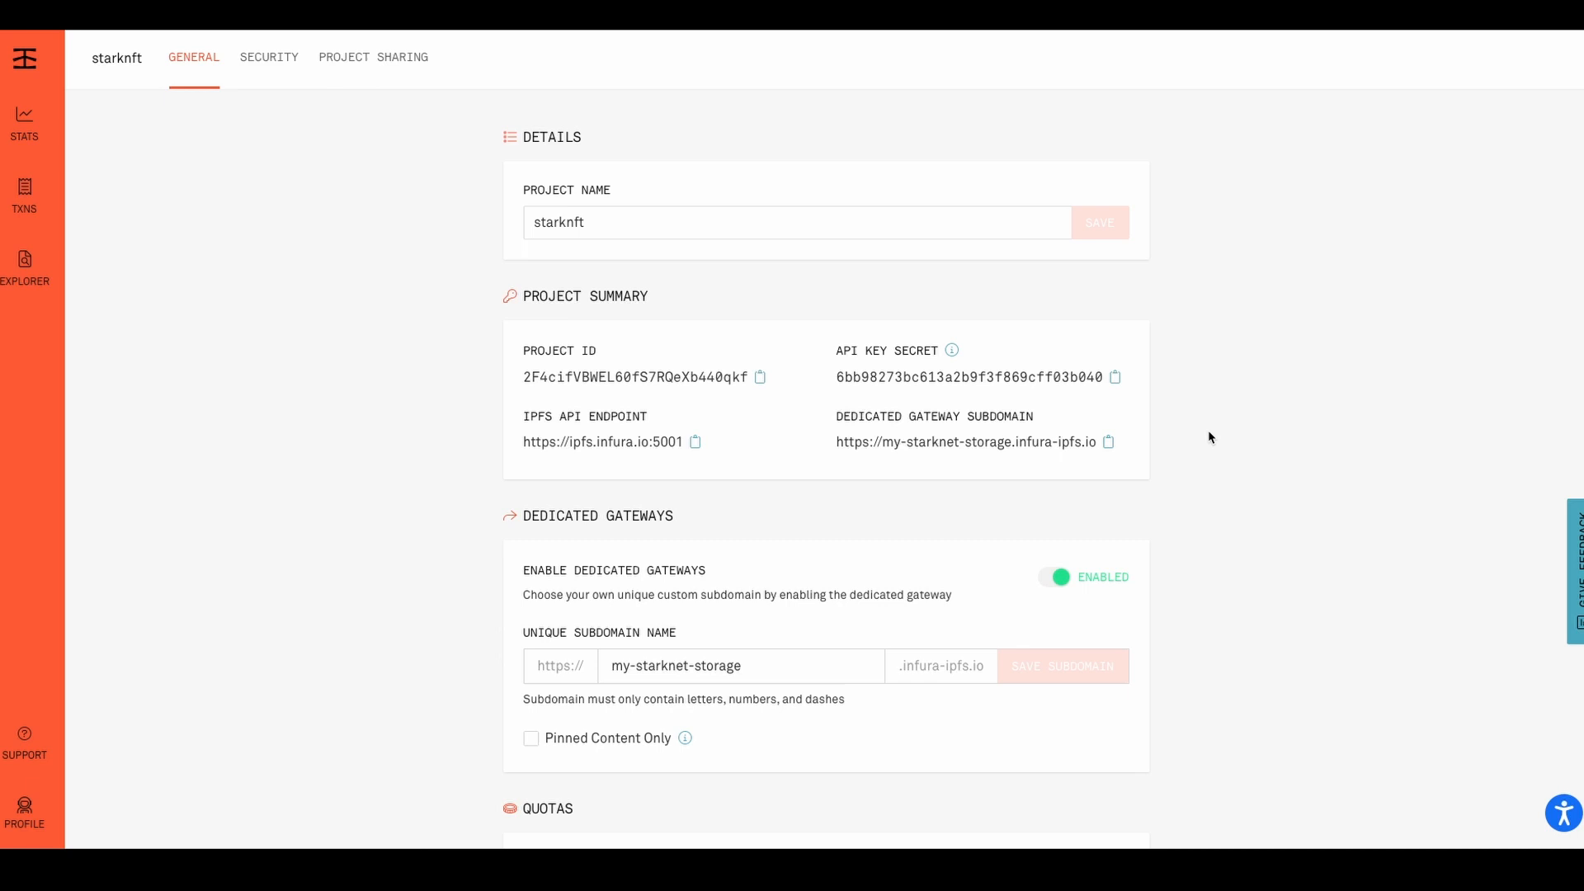
{"action": "scroll", "scroll_direction": "down", "scroll_amount": 3}
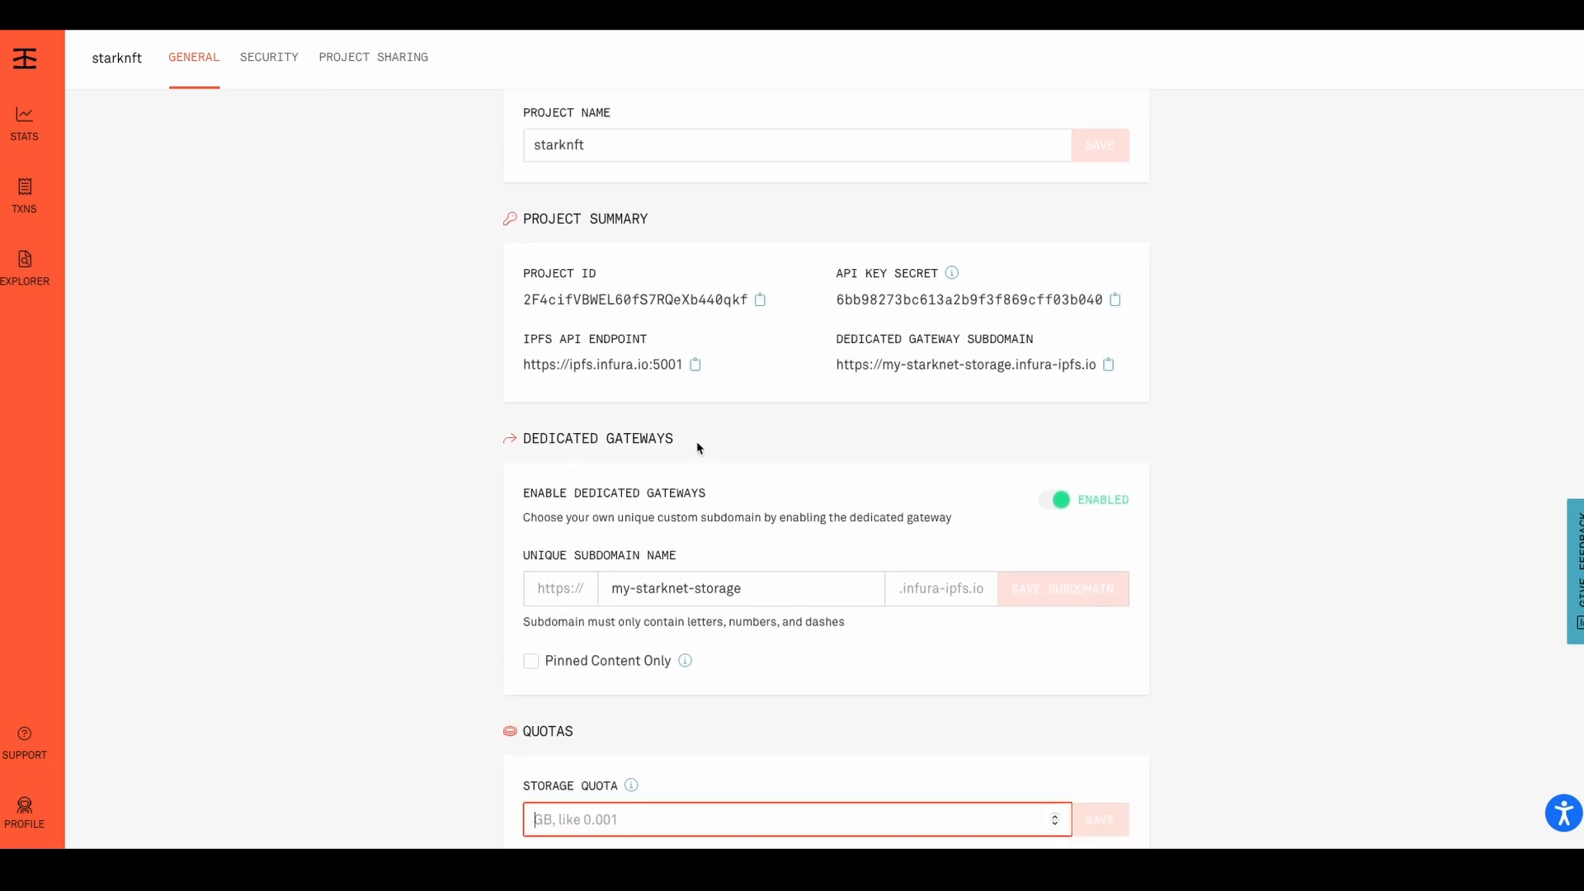
{"action": "mouse_move", "coordinate": [1078, 459]}
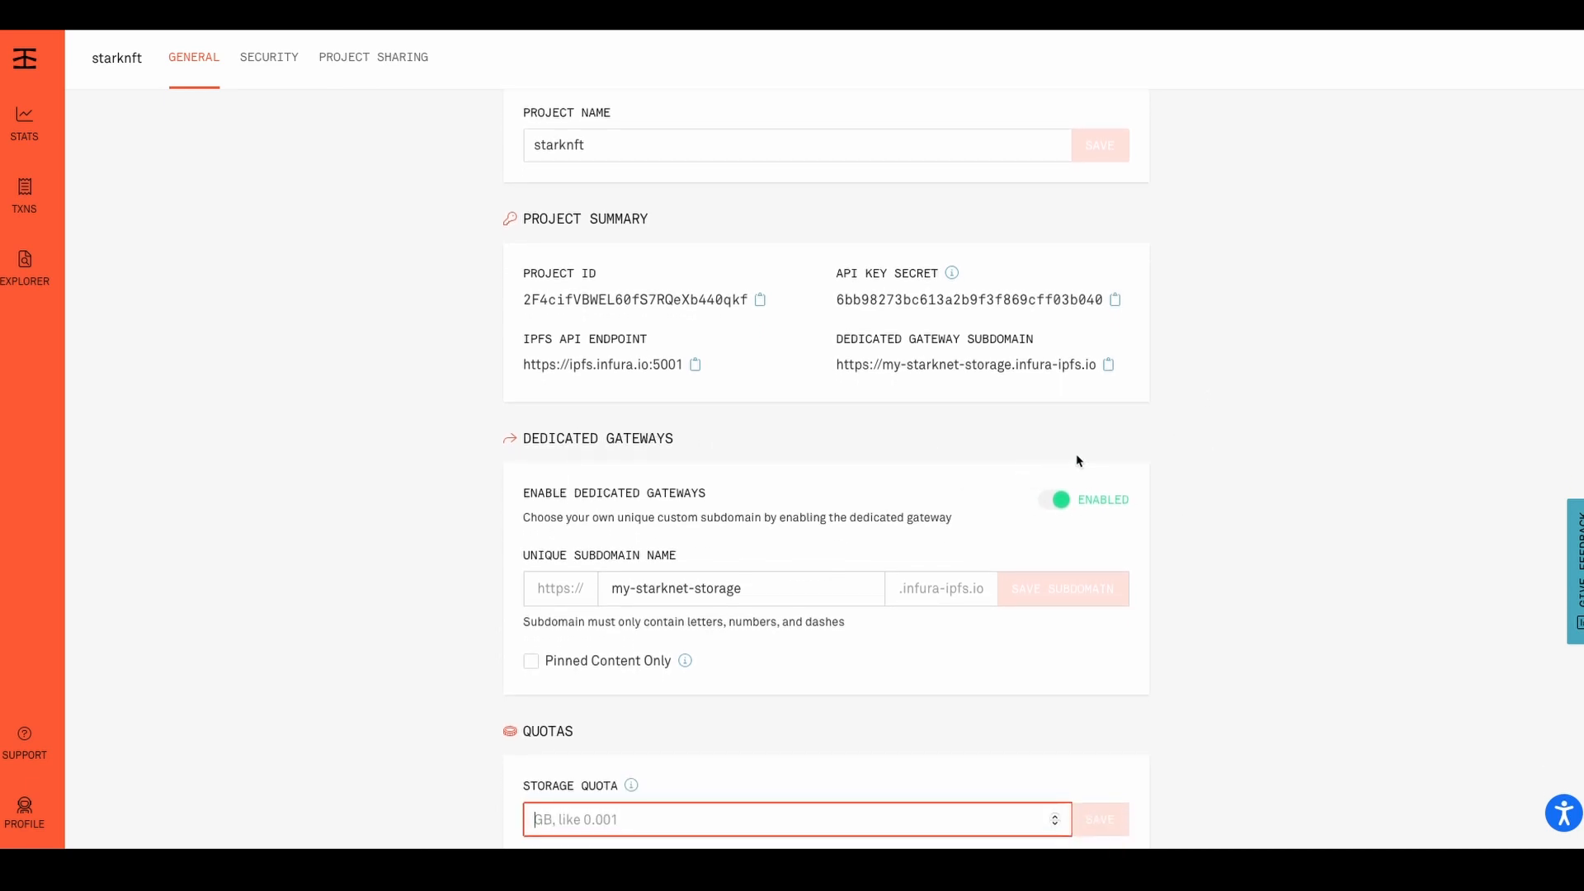
{"action": "double_click", "coordinate": [717, 587]}
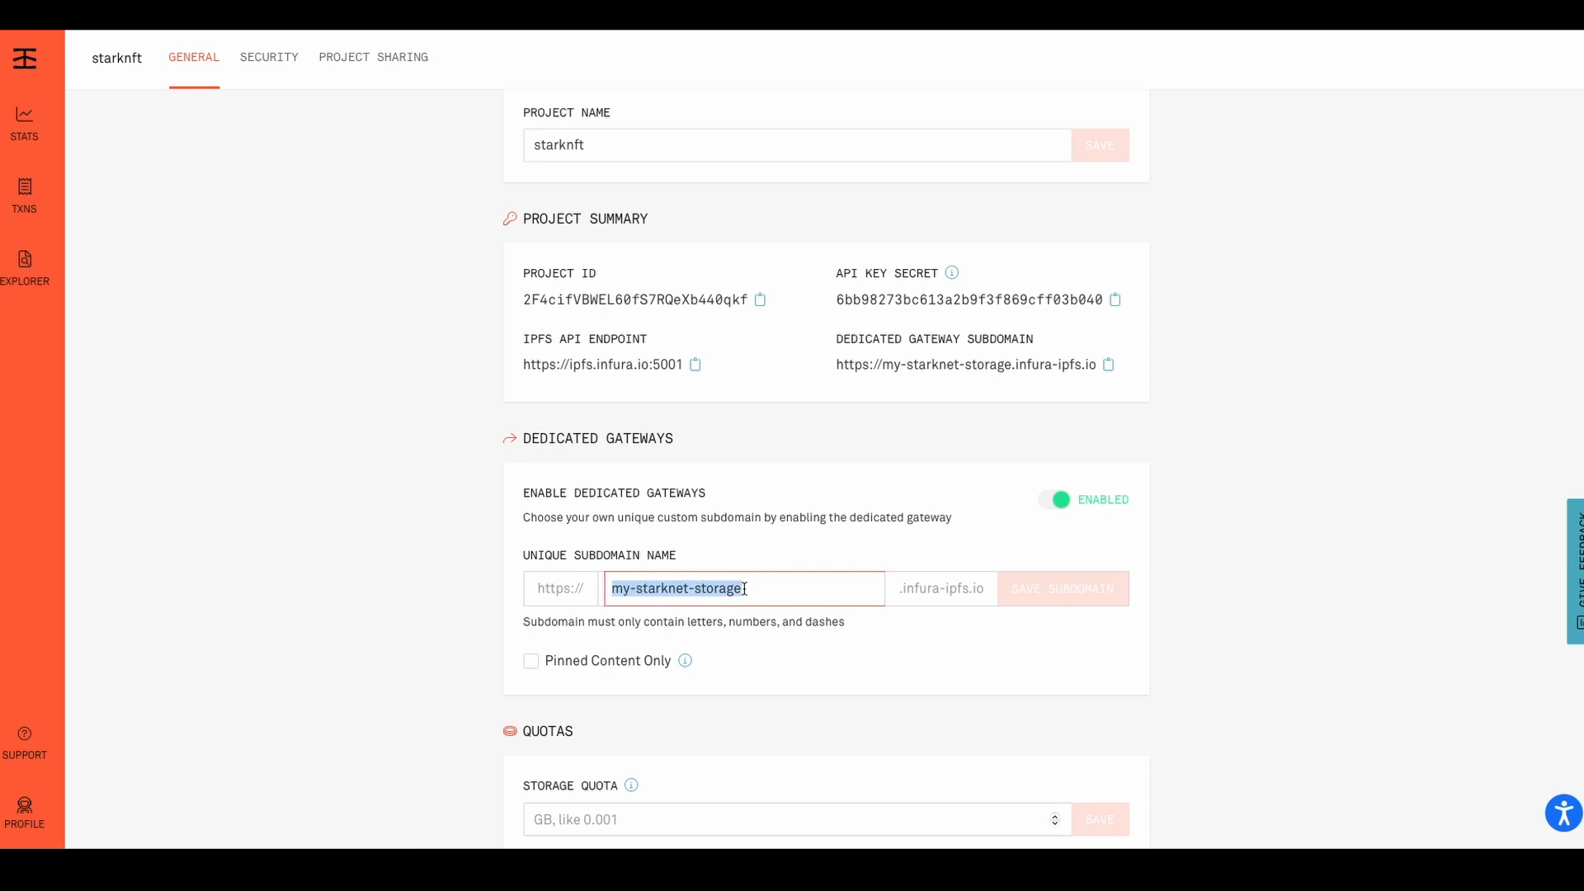
{"action": "scroll", "scroll_direction": "down", "scroll_amount": 3}
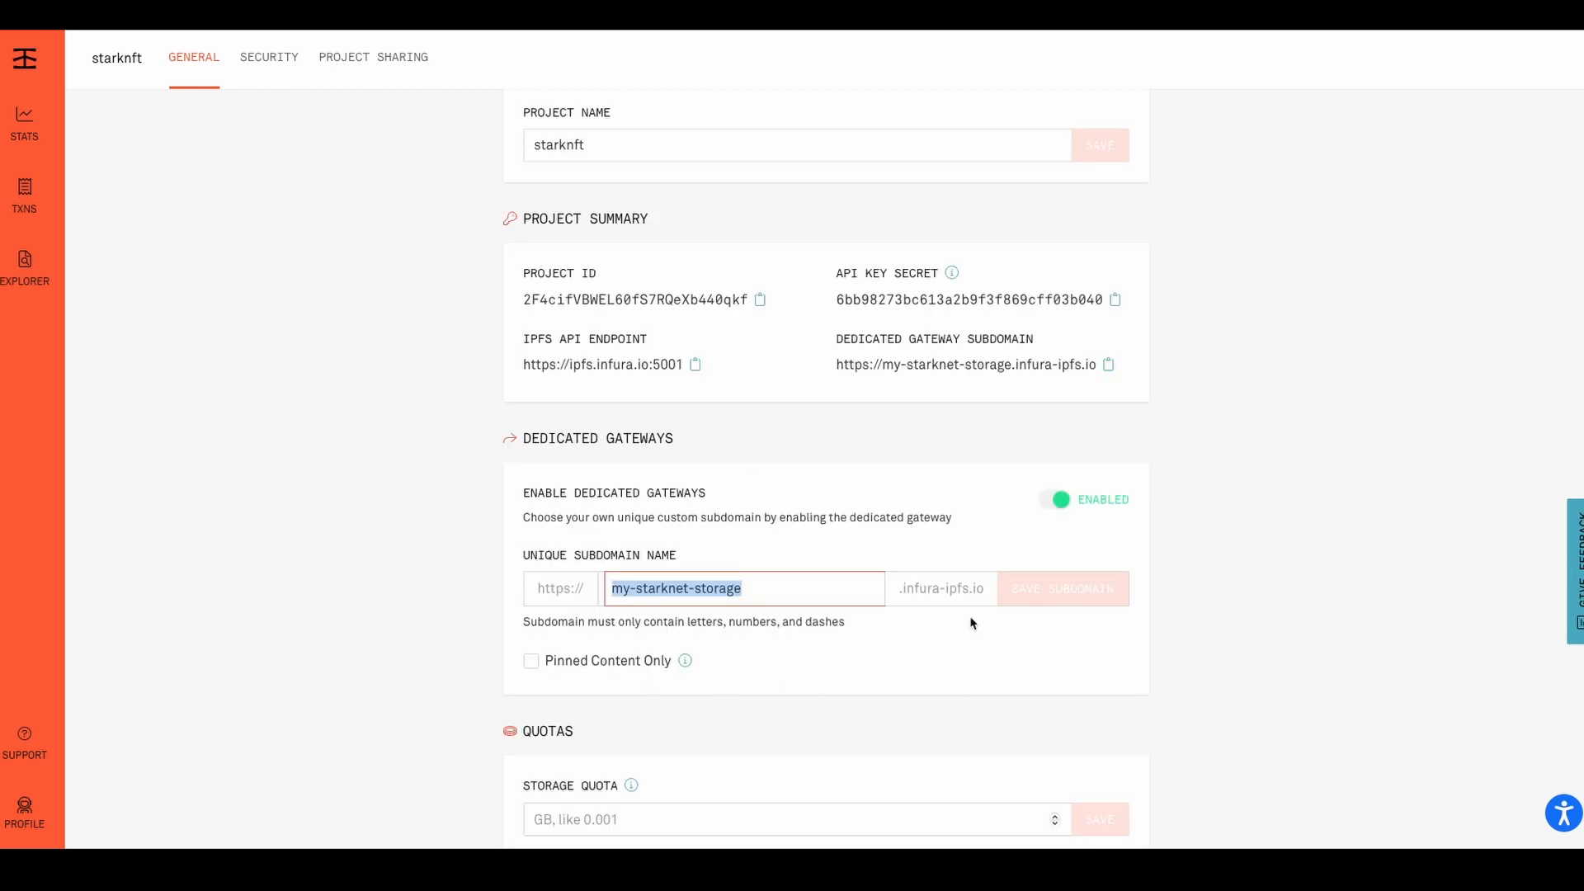
{"action": "mouse_move", "coordinate": [868, 601]}
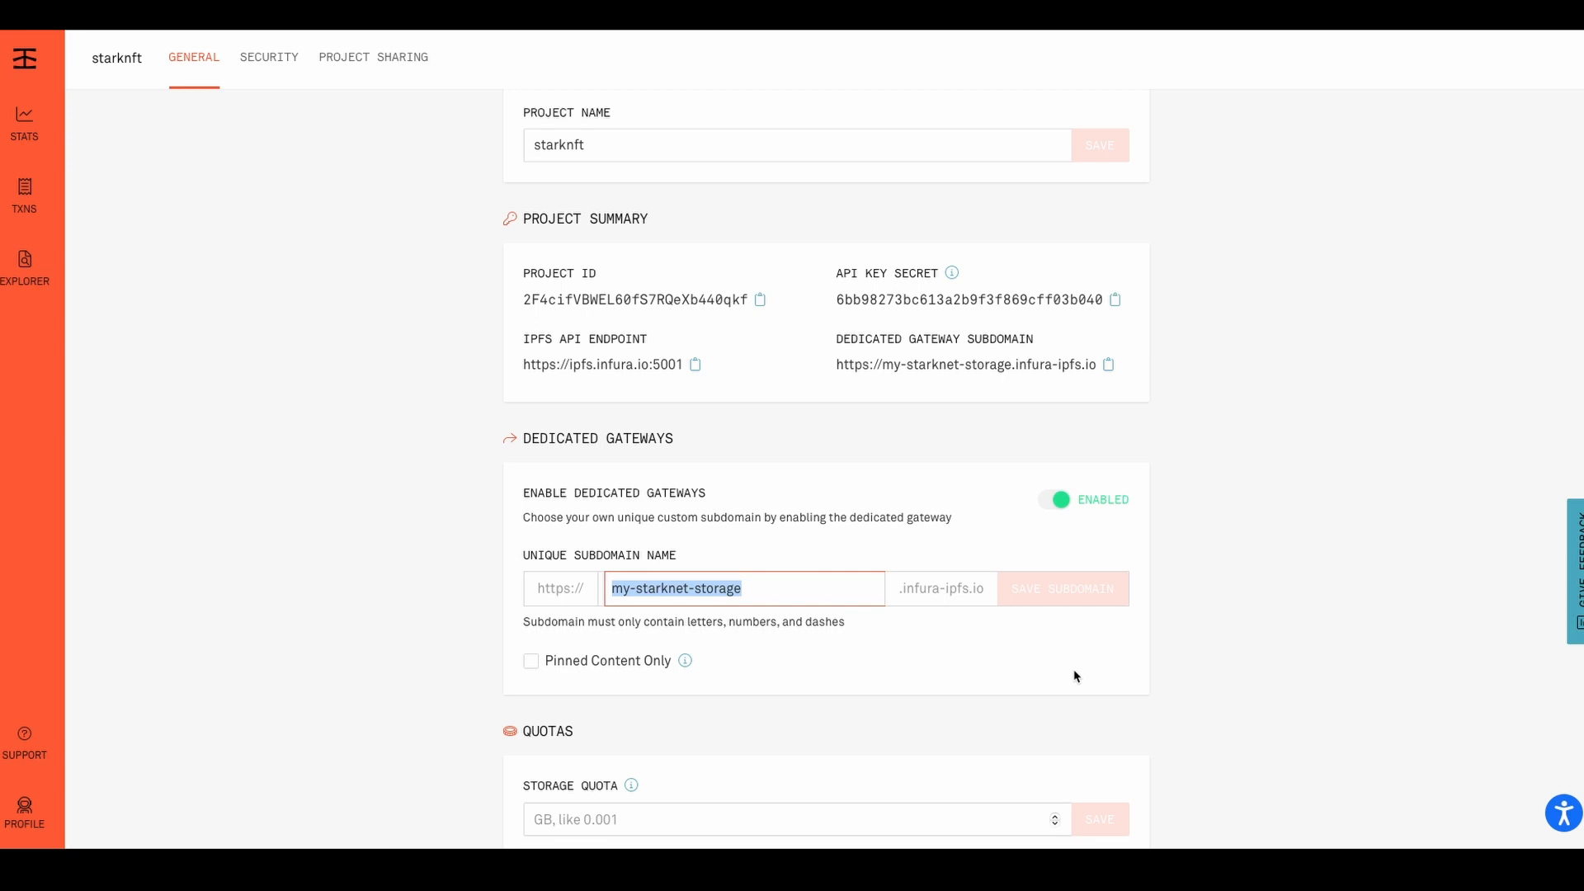
Copy the IPFS API endpoint into the .env file in VS Code
{"action": "scroll", "scroll_direction": "down", "scroll_amount": 3}
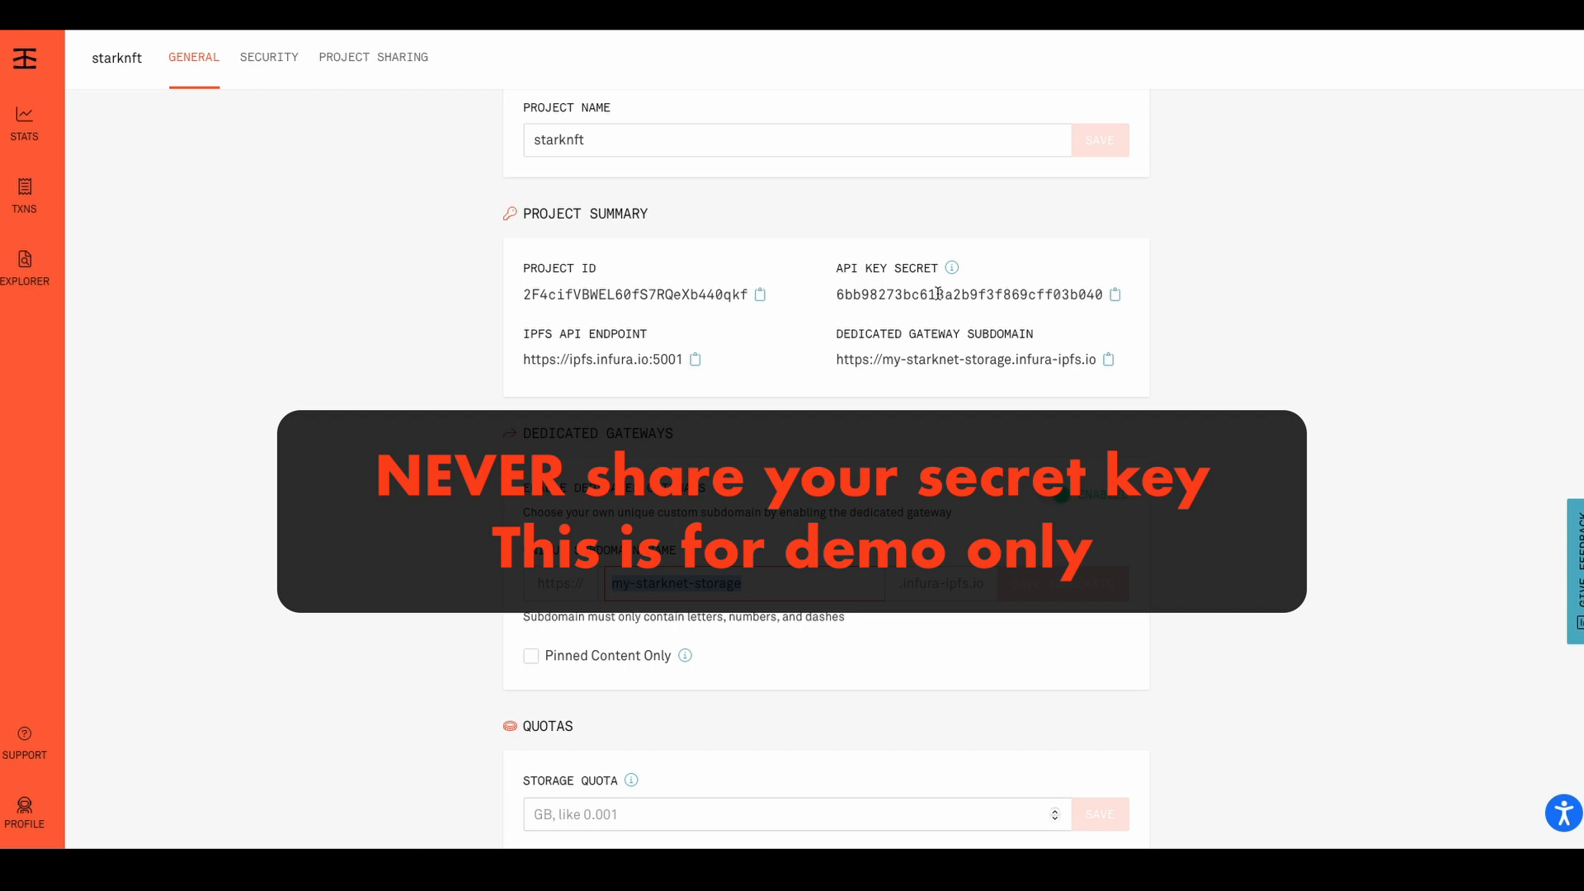
{"action": "mouse_move", "coordinate": [1034, 325]}
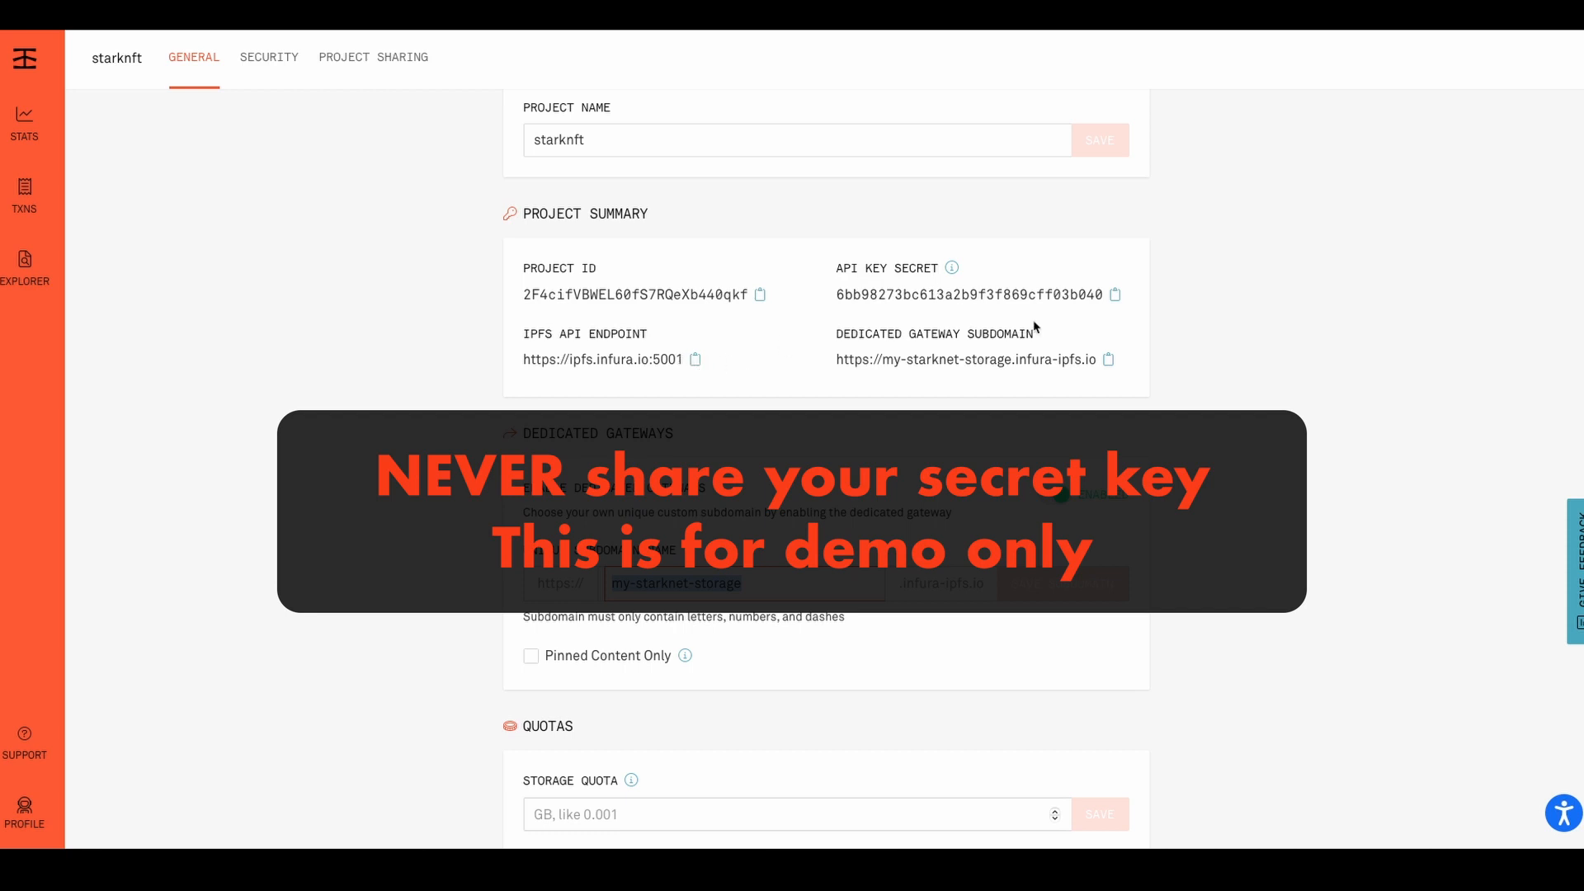
{"action": "mouse_move", "coordinate": [1020, 399]}
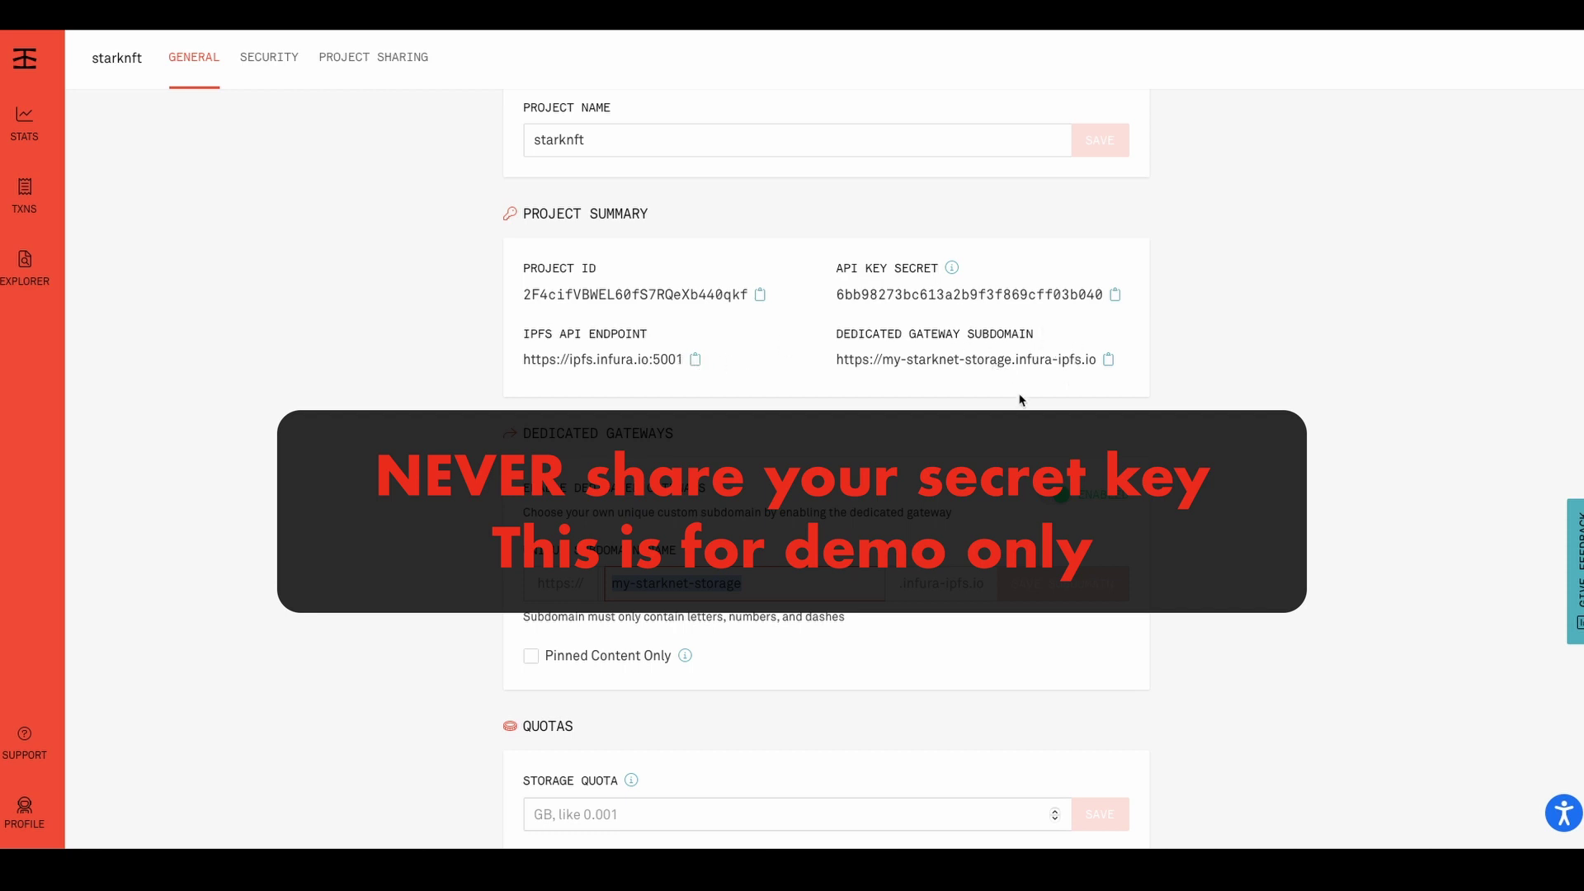
{"action": "mouse_move", "coordinate": [695, 353]}
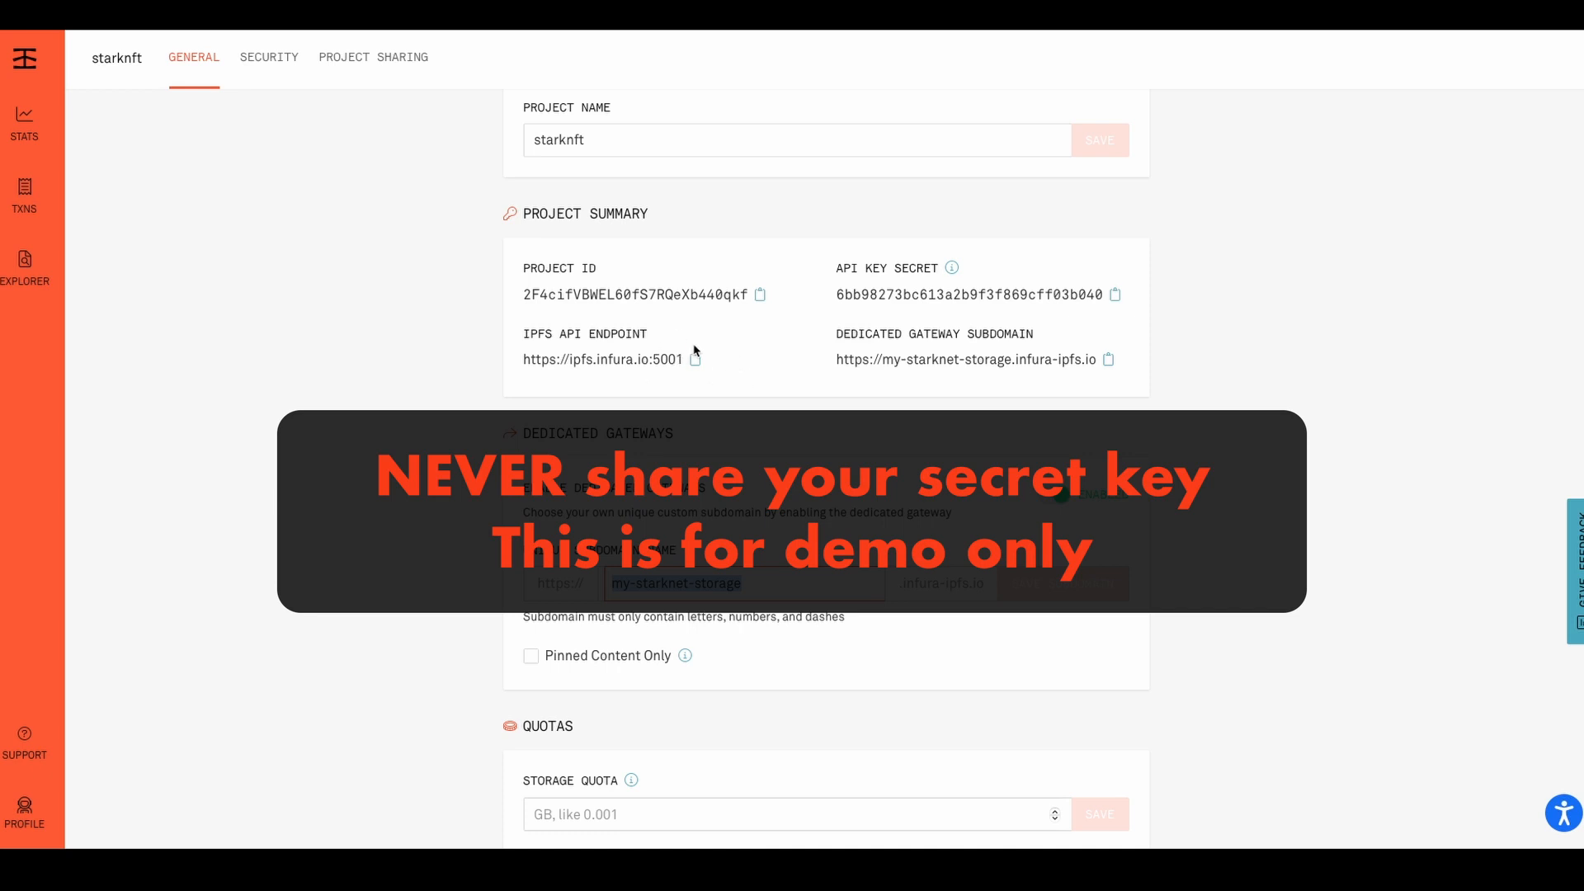
{"action": "left_click", "coordinate": [695, 360]}
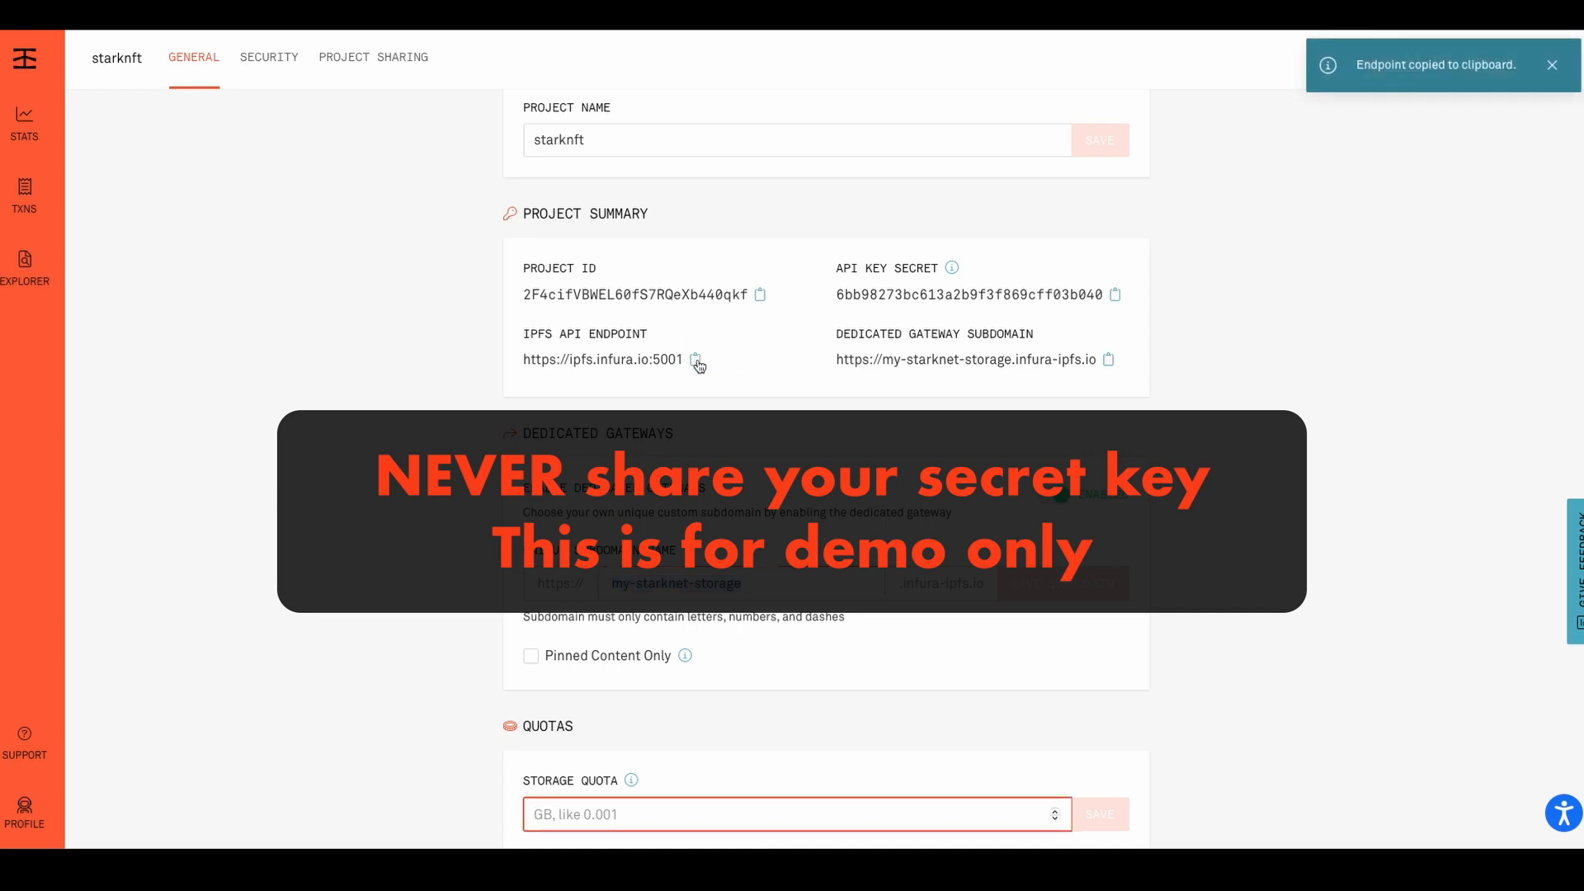
{"action": "mouse_move", "coordinate": [539, 815]}
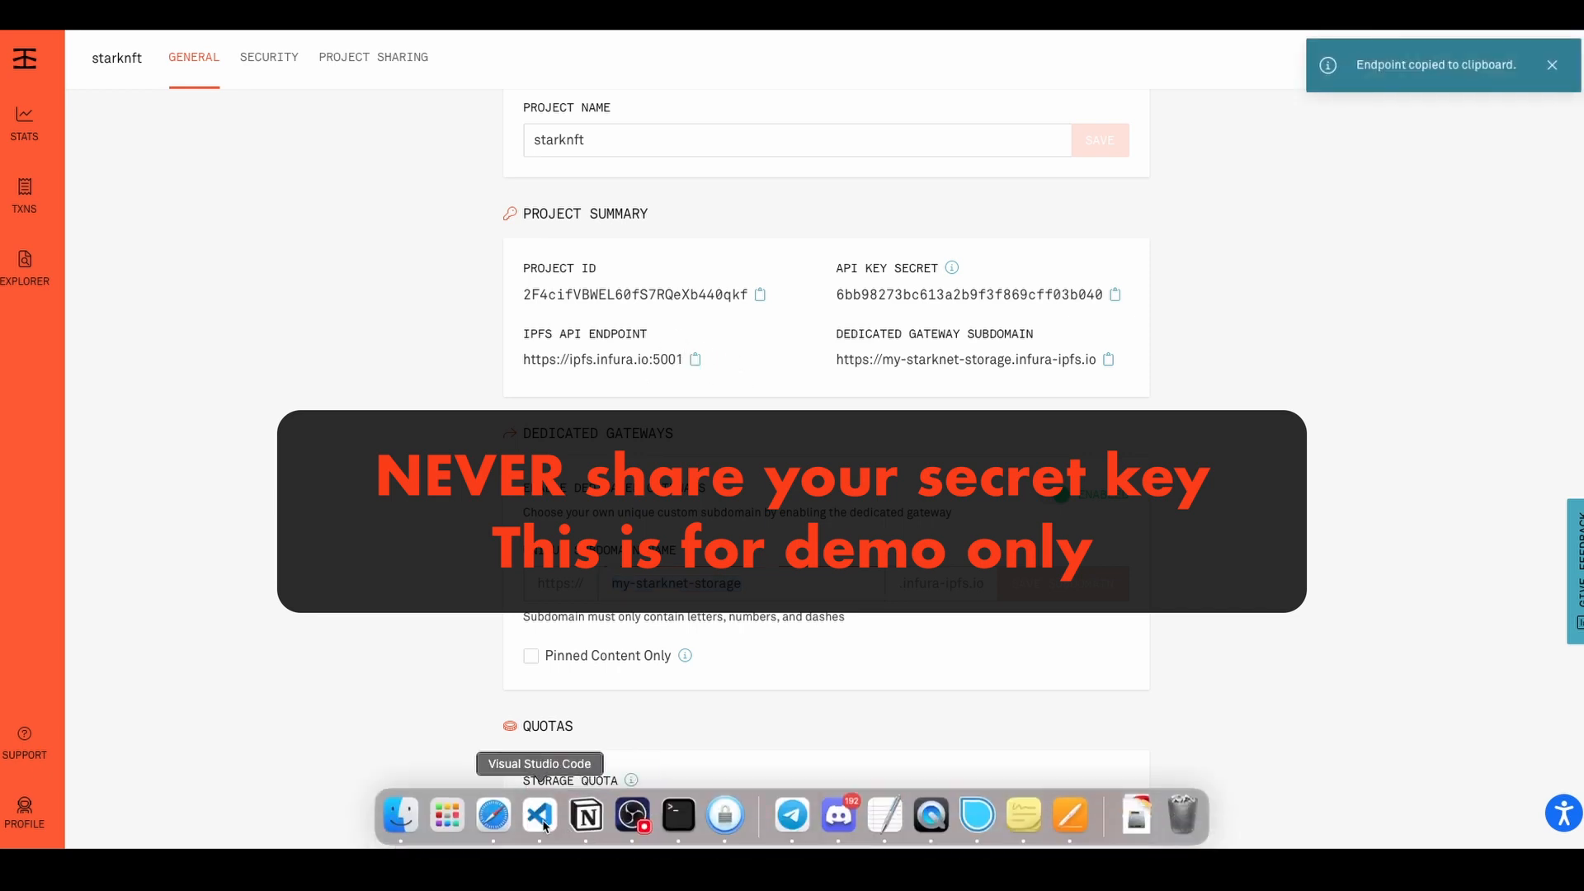
{"action": "left_click", "coordinate": [540, 815]}
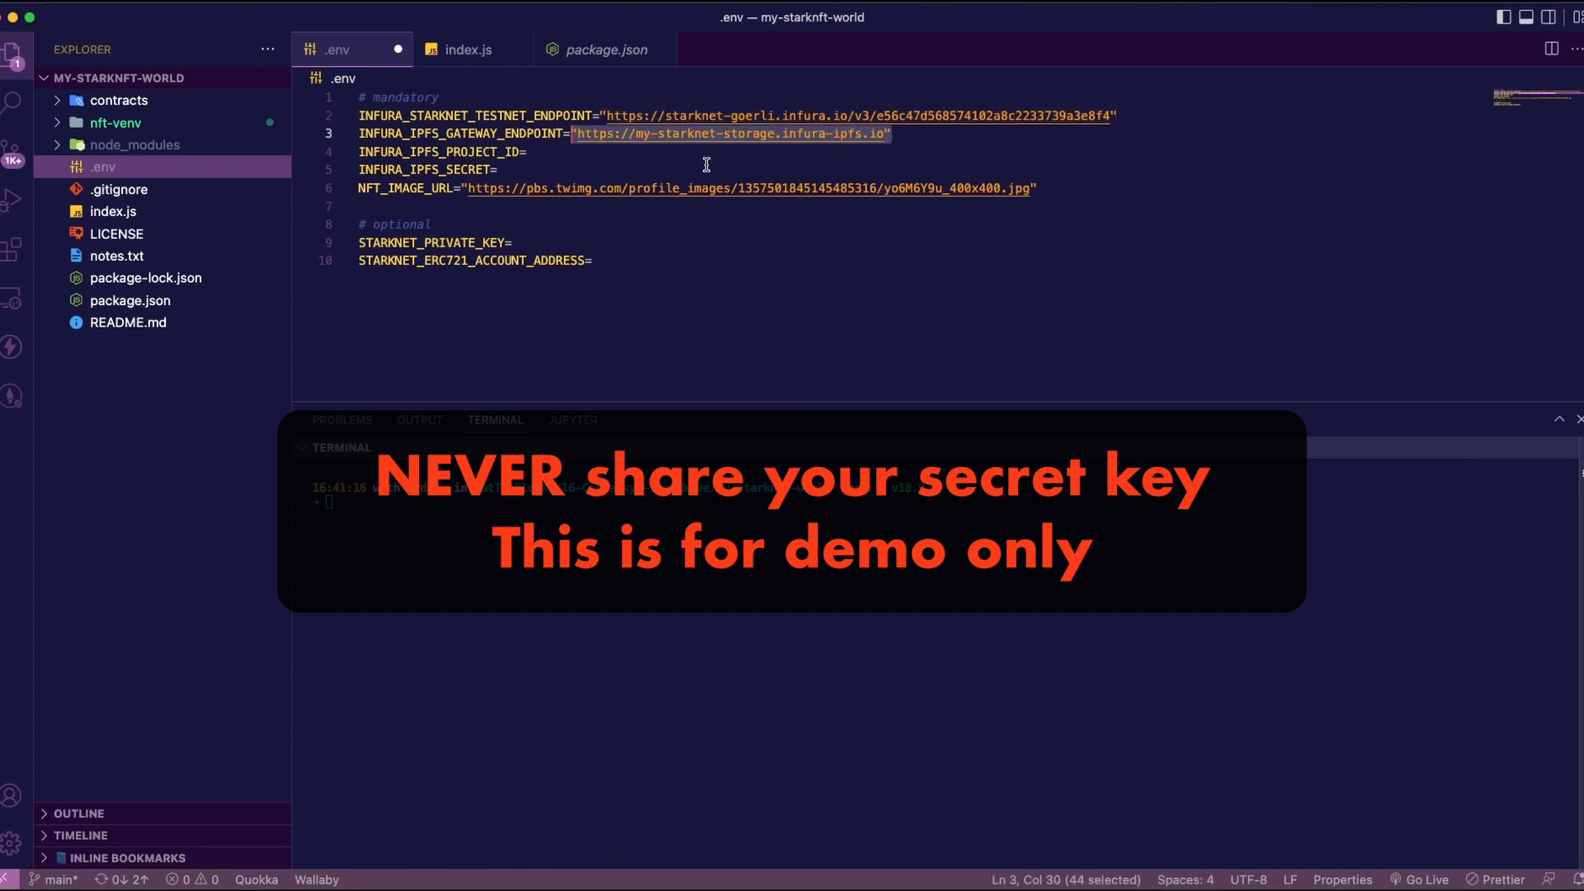
{"action": "mouse_move", "coordinate": [752, 139]}
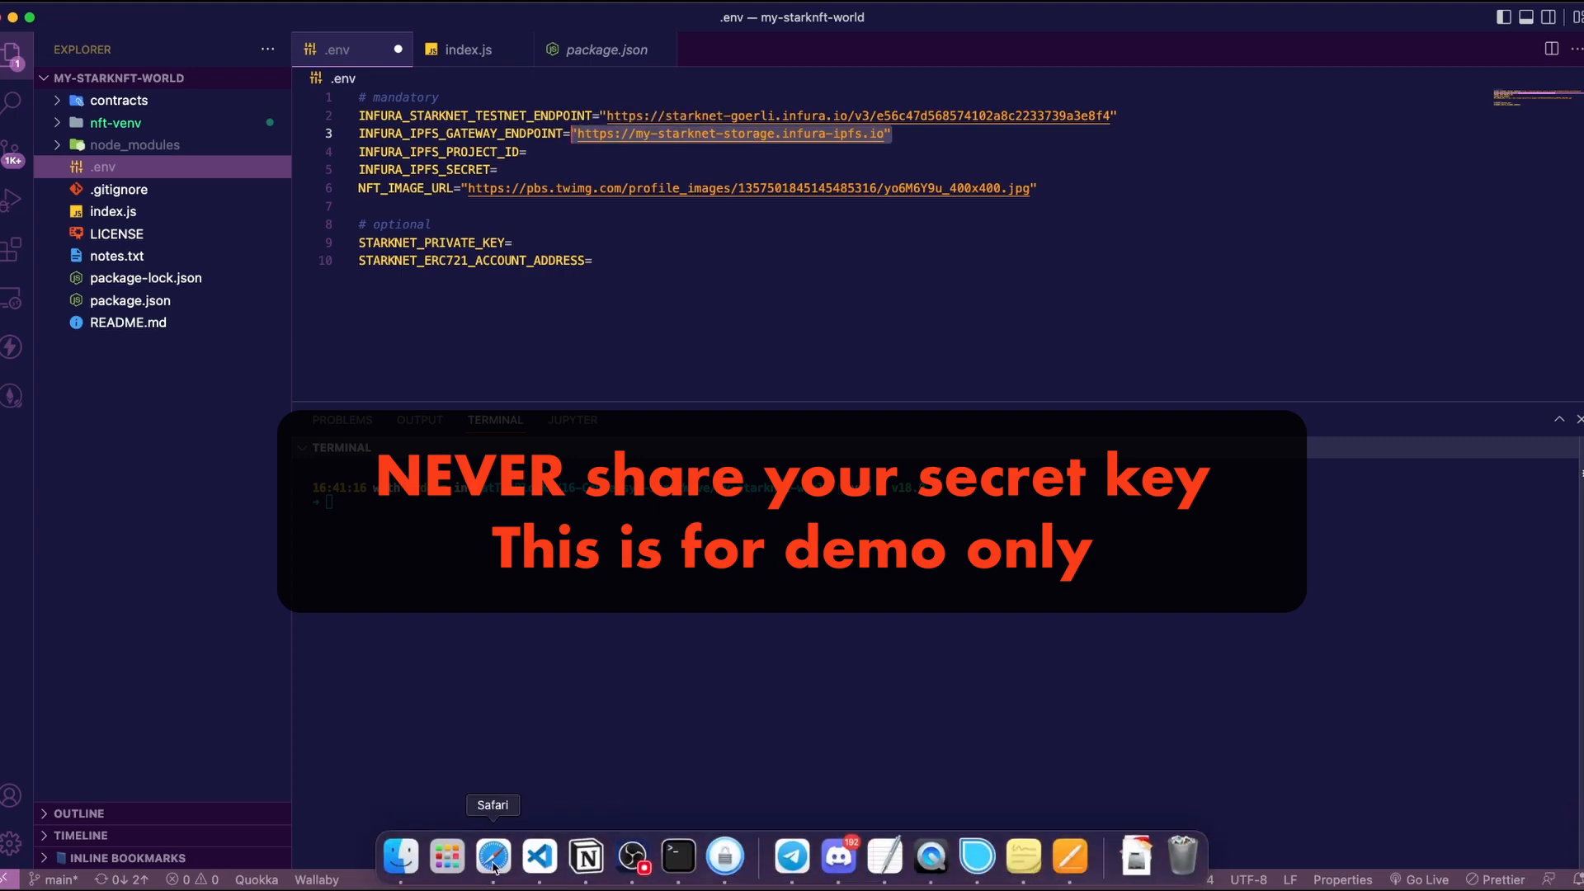
{"action": "left_click", "coordinate": [493, 858]}
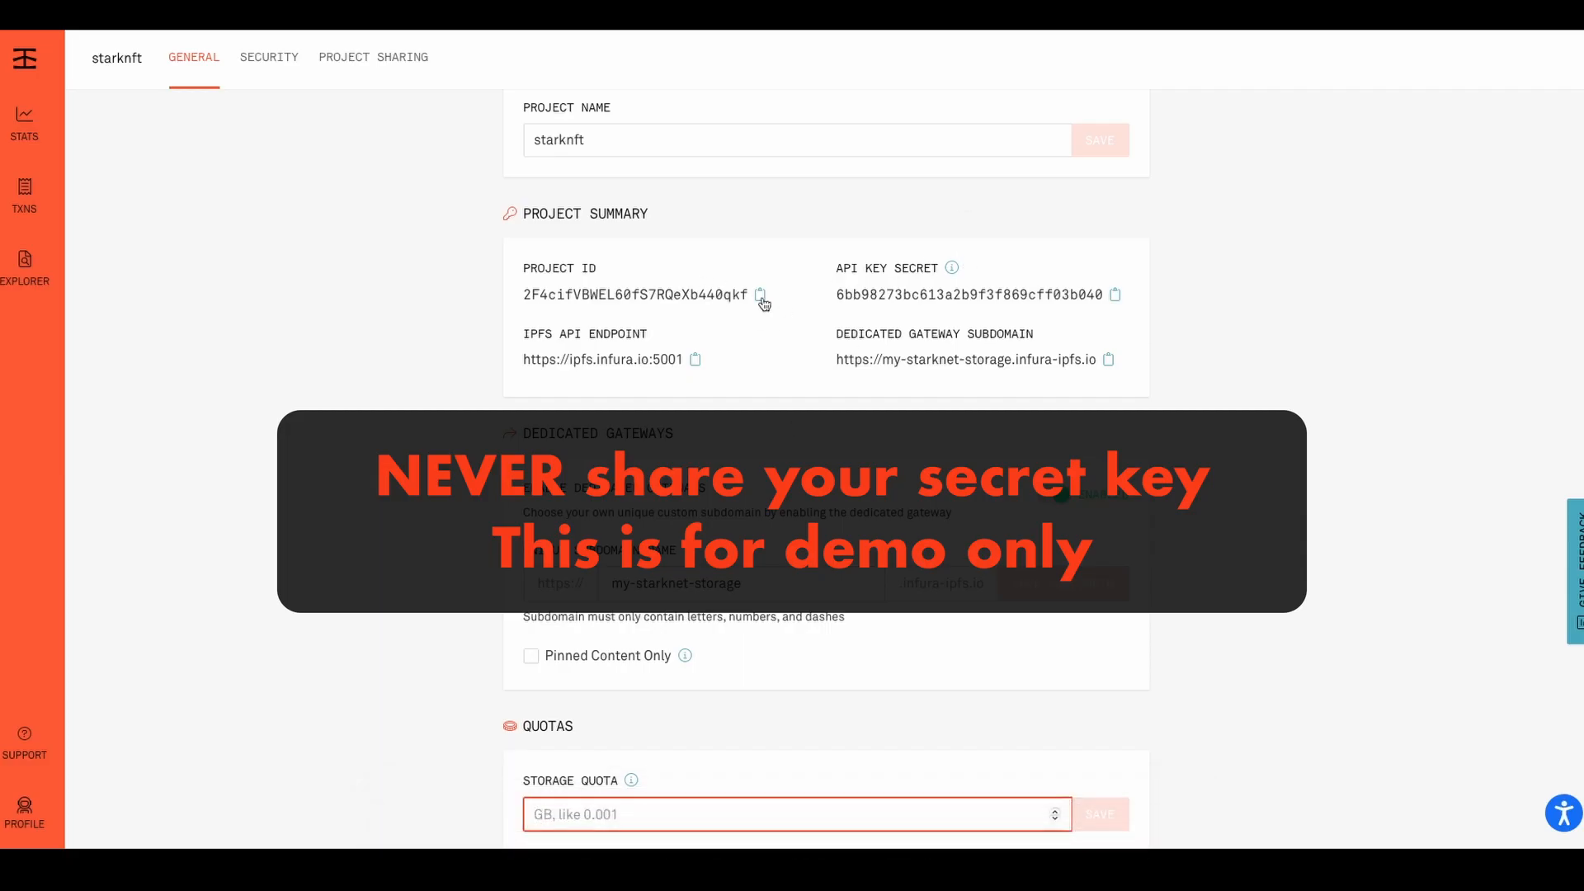
Copy the starknft project ID and API secret into .env, then return to package.json
{"action": "left_click", "coordinate": [759, 294]}
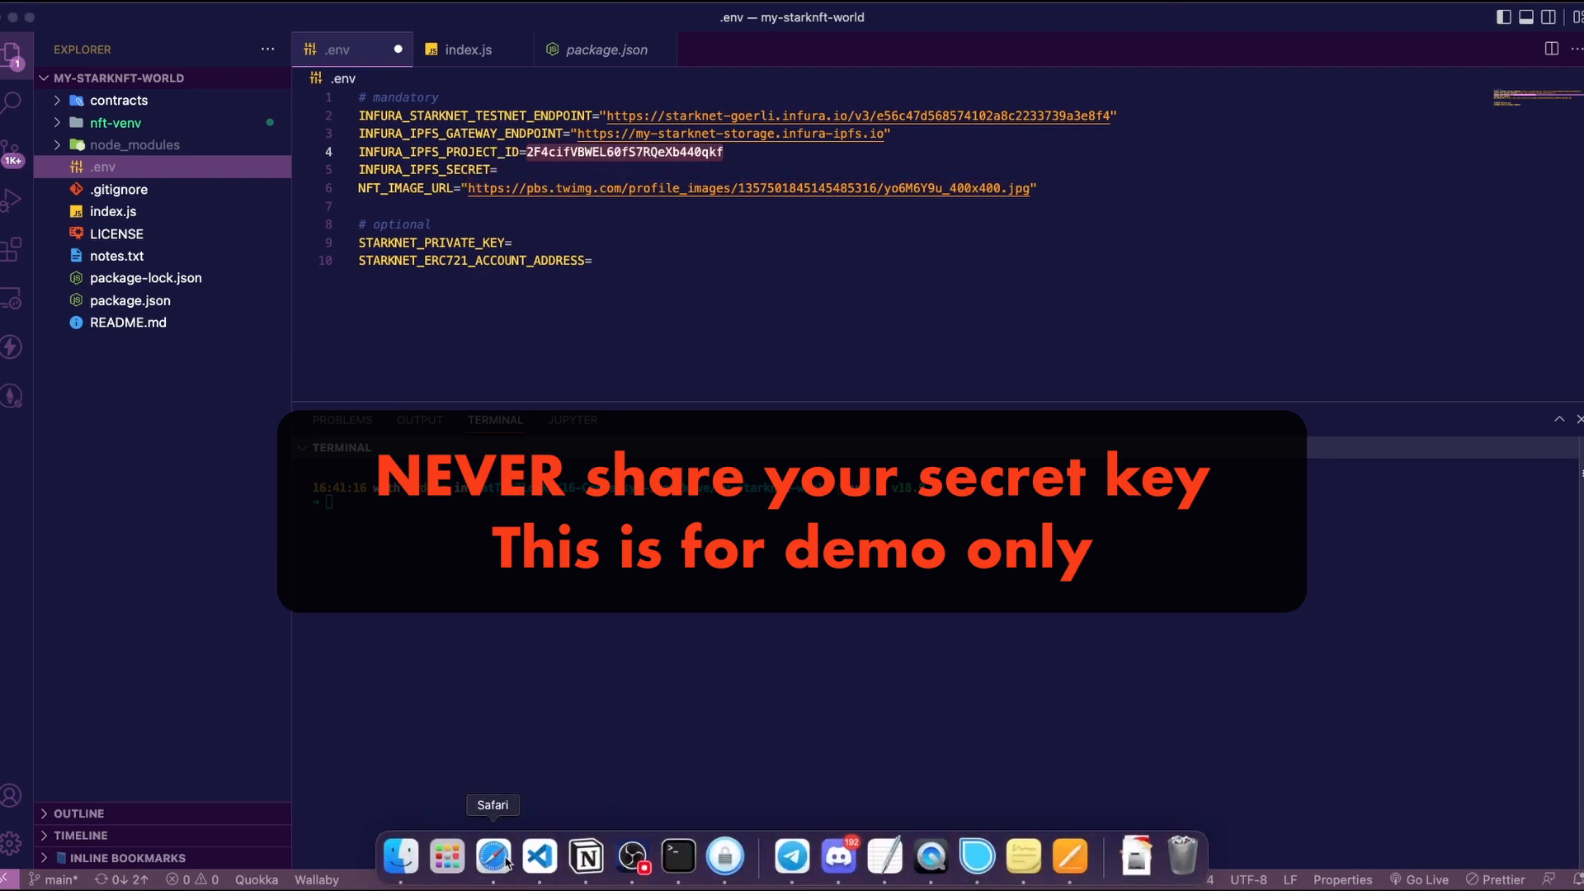
{"action": "left_click", "coordinate": [491, 855]}
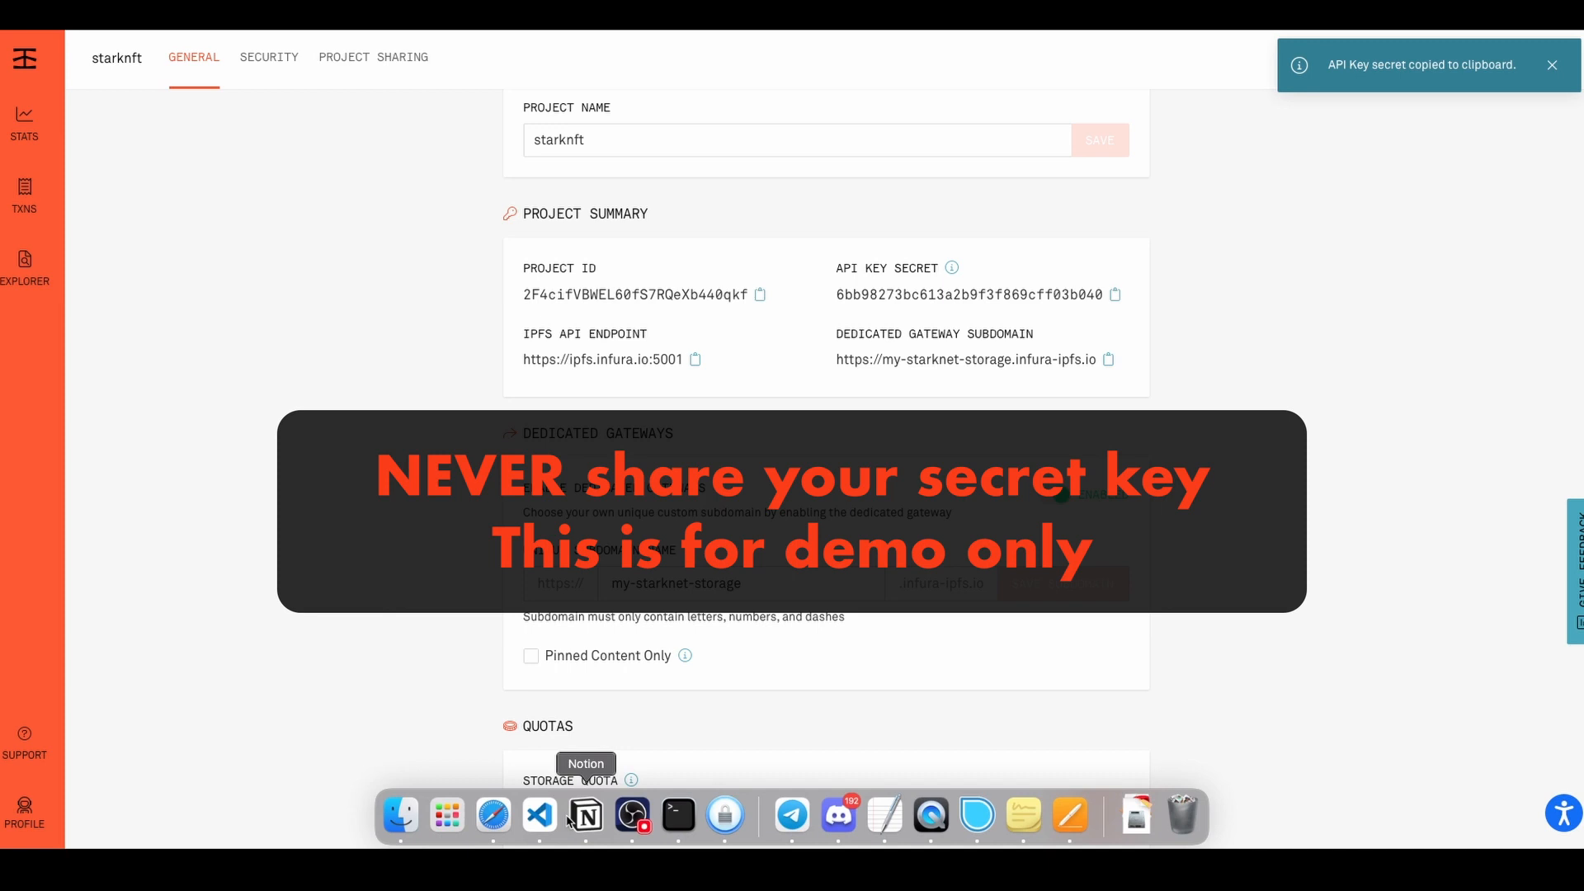
{"action": "left_click", "coordinate": [538, 815]}
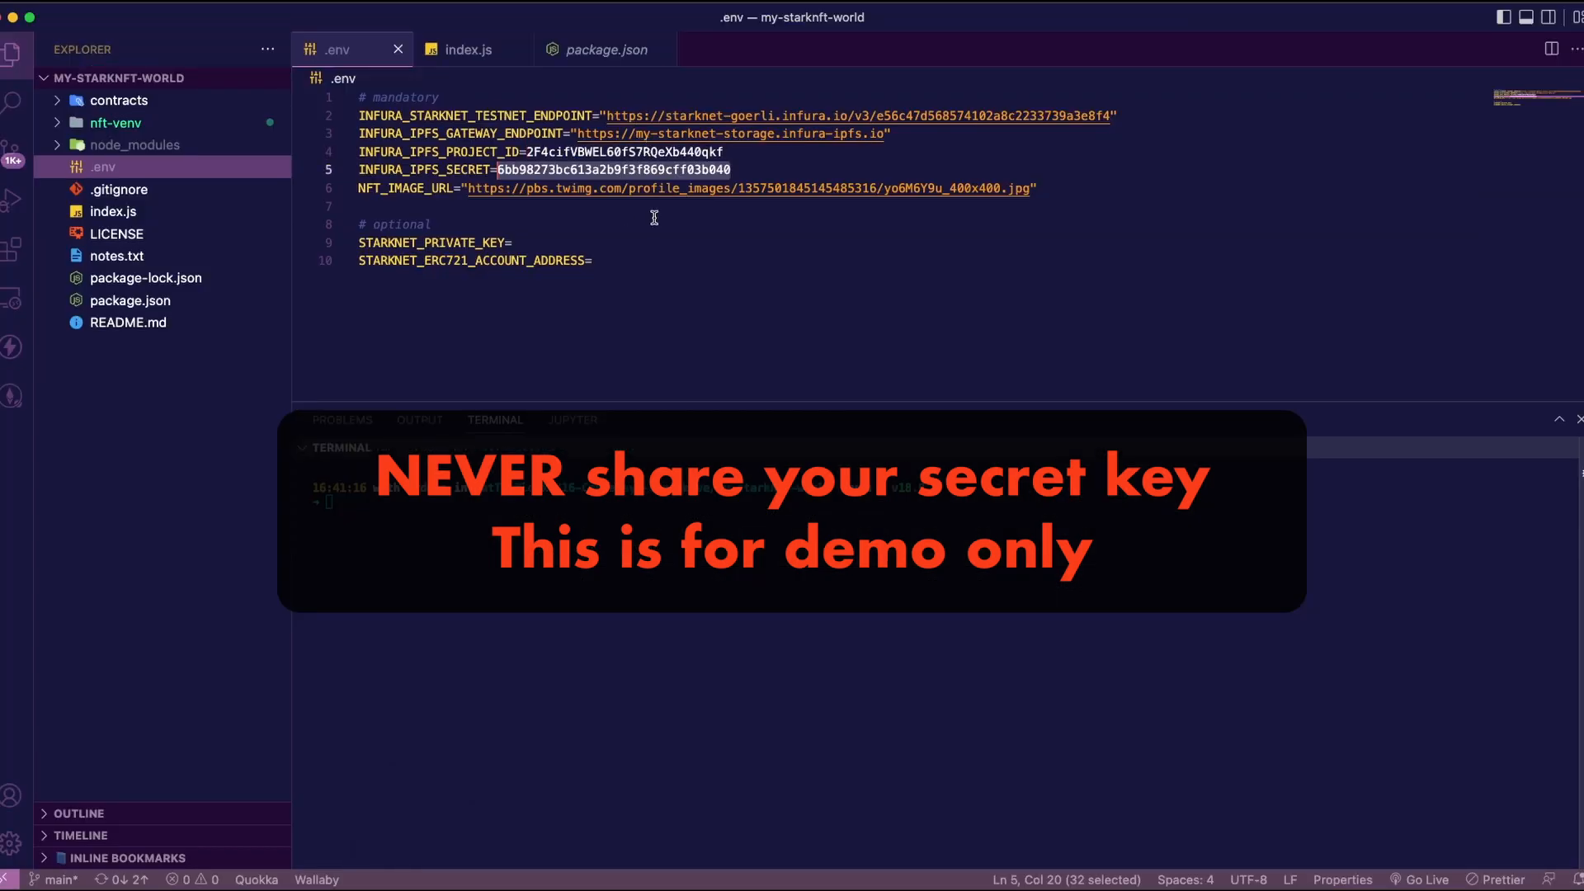
{"action": "left_click", "coordinate": [594, 261]}
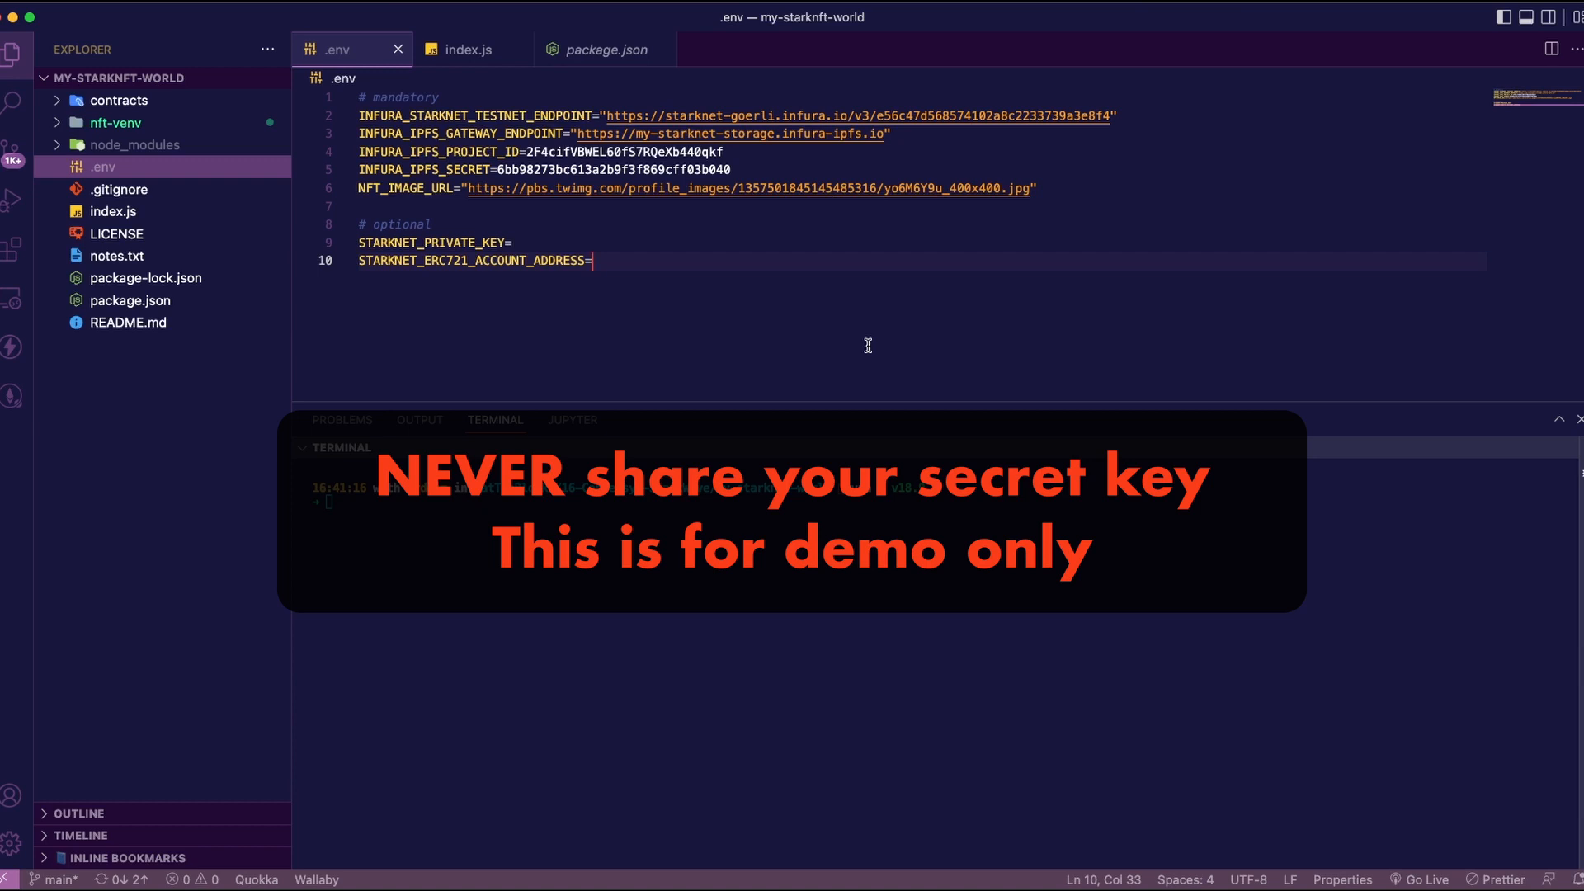
{"action": "left_click", "coordinate": [602, 48]}
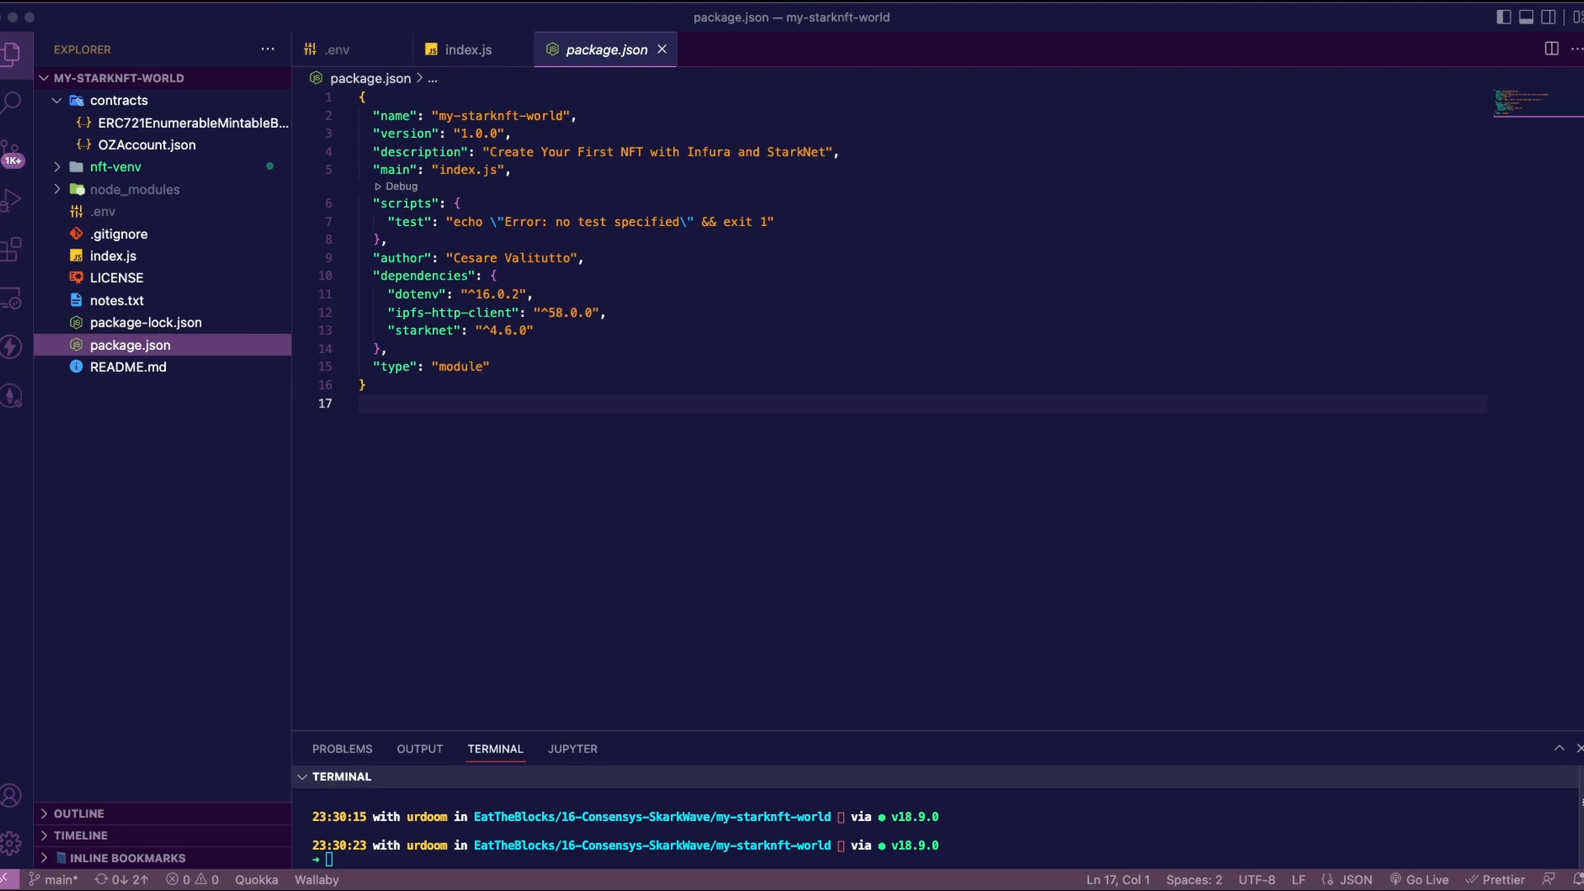
Open OZAccount.json and ERC721EnumerableMintableBurnable.json from the contracts folder
{"action": "left_click", "coordinate": [148, 145]}
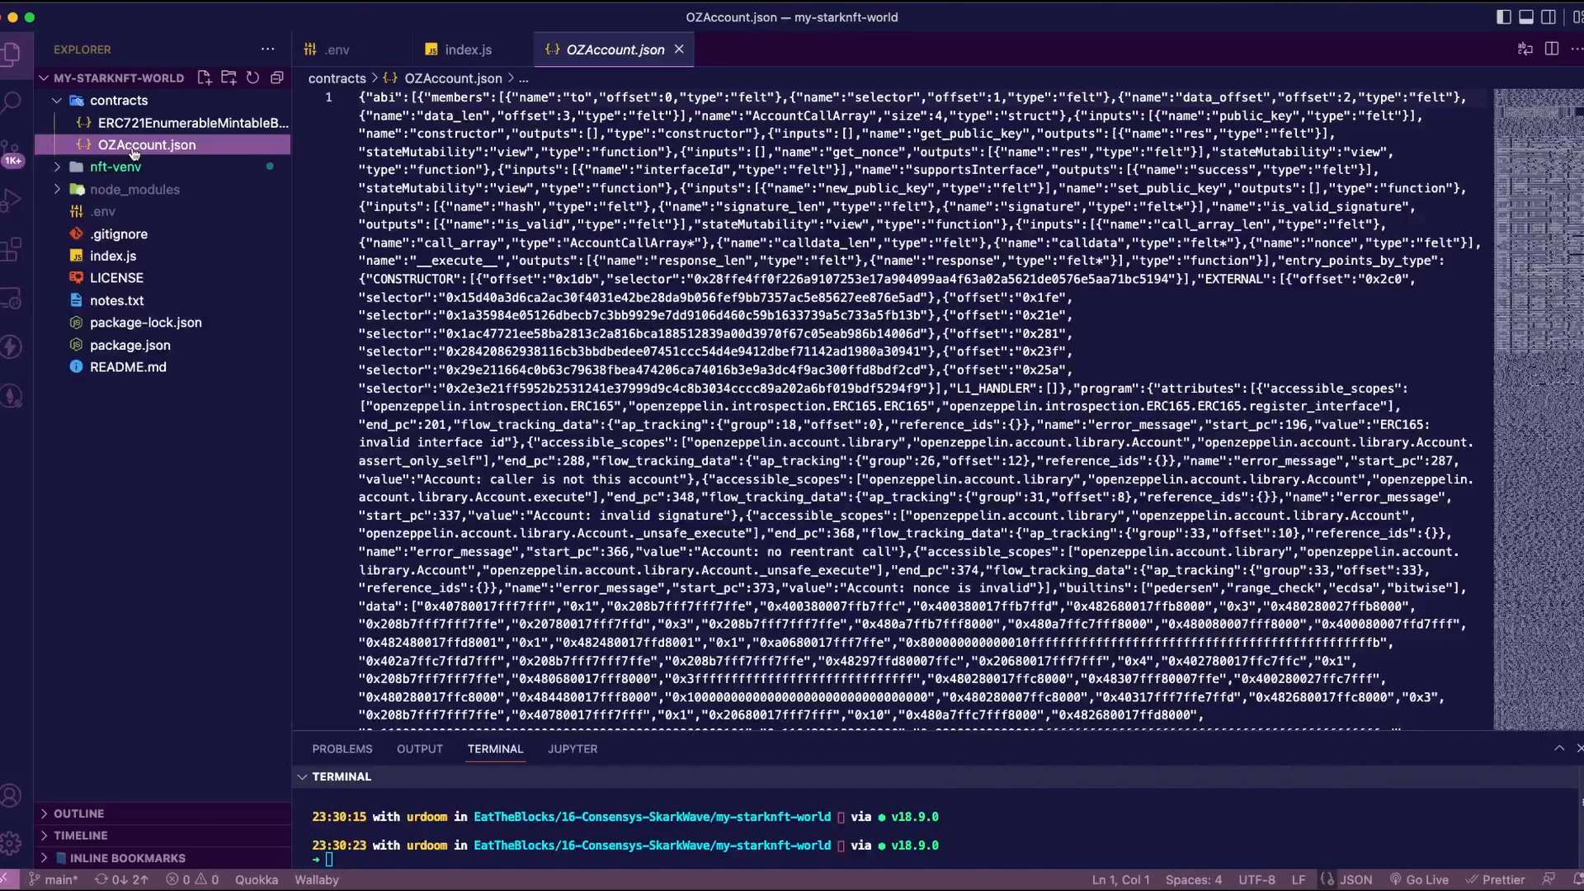
{"action": "left_click", "coordinate": [185, 122]}
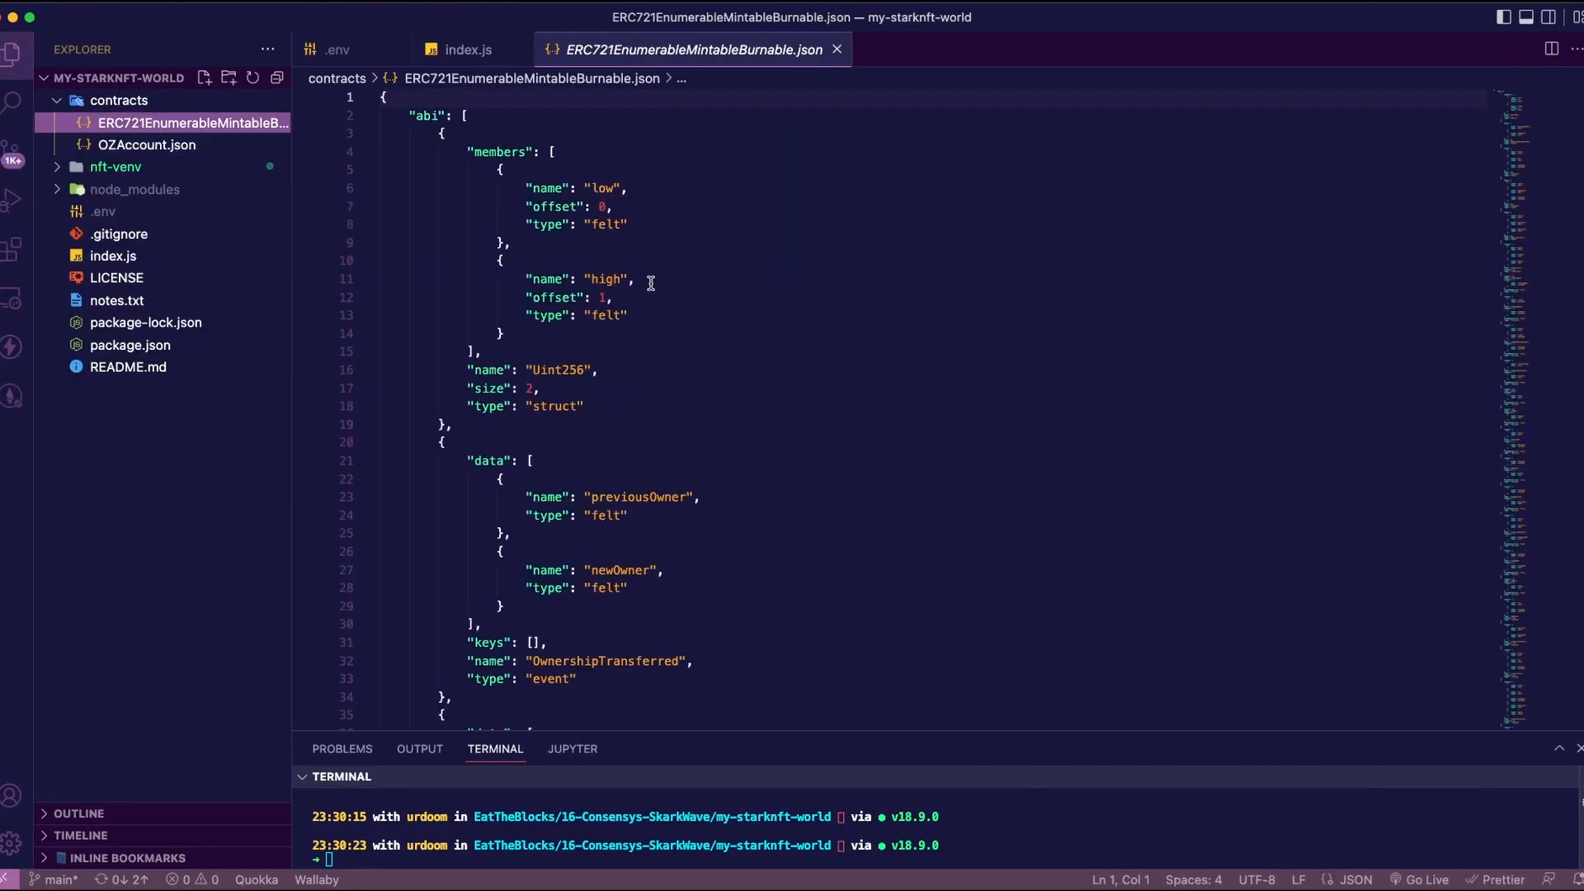
{"action": "mouse_move", "coordinate": [238, 538]}
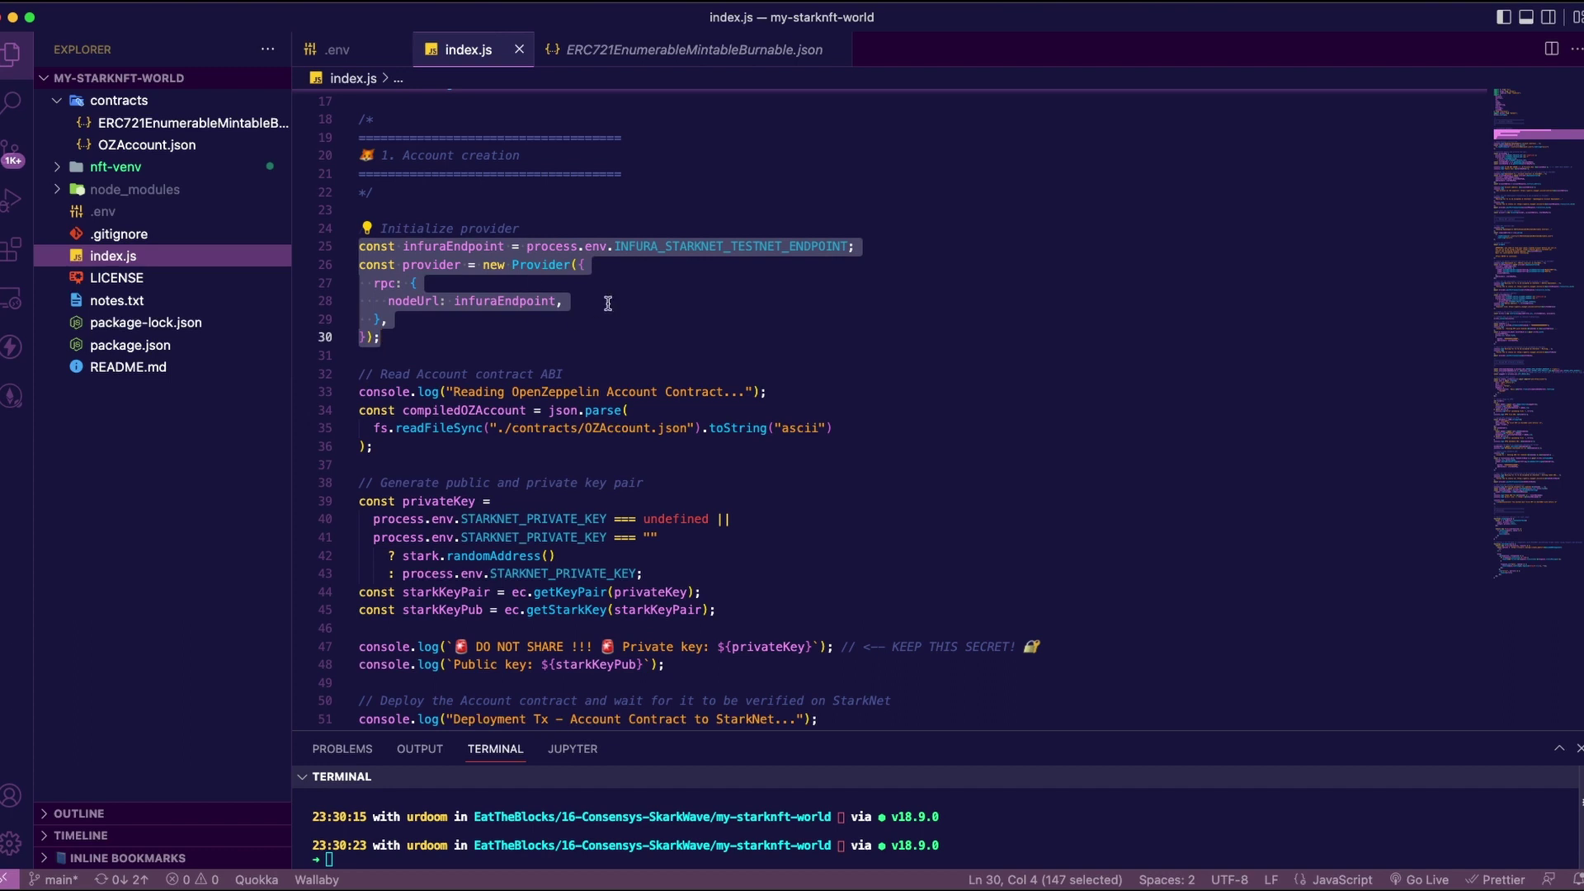
Walk through index.js account creation: OZAccount ABI loading, key pair generation and deployContract
{"action": "left_click", "coordinate": [531, 355]}
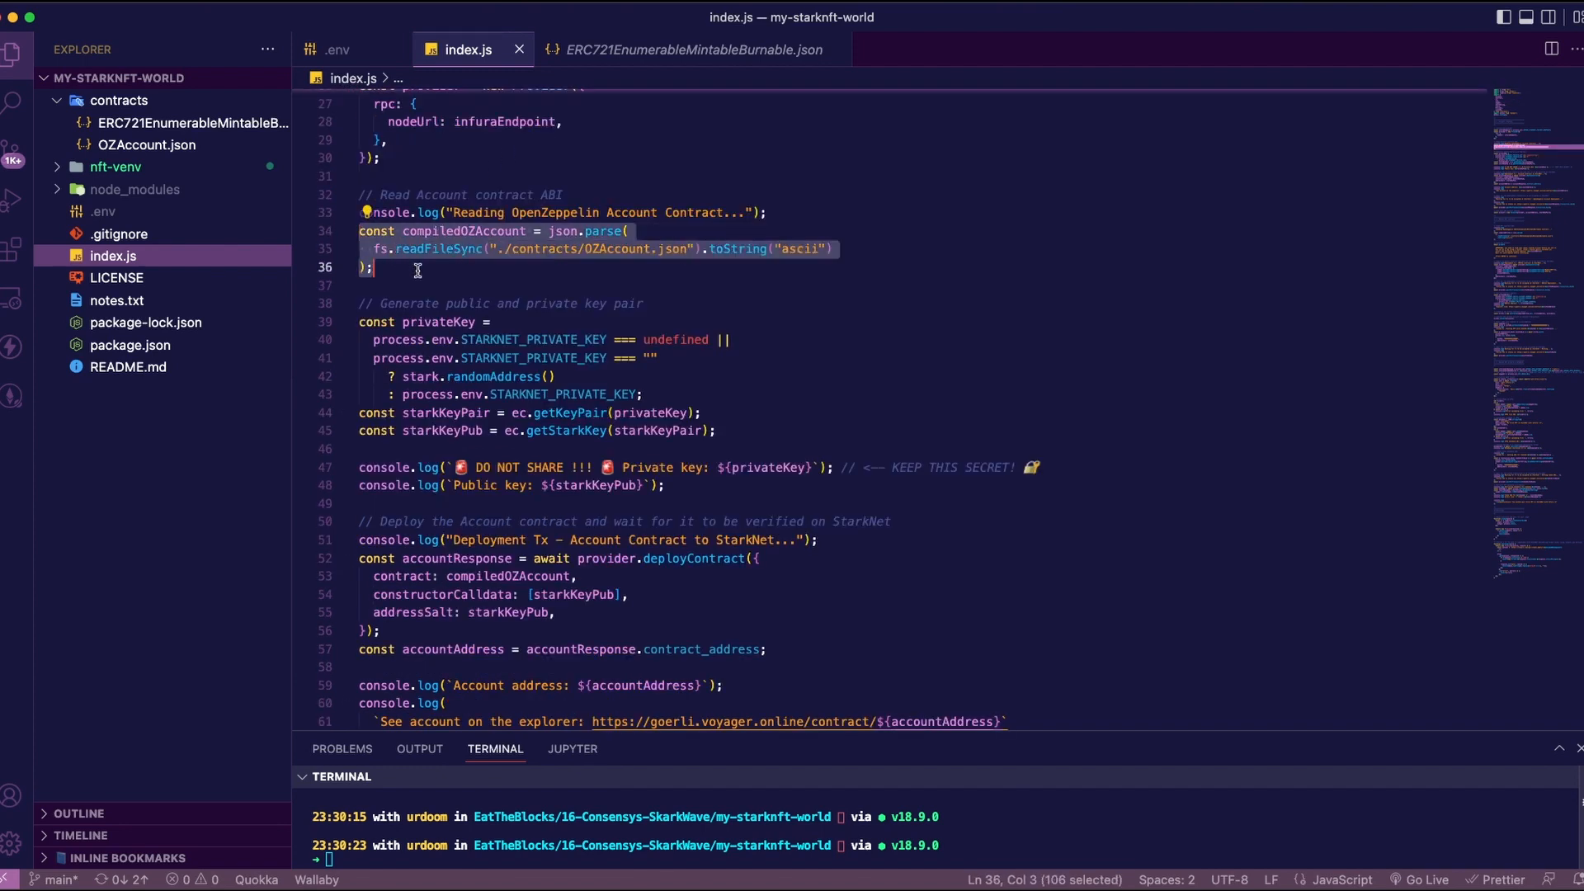
{"action": "scroll", "scroll_direction": "down", "scroll_amount": 3}
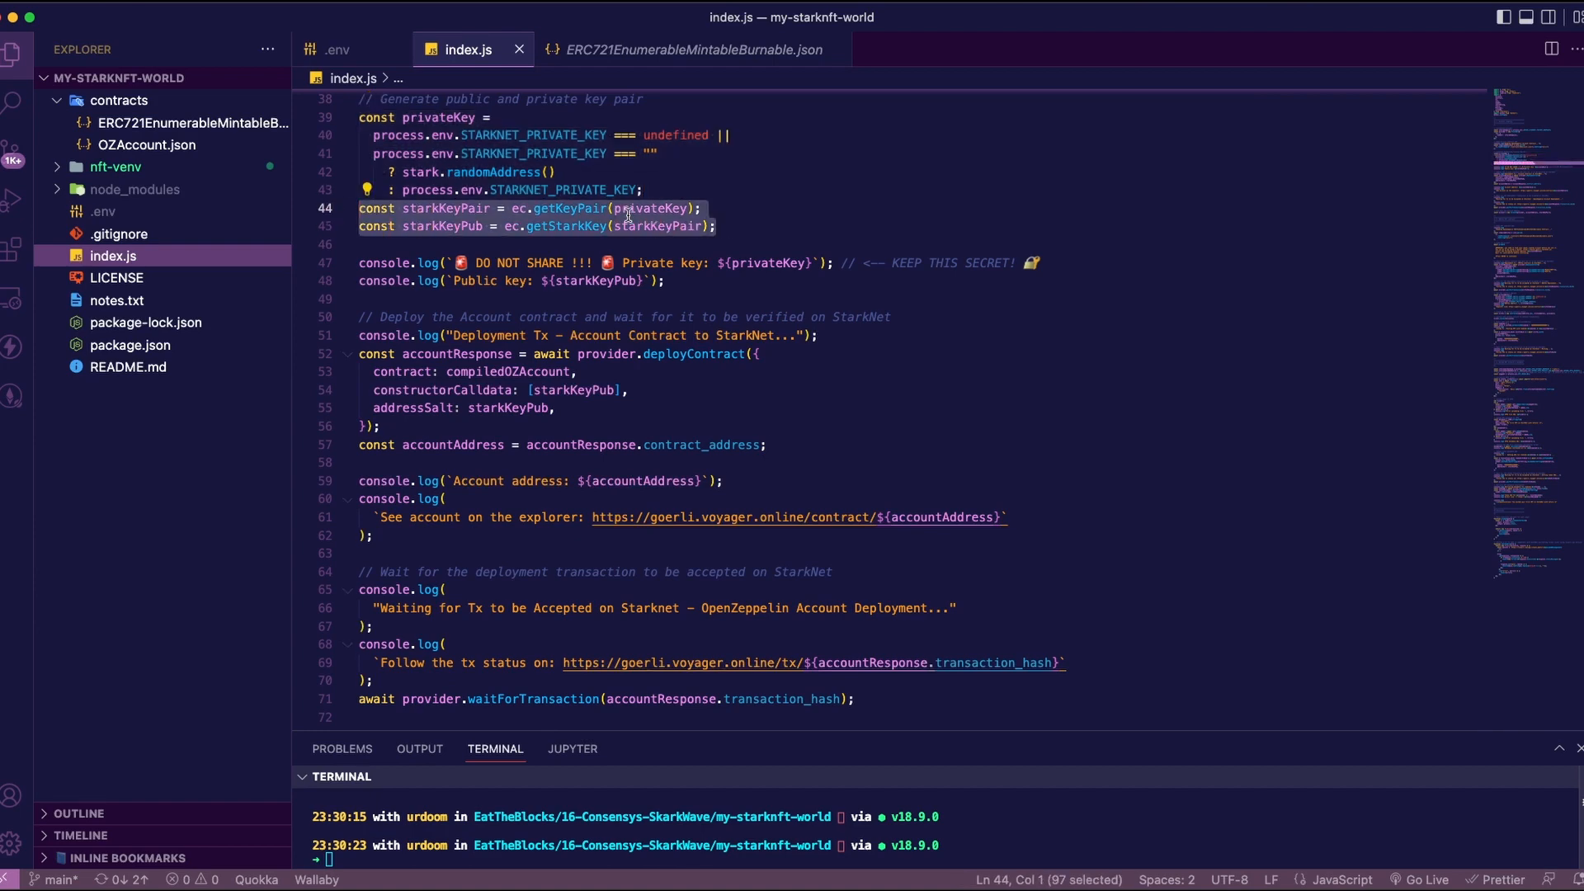
{"action": "scroll", "scroll_direction": "down", "scroll_amount": 3}
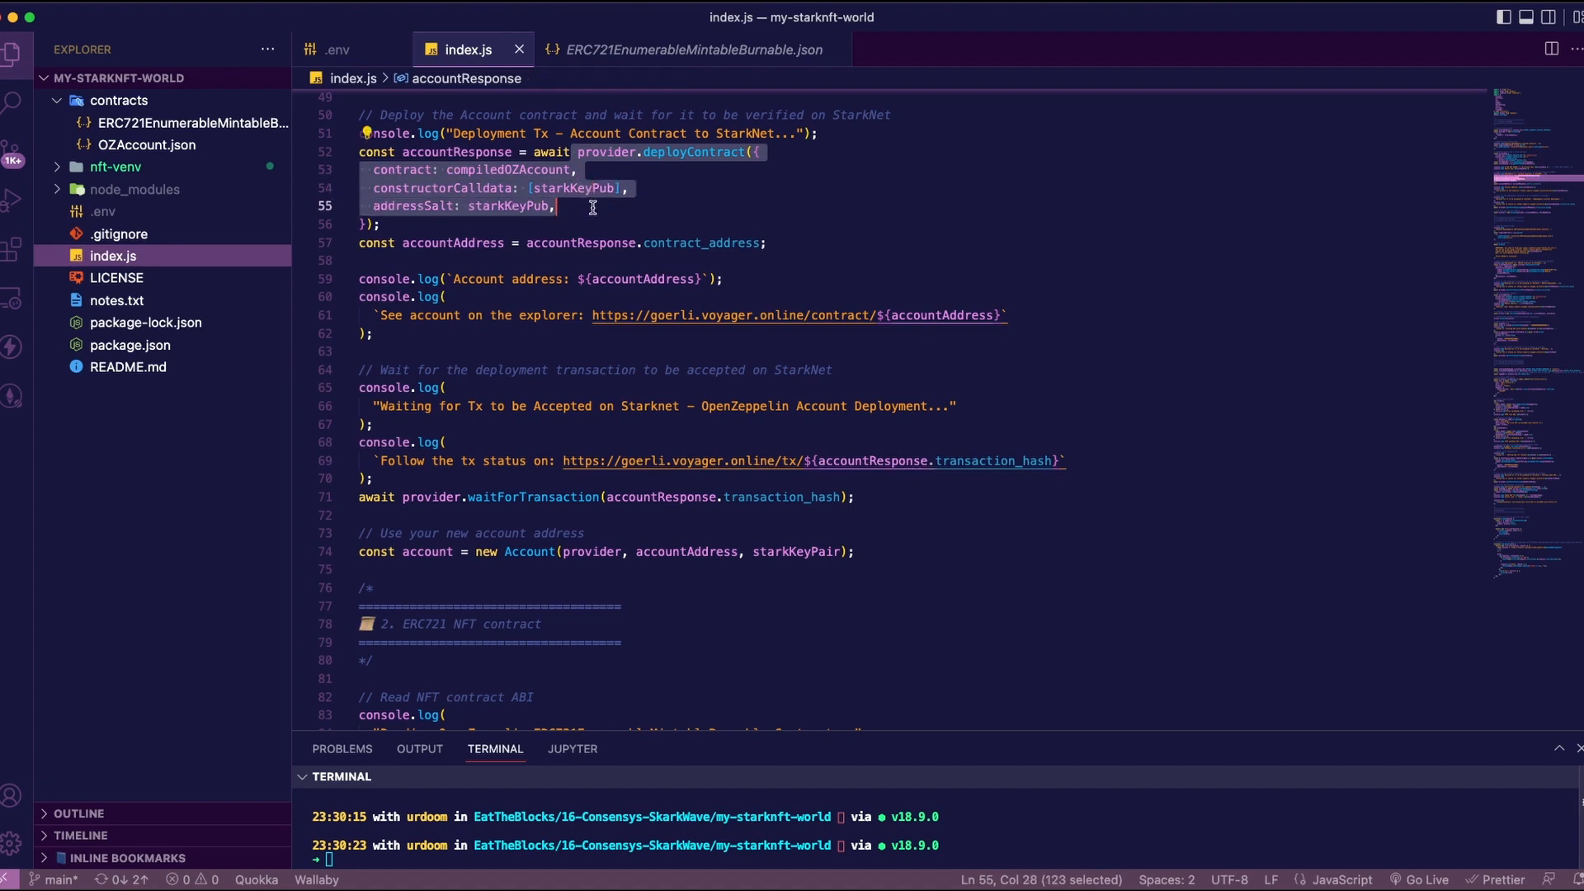
{"action": "mouse_move", "coordinate": [612, 216]}
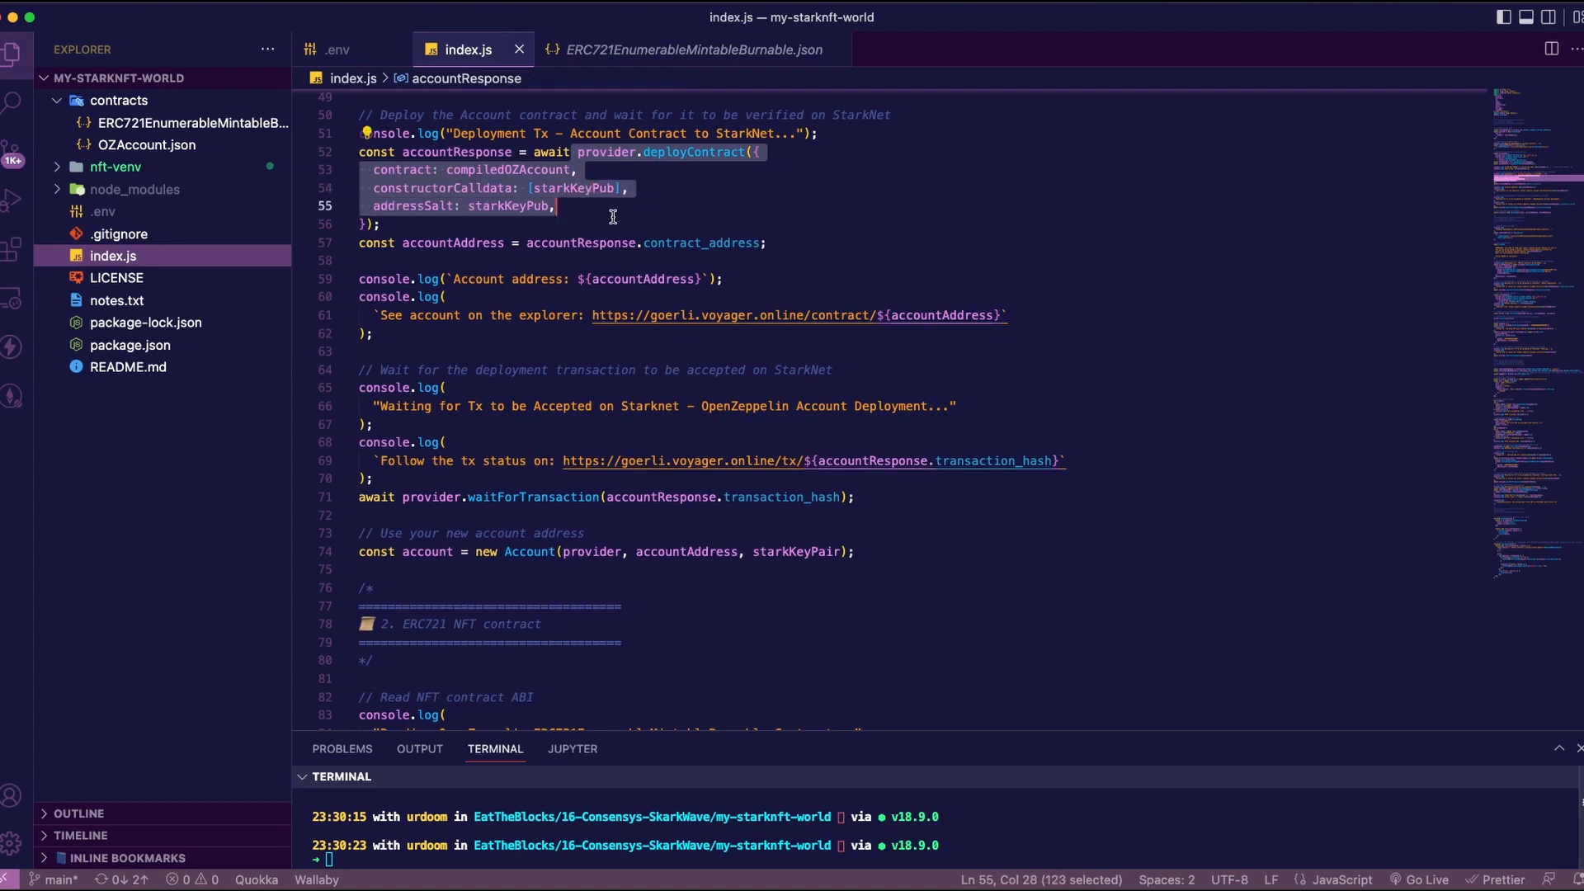
{"action": "mouse_move", "coordinate": [740, 218]}
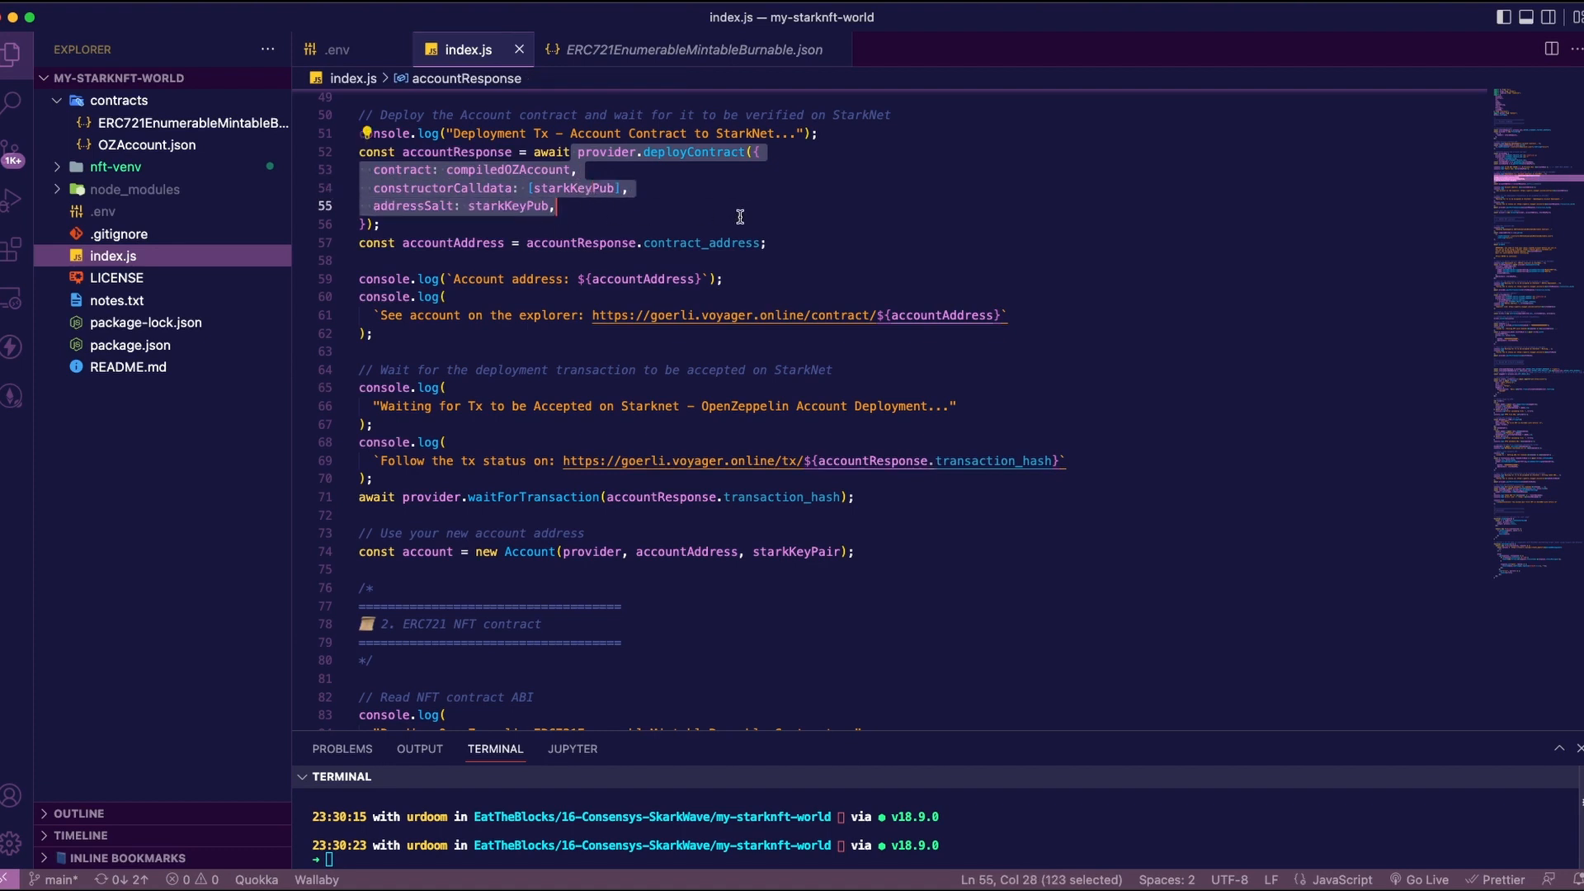
{"action": "mouse_move", "coordinate": [840, 406]}
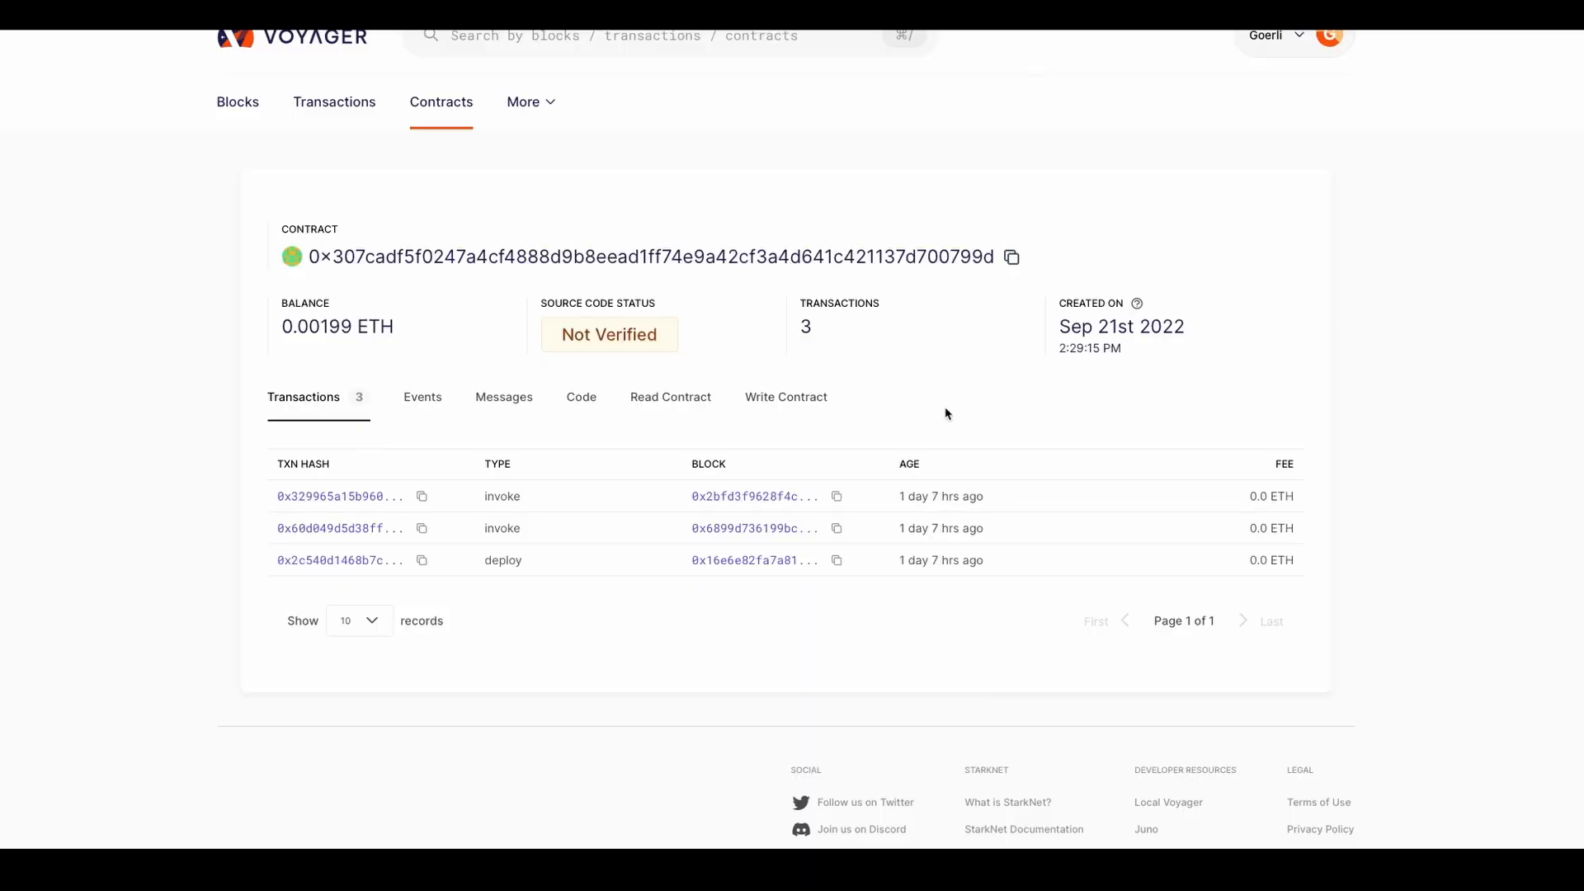
{"action": "mouse_move", "coordinate": [806, 439]}
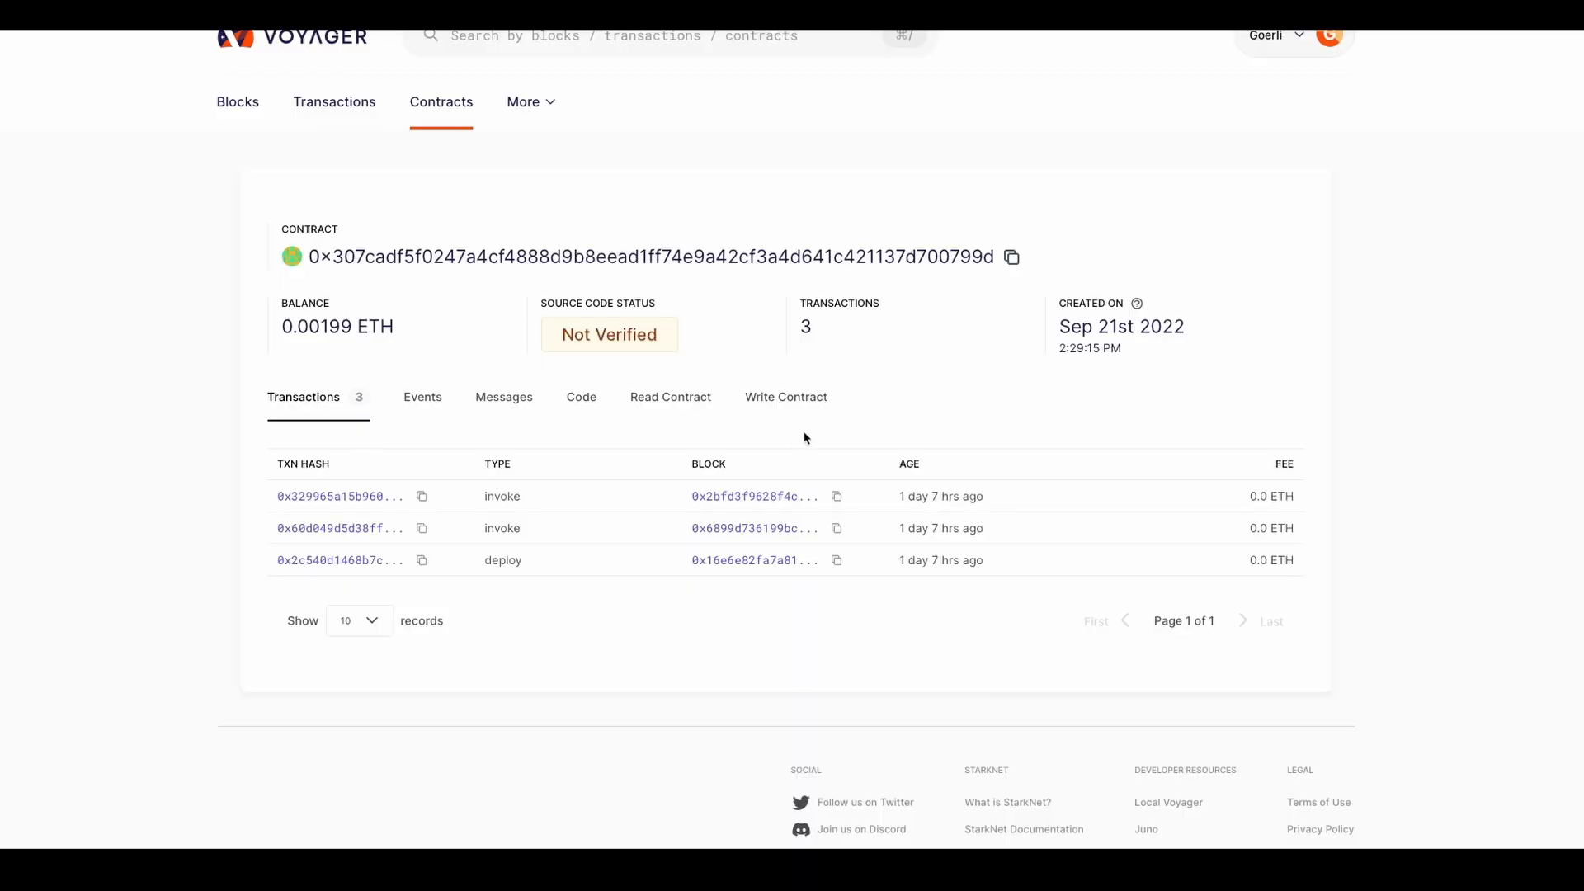
Return to index.js and highlight the line creating the new Account object
{"action": "left_click", "coordinate": [338, 561]}
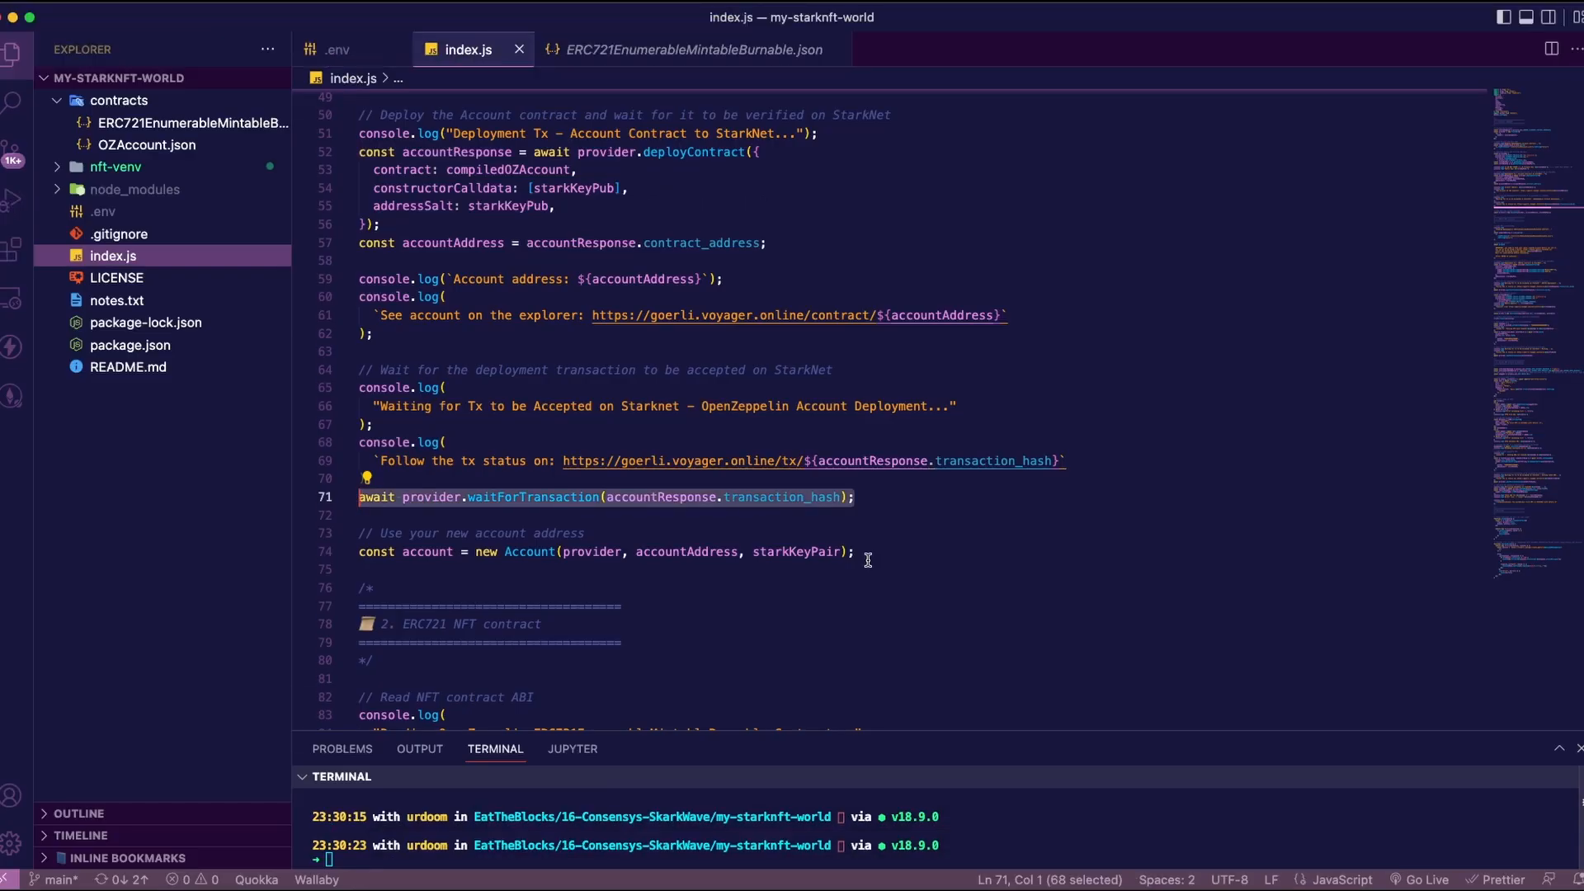
{"action": "left_click", "coordinate": [344, 551]}
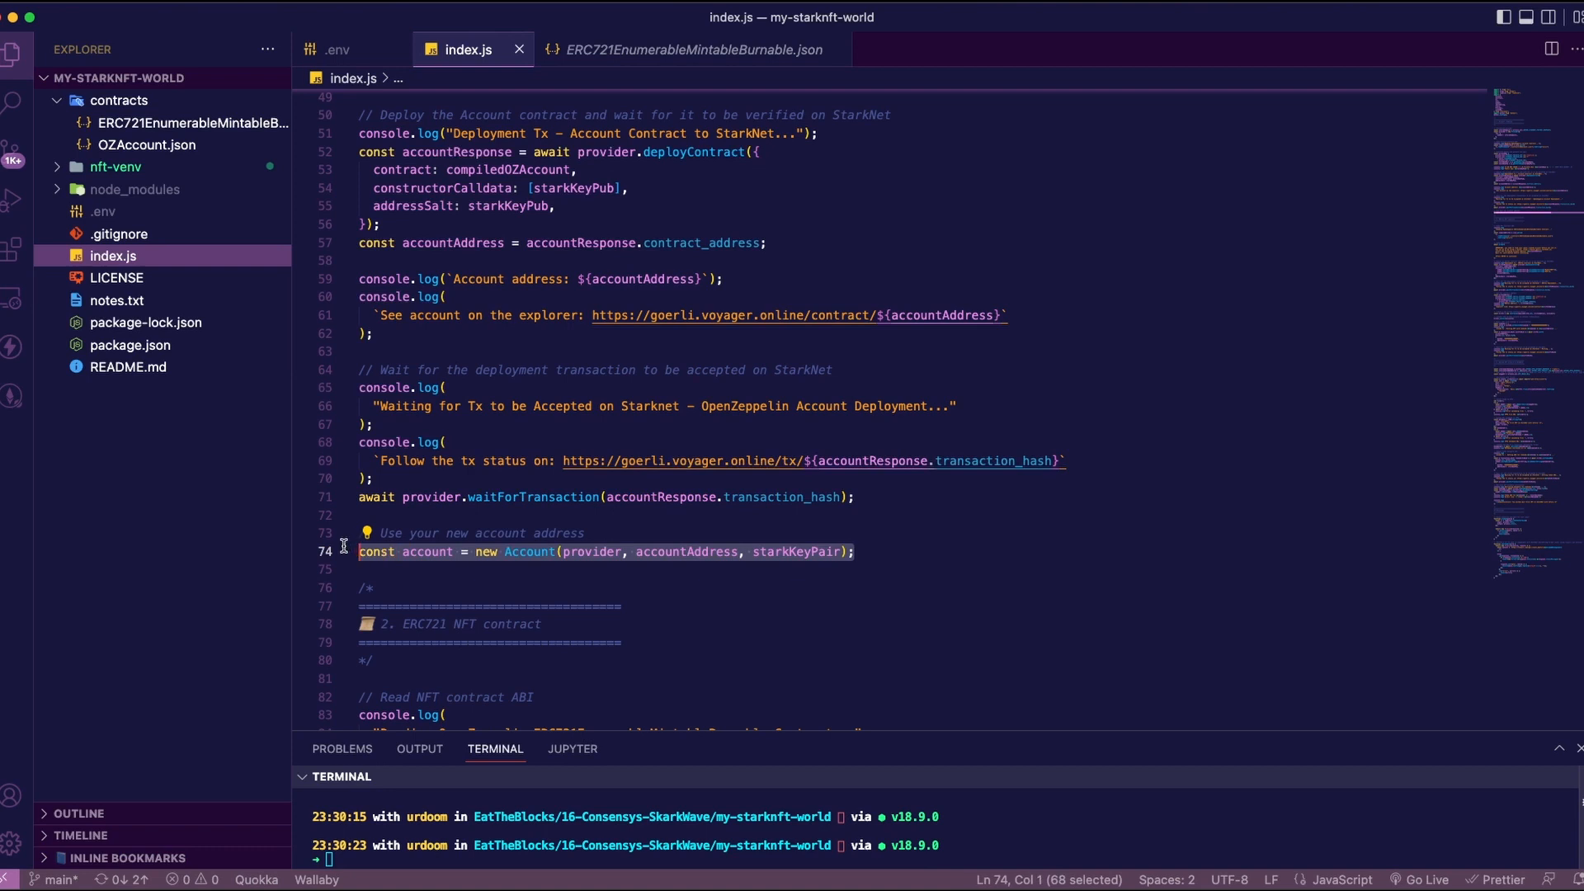
{"action": "mouse_move", "coordinate": [782, 548]}
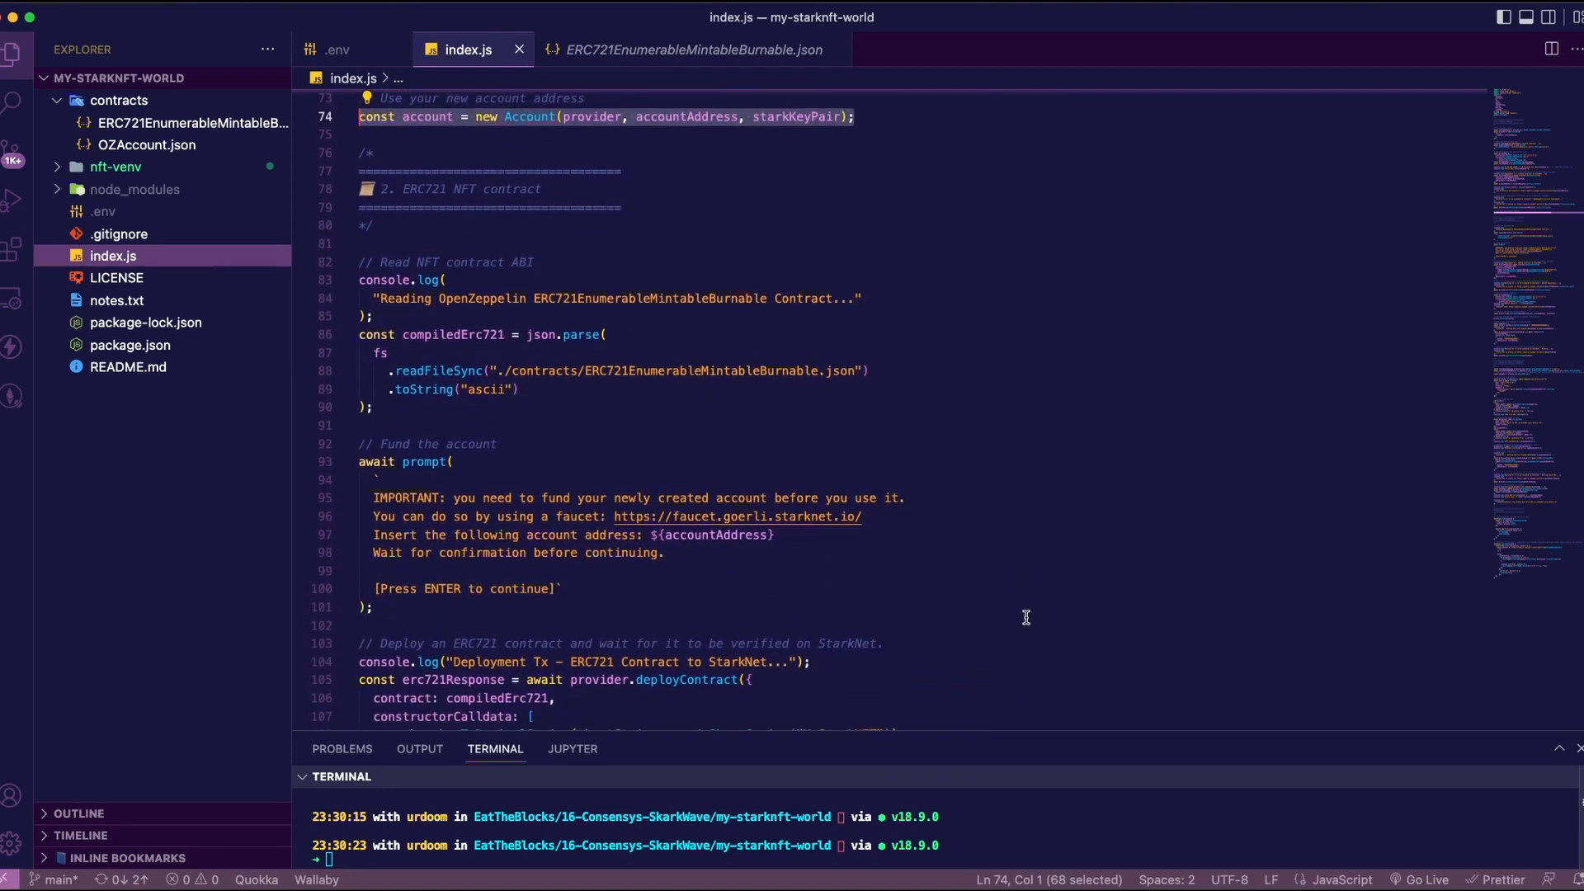
Scroll through the ERC721 ABI loading and prompt helper, then select the await prompt() funding call
{"action": "scroll", "scroll_direction": "down", "scroll_amount": 3}
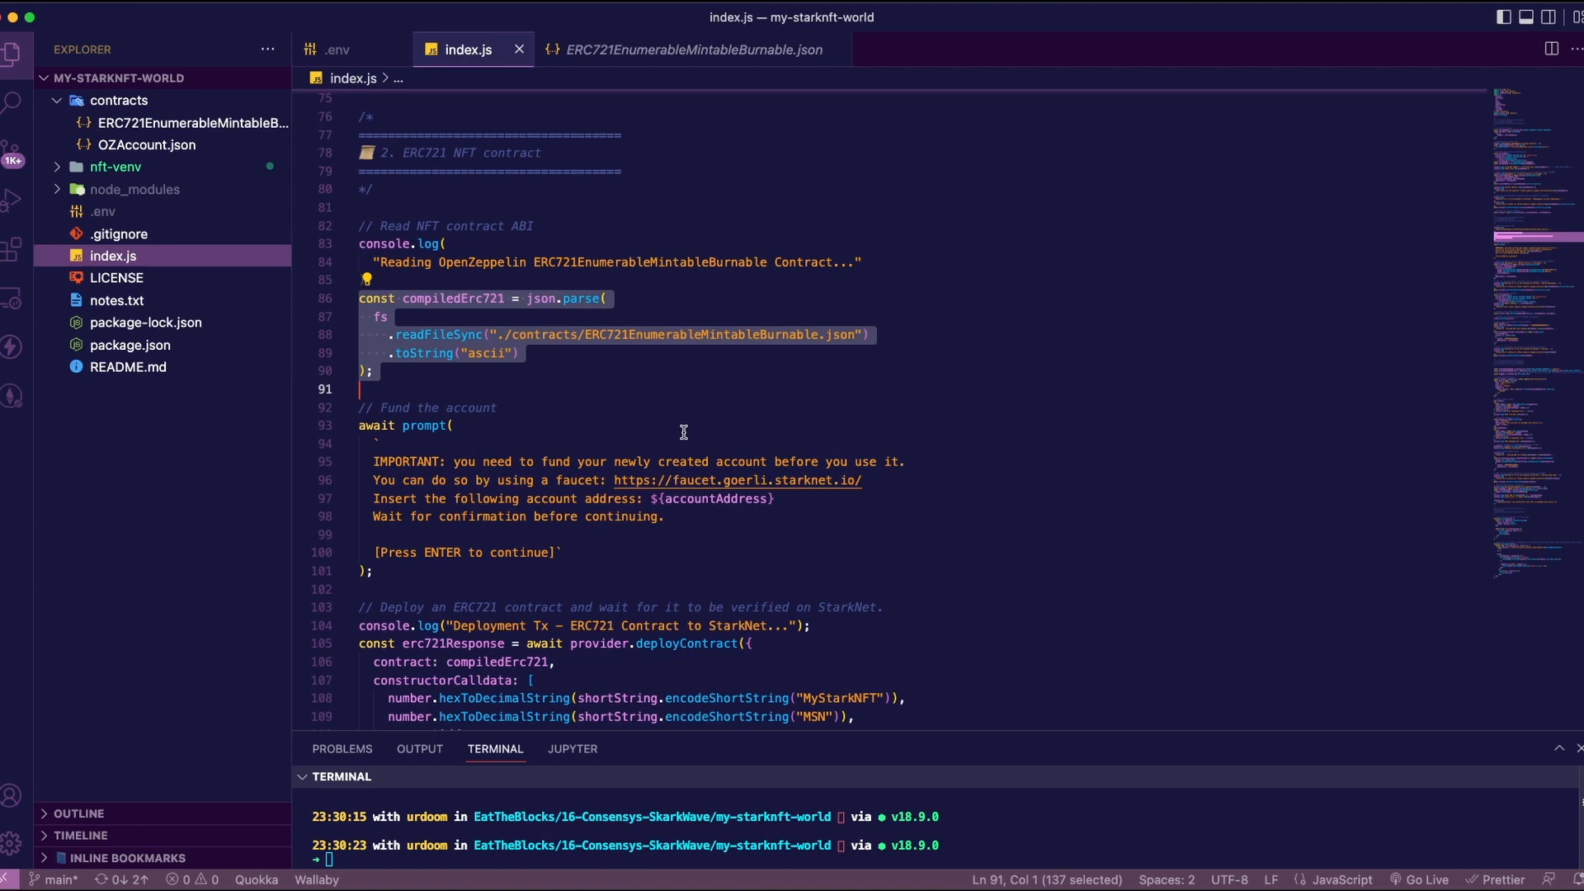
{"action": "scroll", "scroll_direction": "down", "scroll_amount": 3}
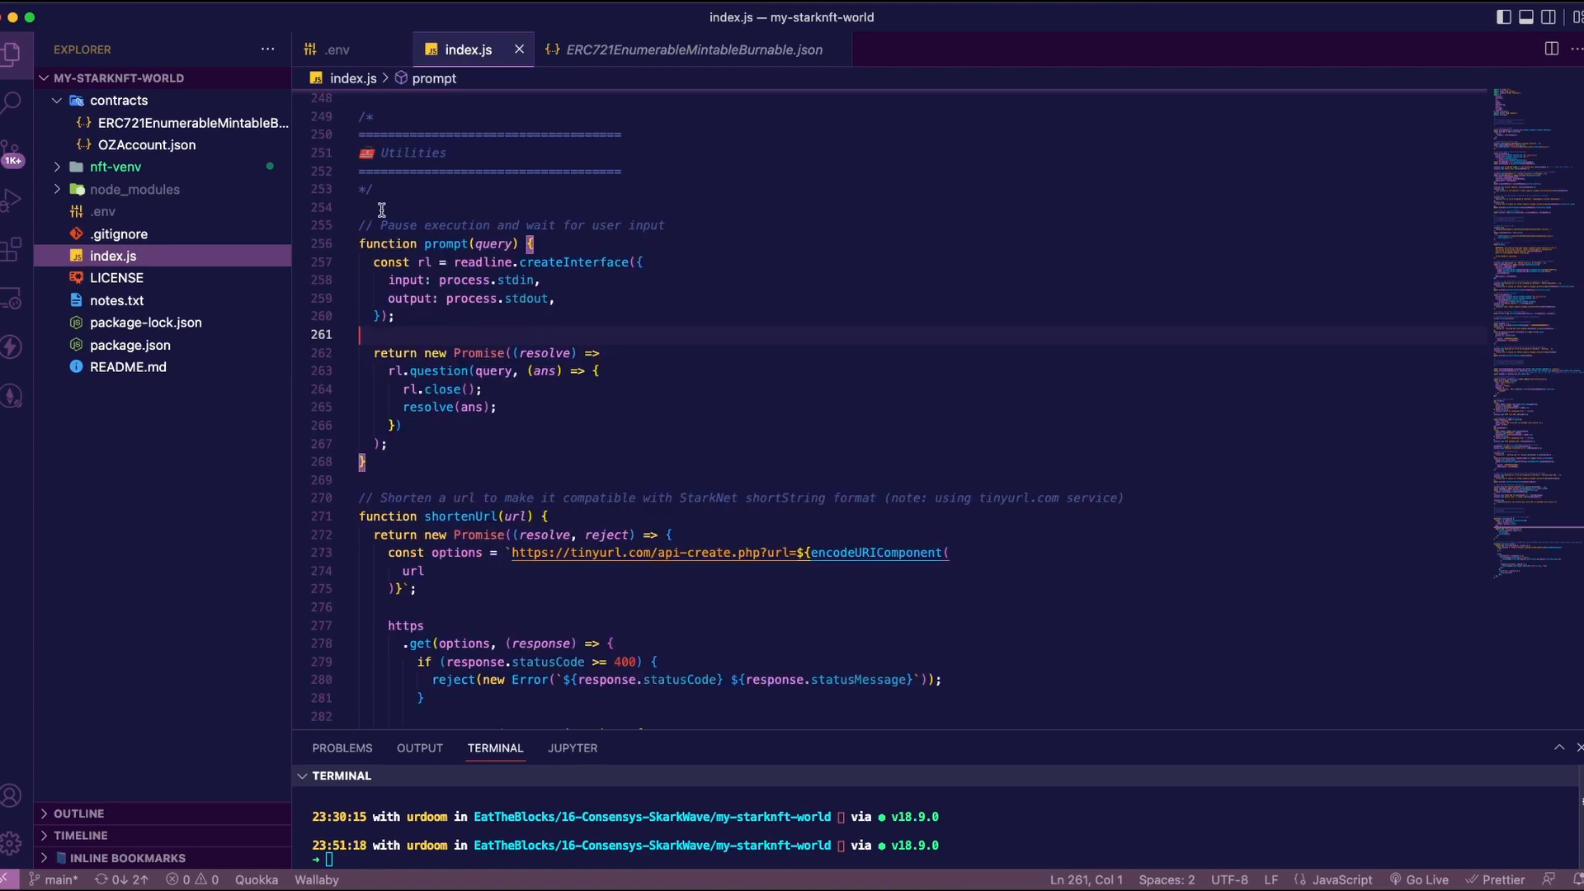
{"action": "left_click", "coordinate": [359, 244]}
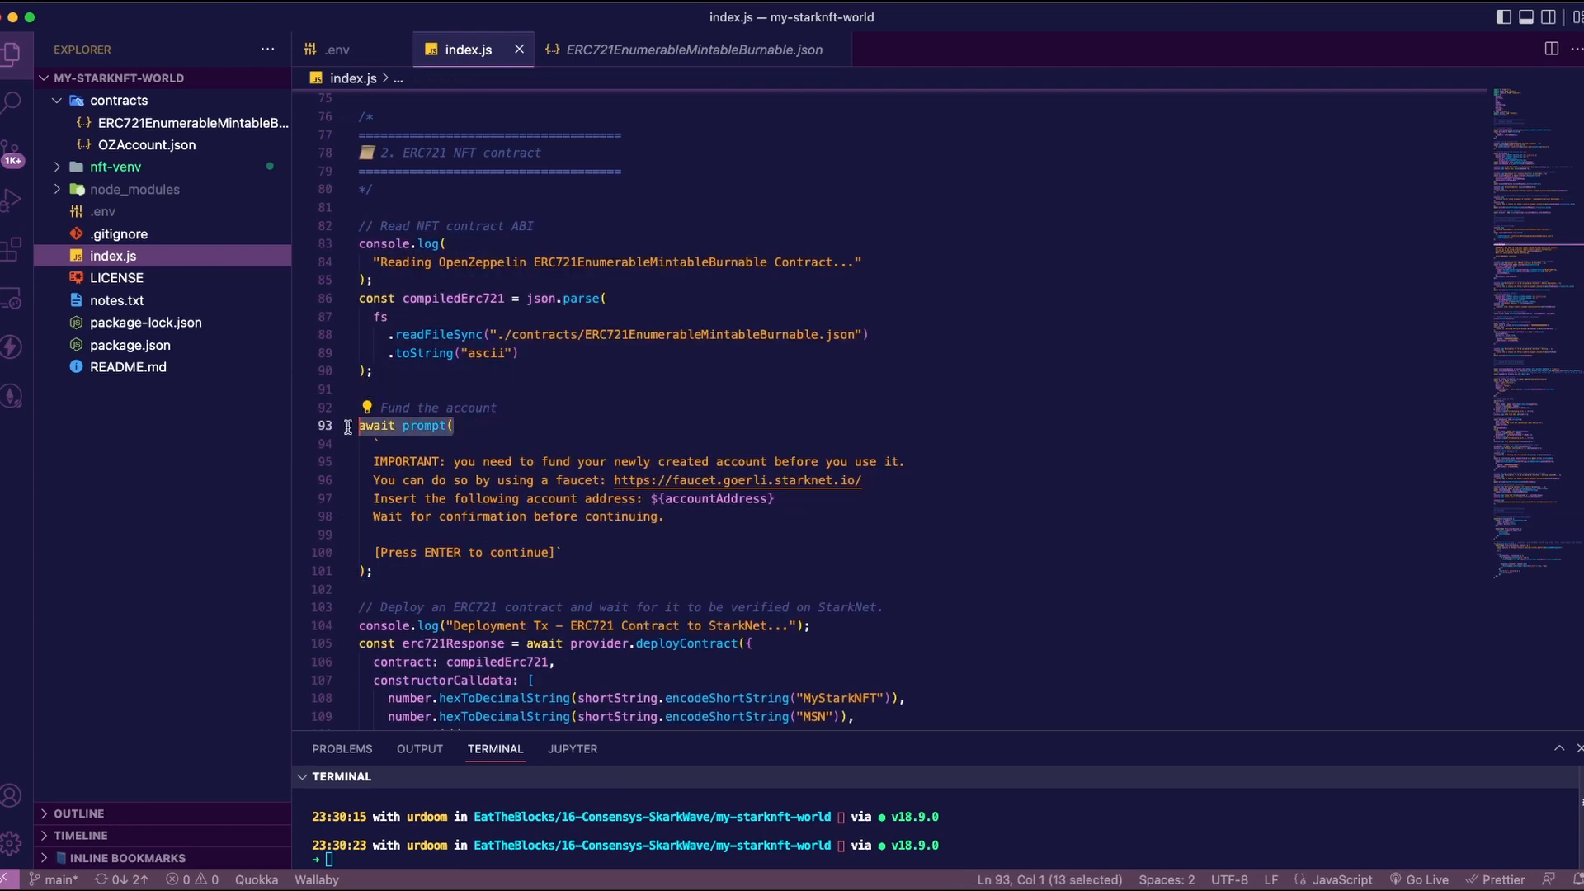
{"action": "mouse_move", "coordinate": [810, 531]}
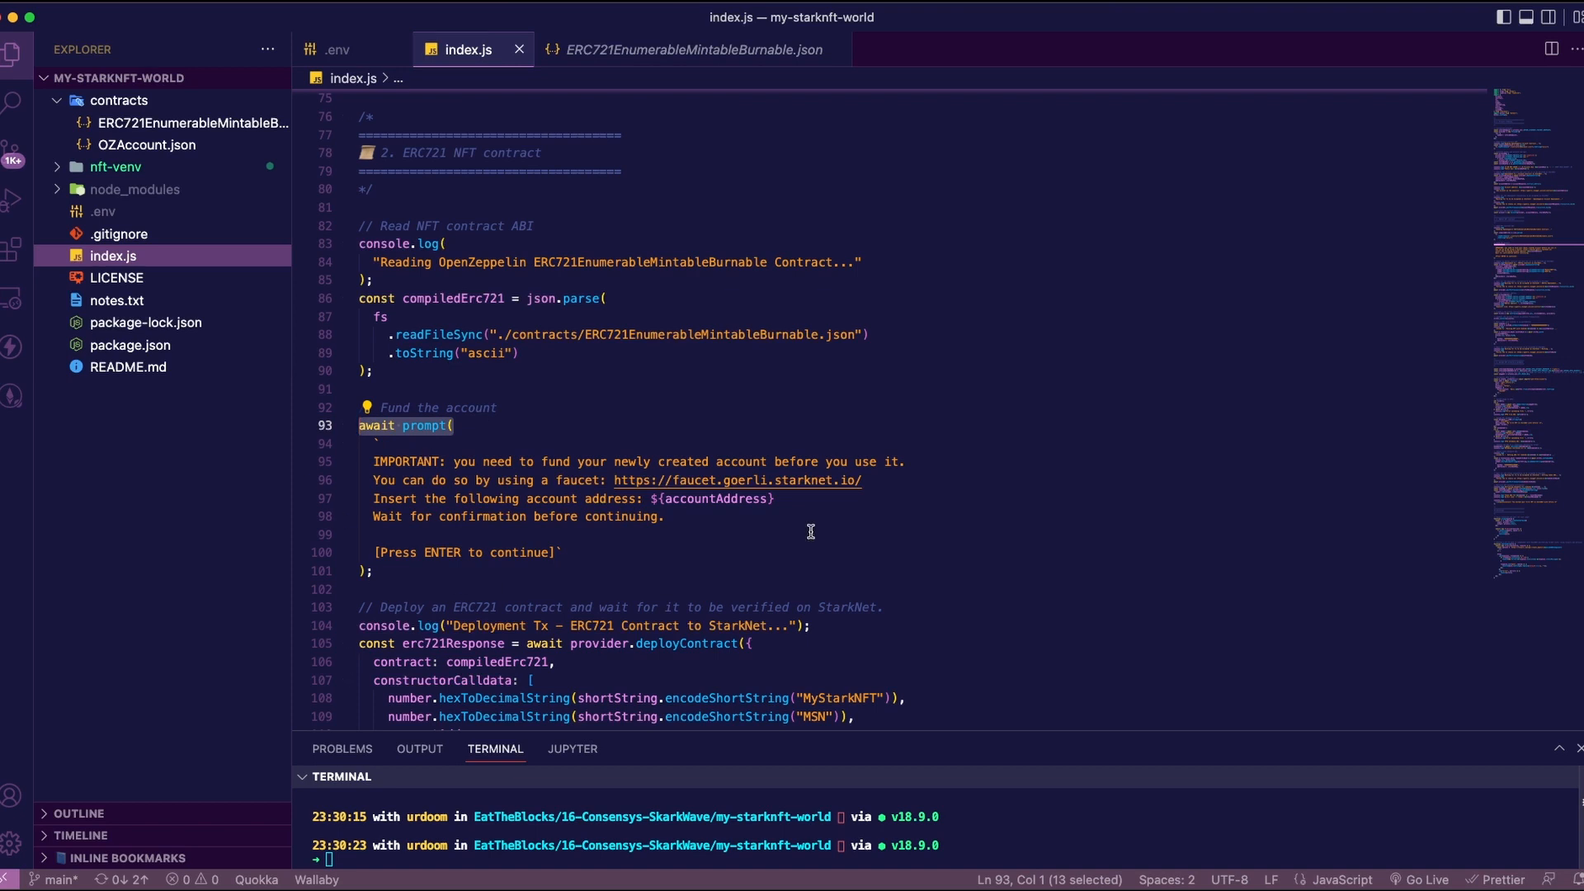
{"action": "mouse_move", "coordinate": [686, 516]}
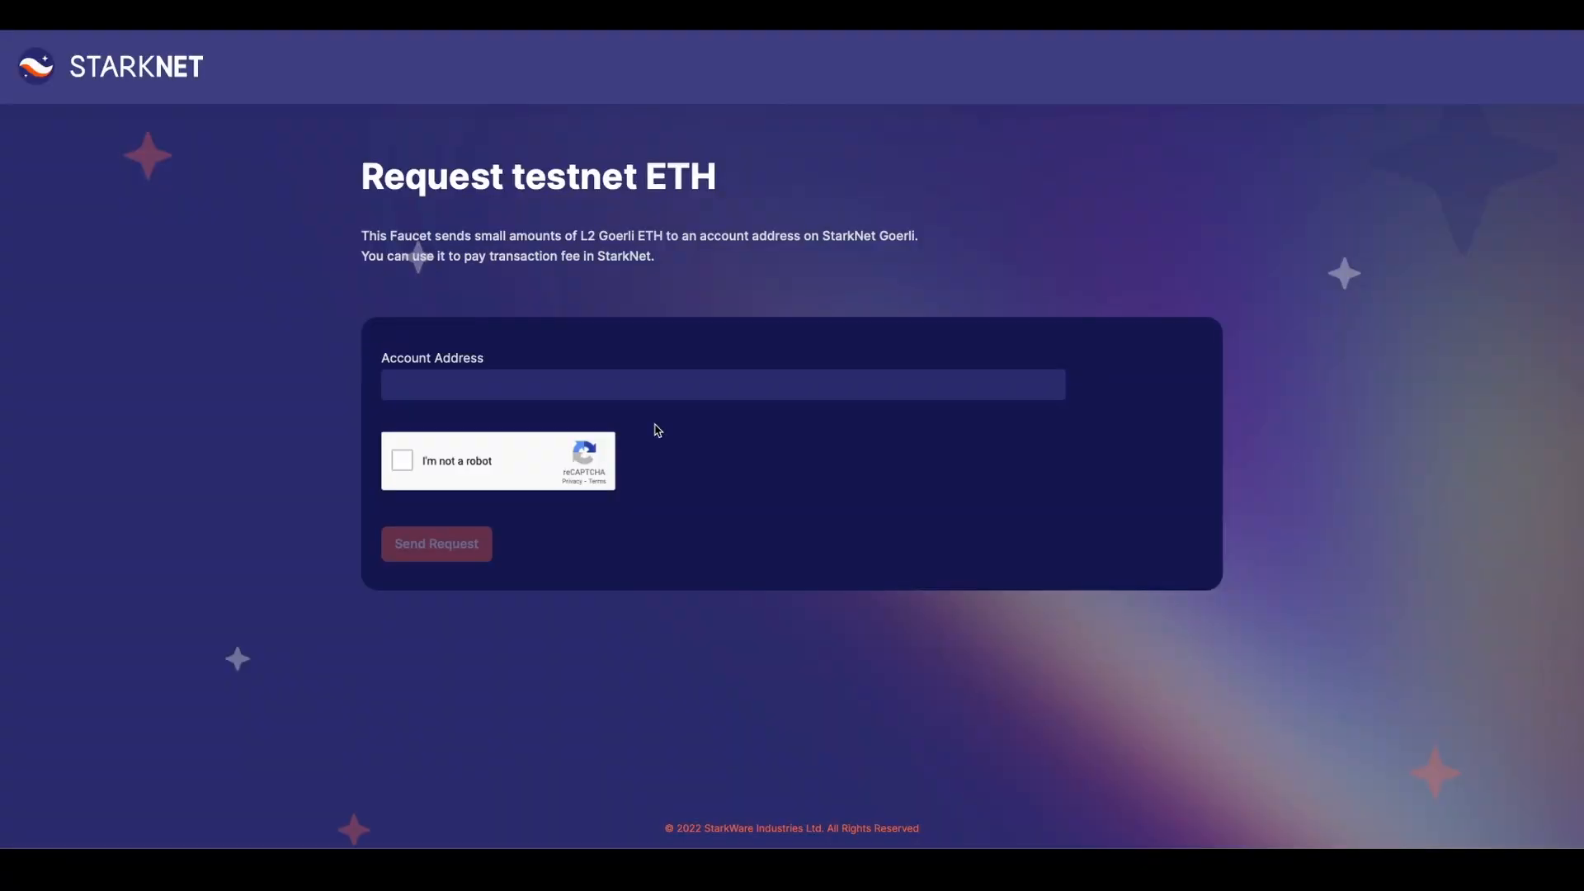
{"action": "mouse_move", "coordinate": [680, 465]}
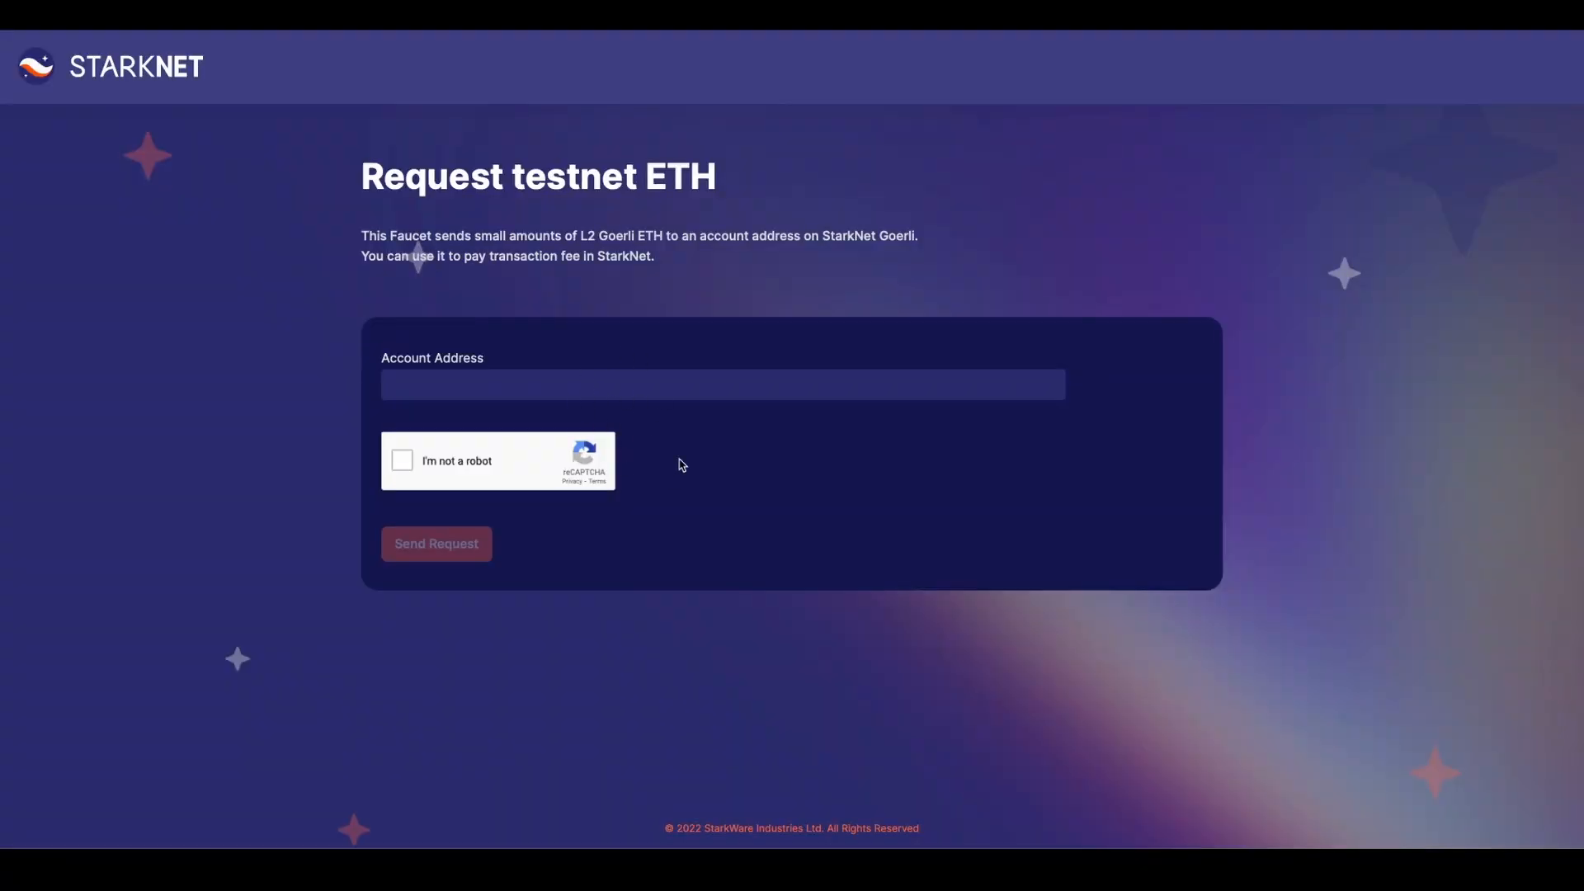
{"action": "mouse_move", "coordinate": [667, 424]}
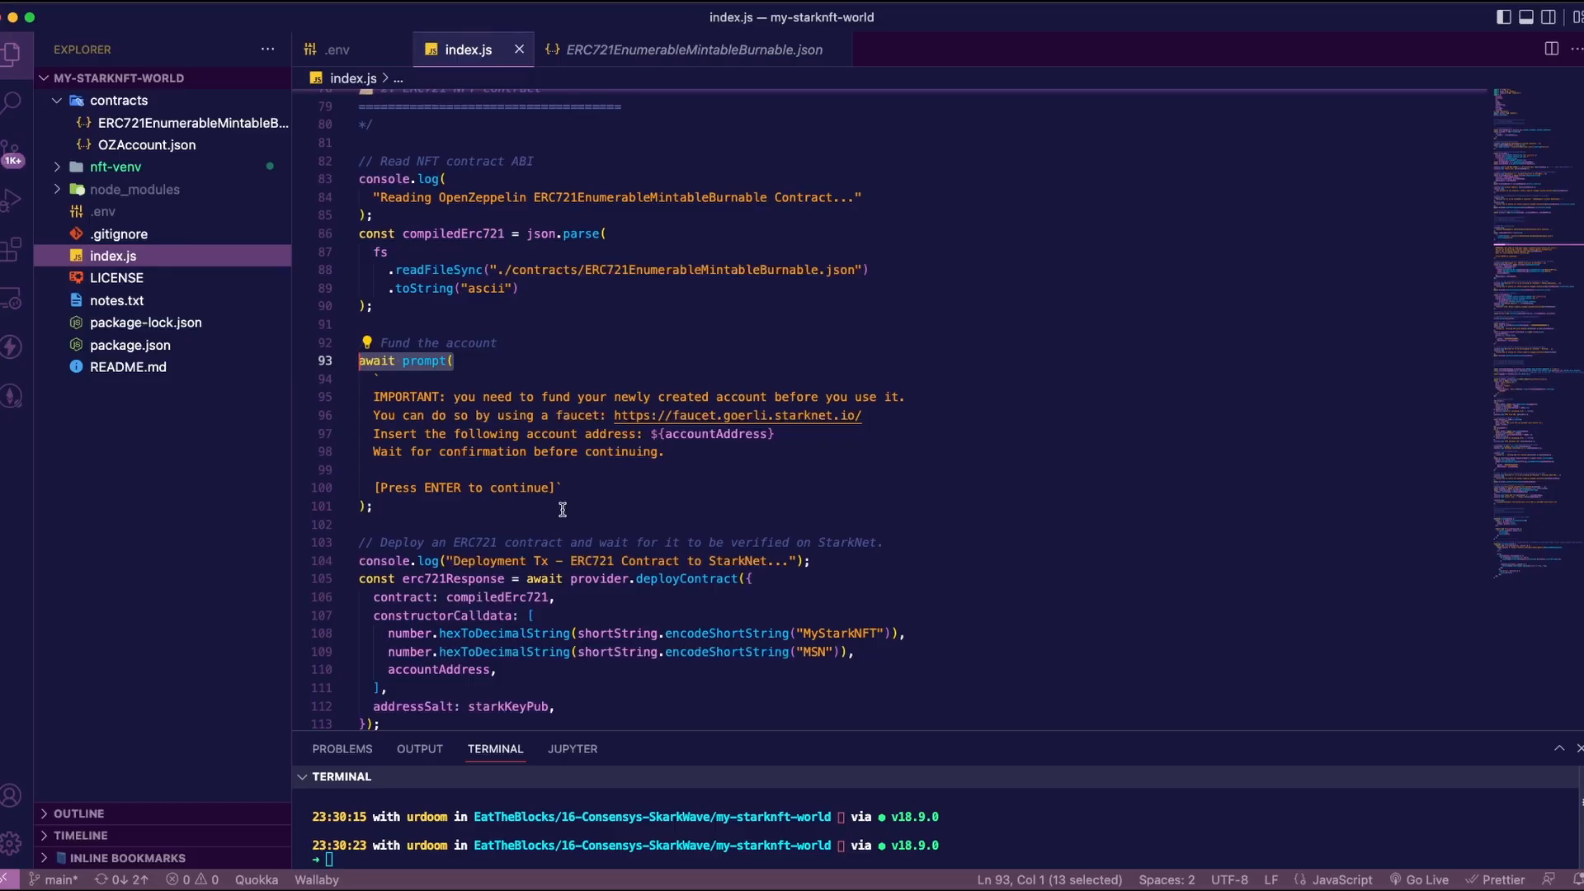
Scroll the Voyager page showing the account's invoke transaction accepted on L1
{"action": "scroll", "scroll_direction": "down", "scroll_amount": 3}
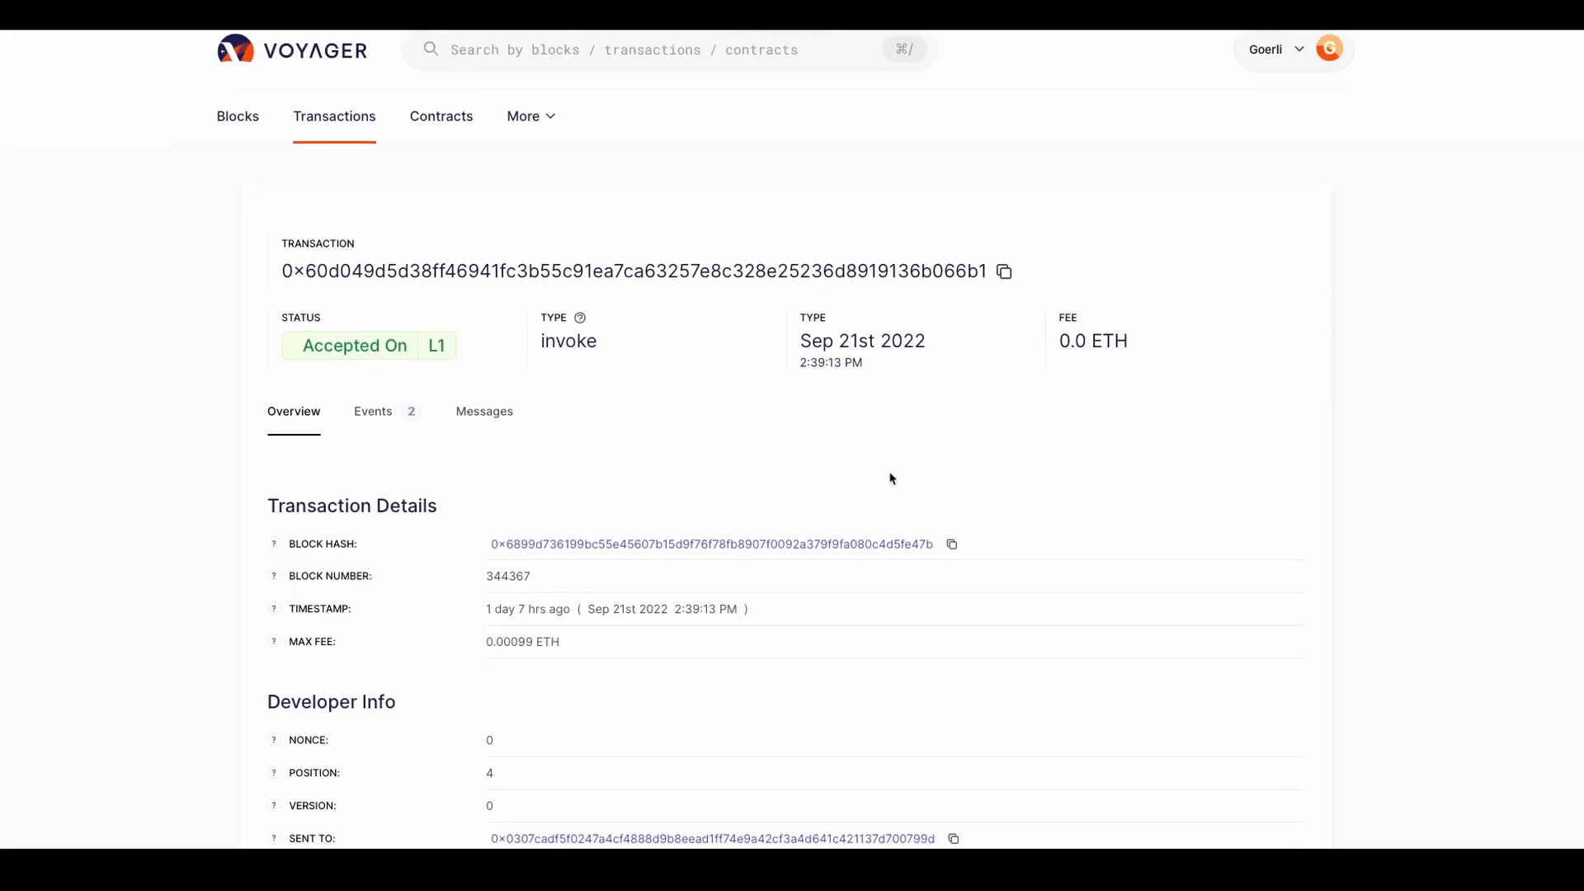
{"action": "mouse_move", "coordinate": [685, 222]}
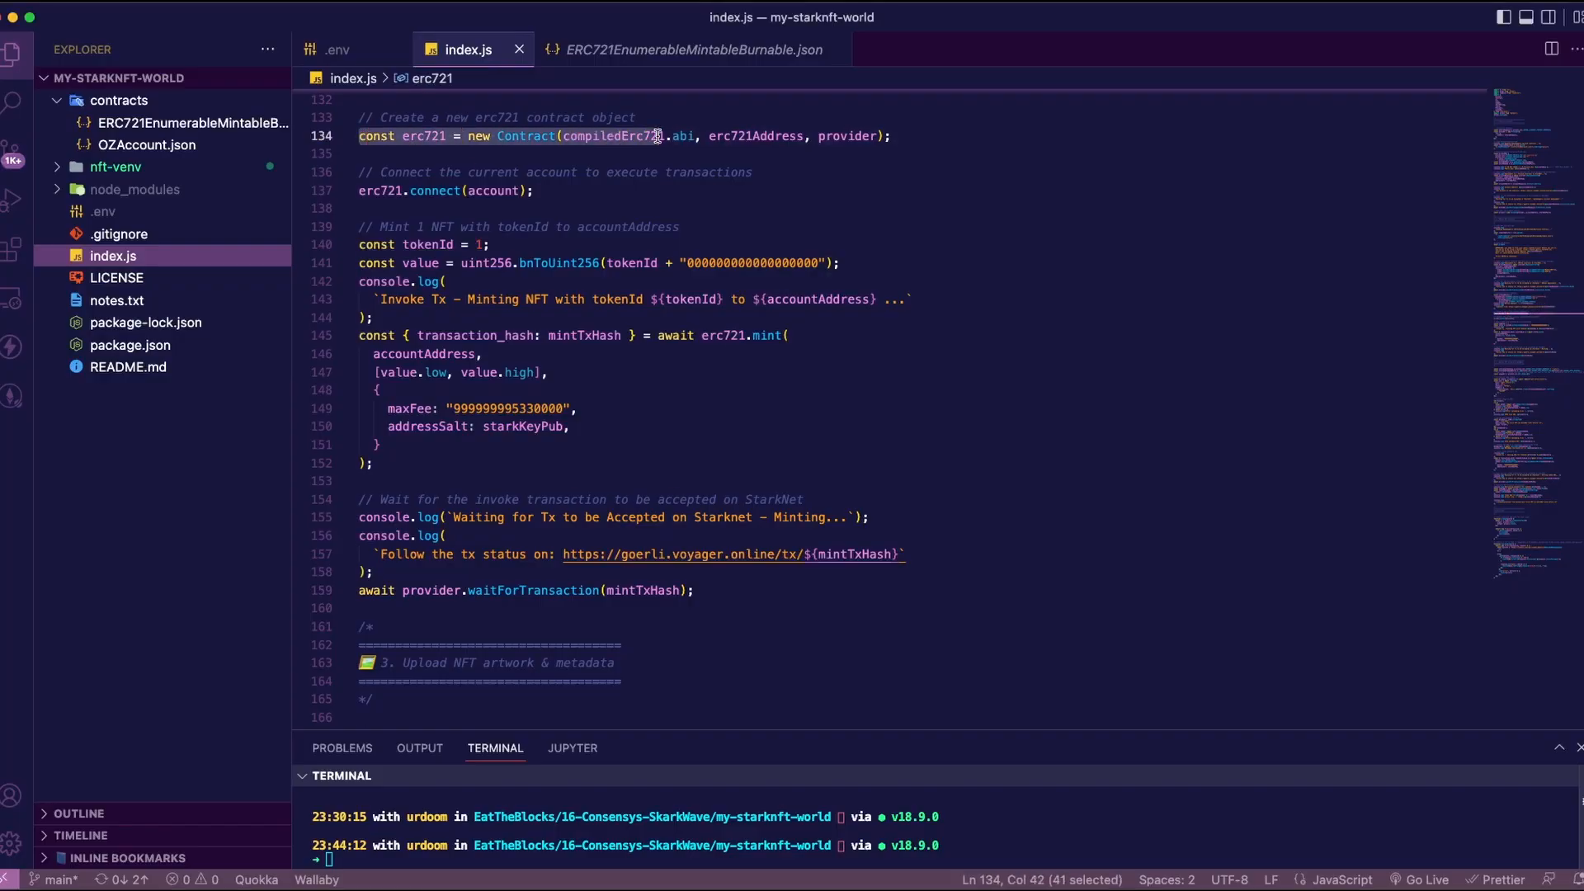
Highlight the ERC721 Contract creation, erc721.mint of token 1 and the IPFS client configuration block
{"action": "left_click", "coordinate": [918, 299]}
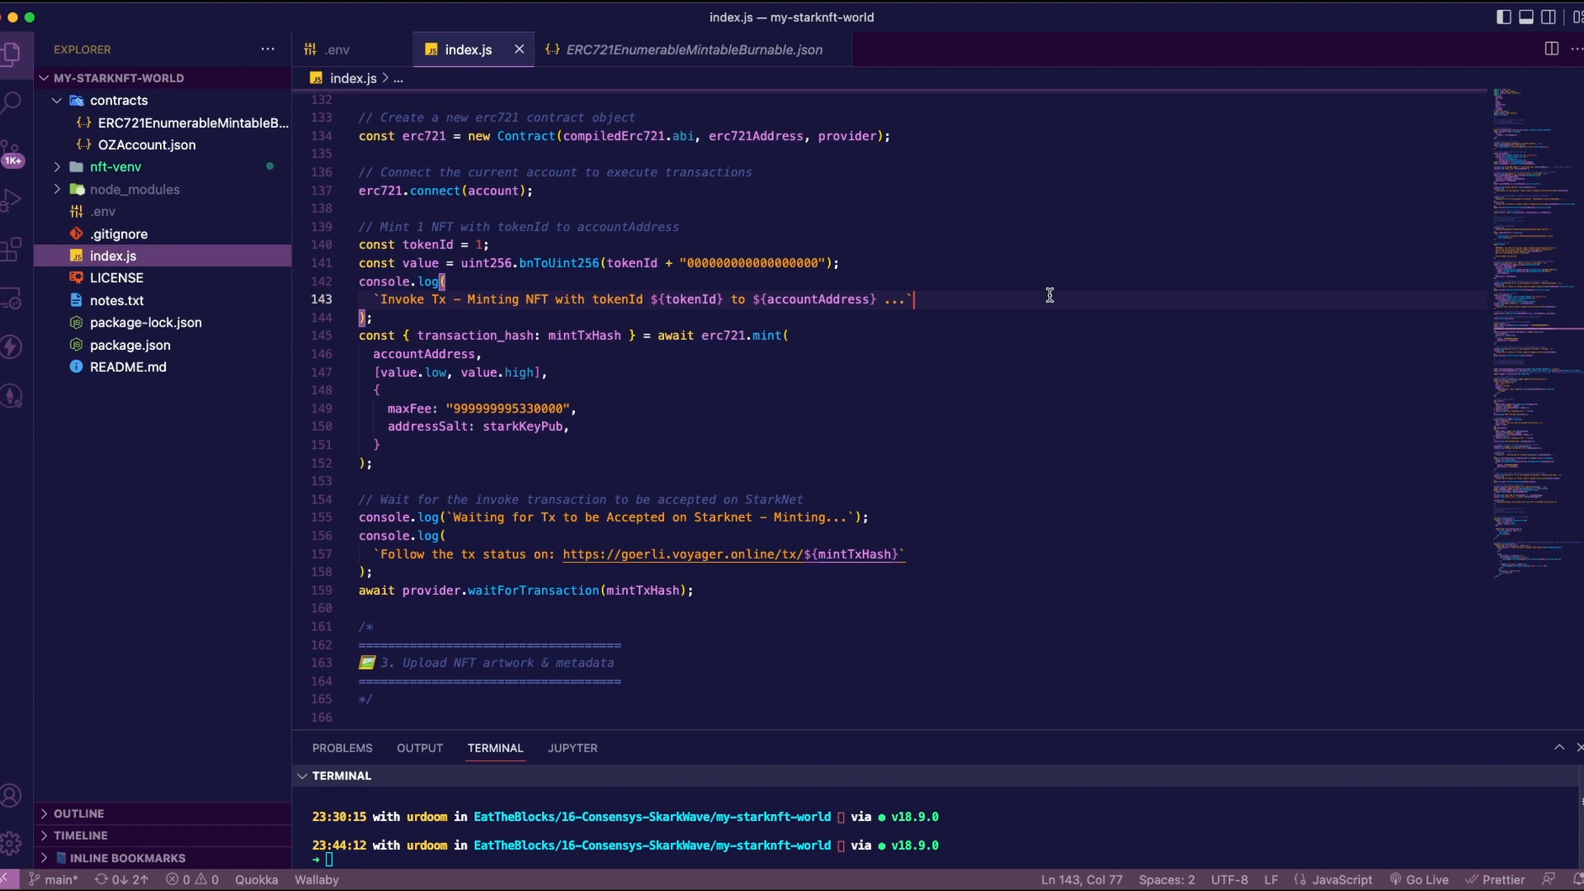
{"action": "scroll", "scroll_direction": "down", "scroll_amount": 3}
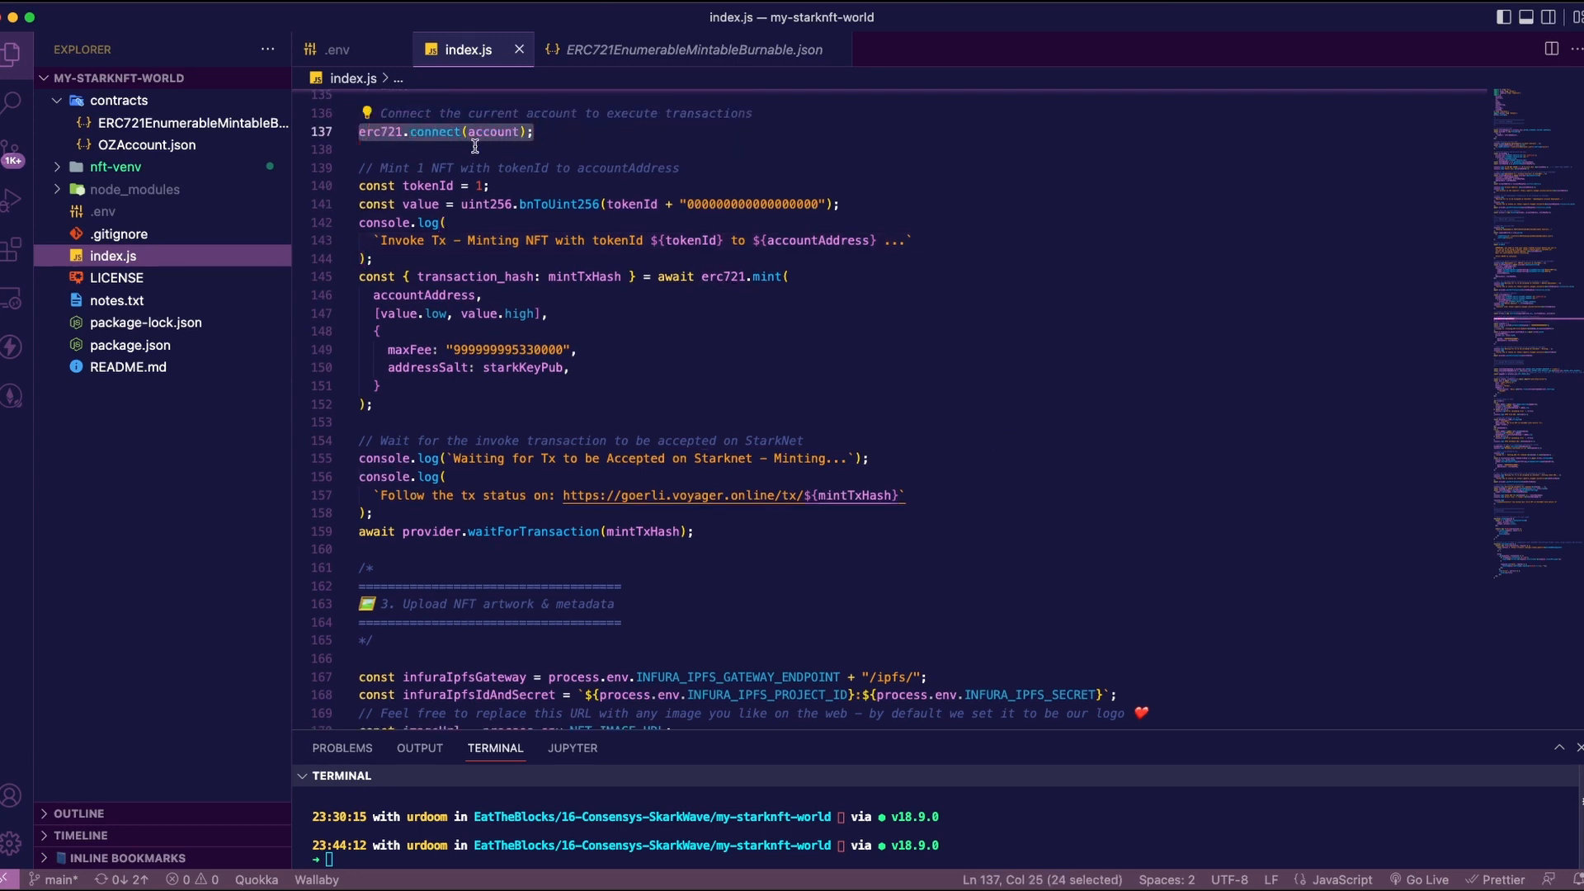
{"action": "mouse_move", "coordinate": [447, 147]}
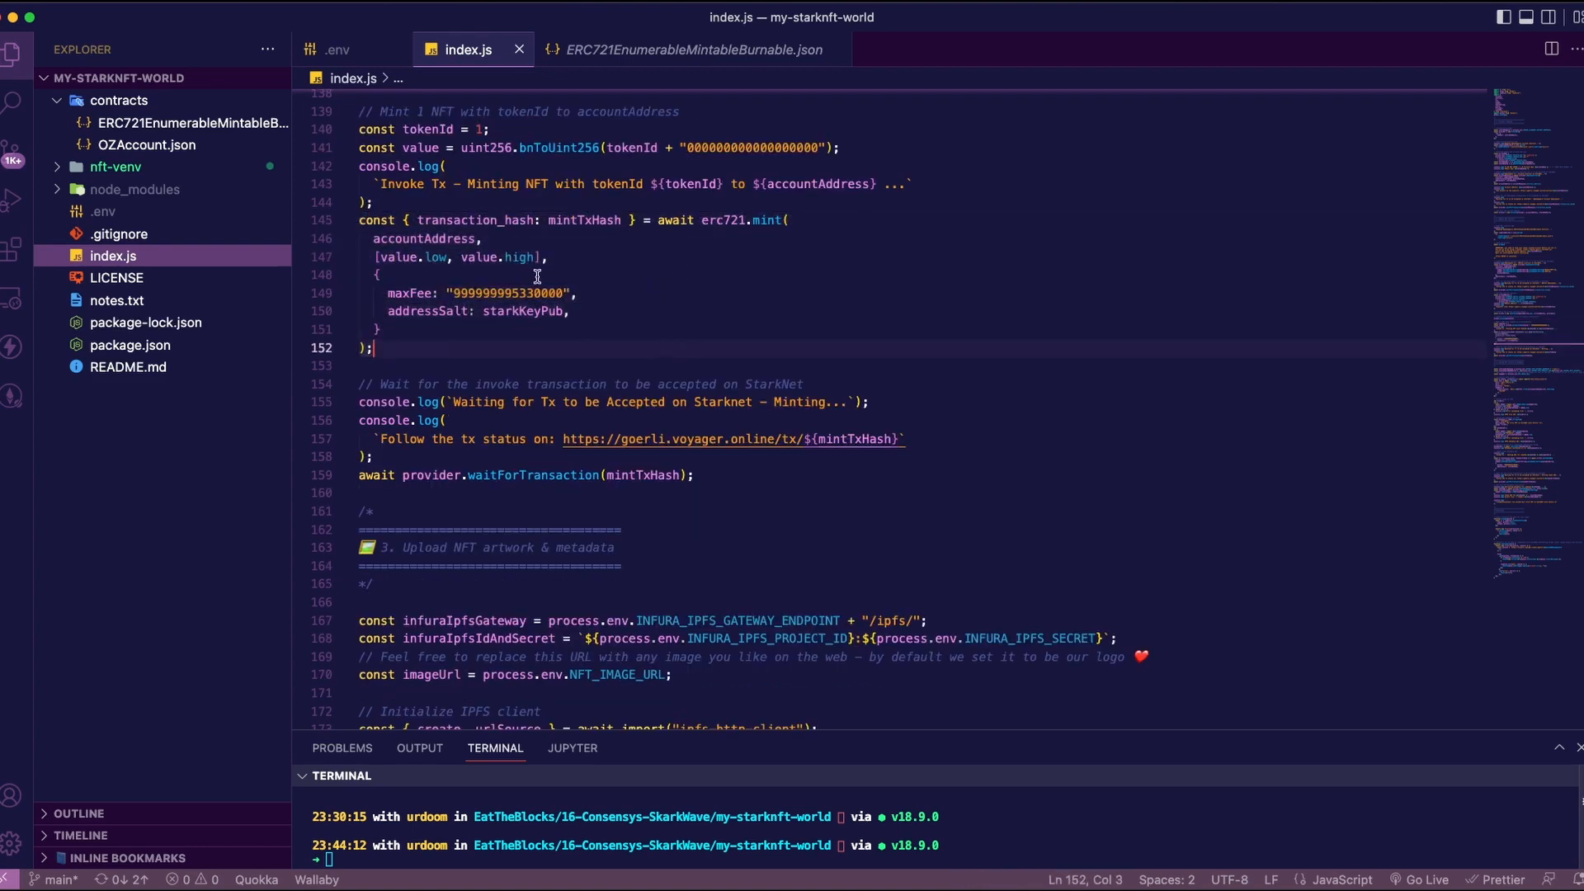
{"action": "double_click", "coordinate": [522, 310]}
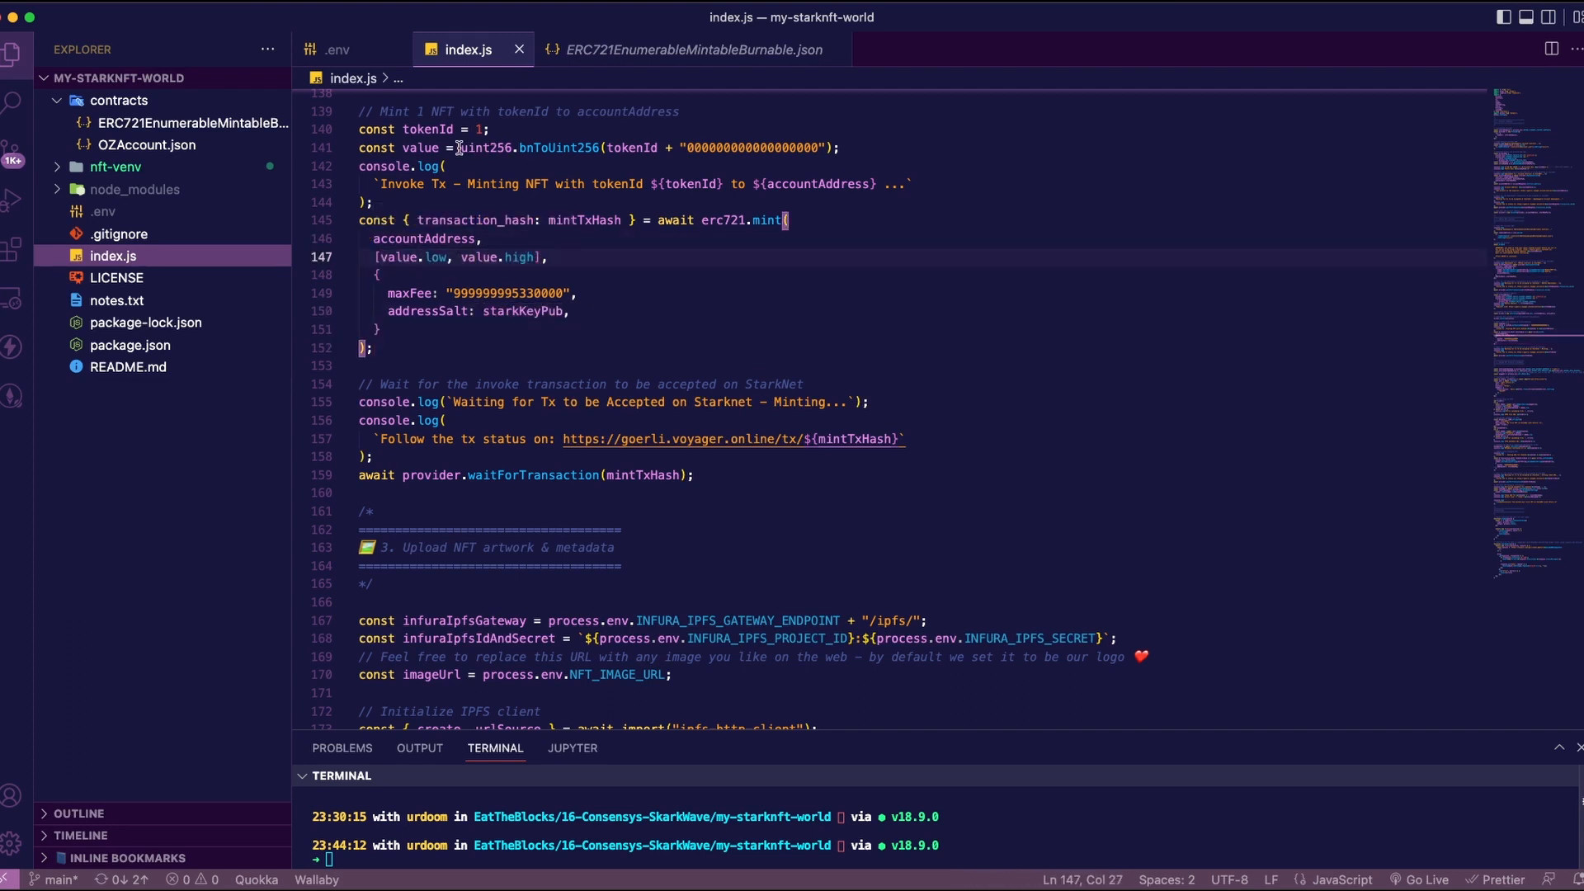
{"action": "left_click_drag", "start_coordinate": [458, 147], "coordinate": [840, 147]}
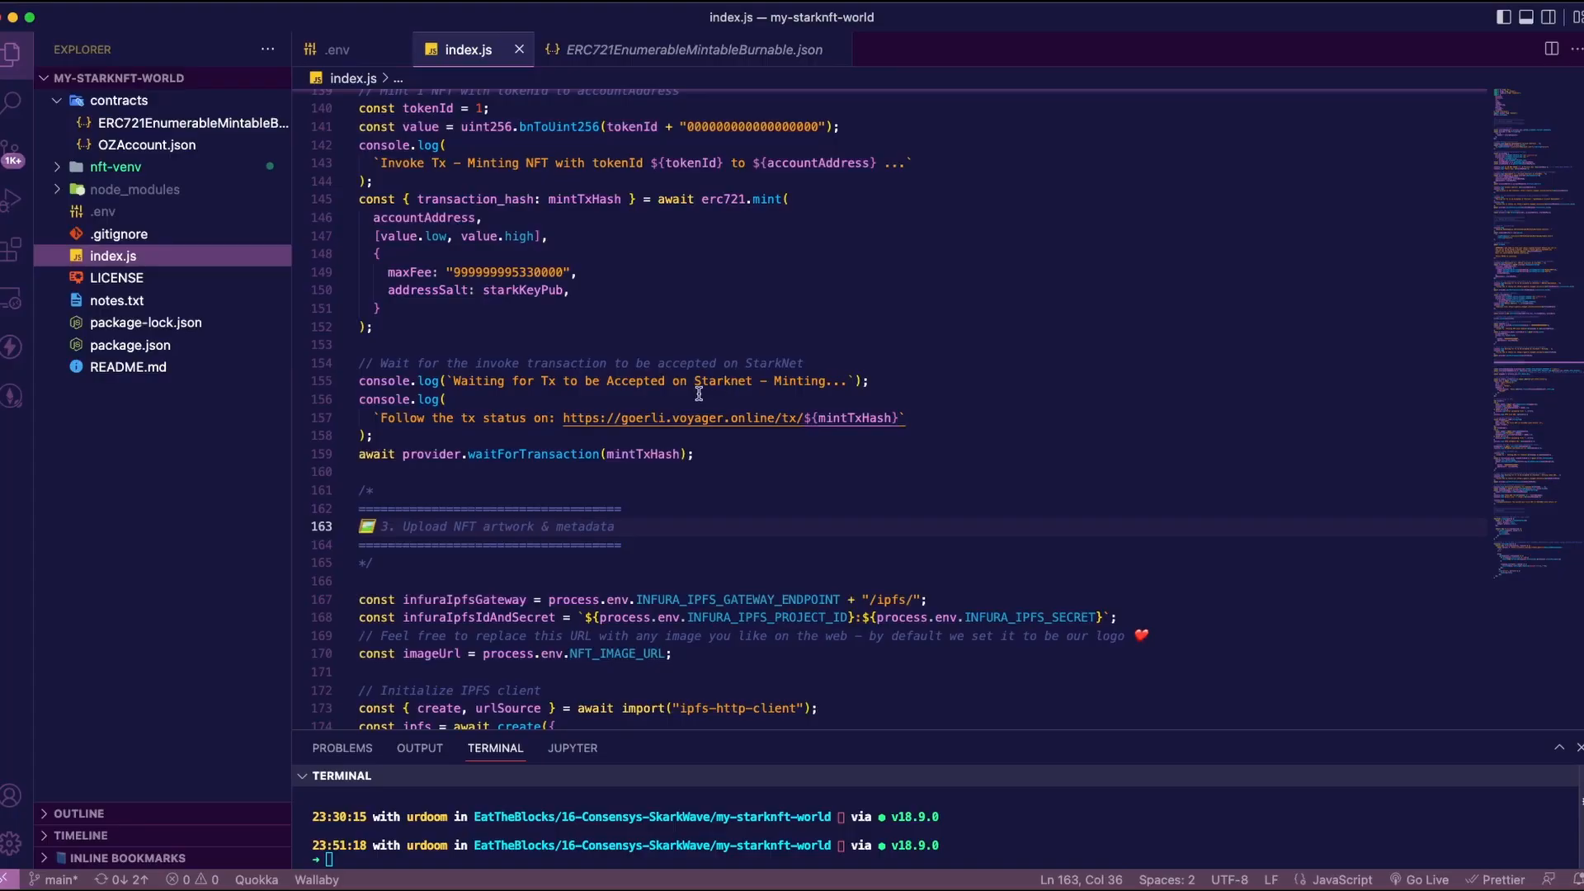
{"action": "left_click_drag", "start_coordinate": [552, 417], "coordinate": [903, 418]}
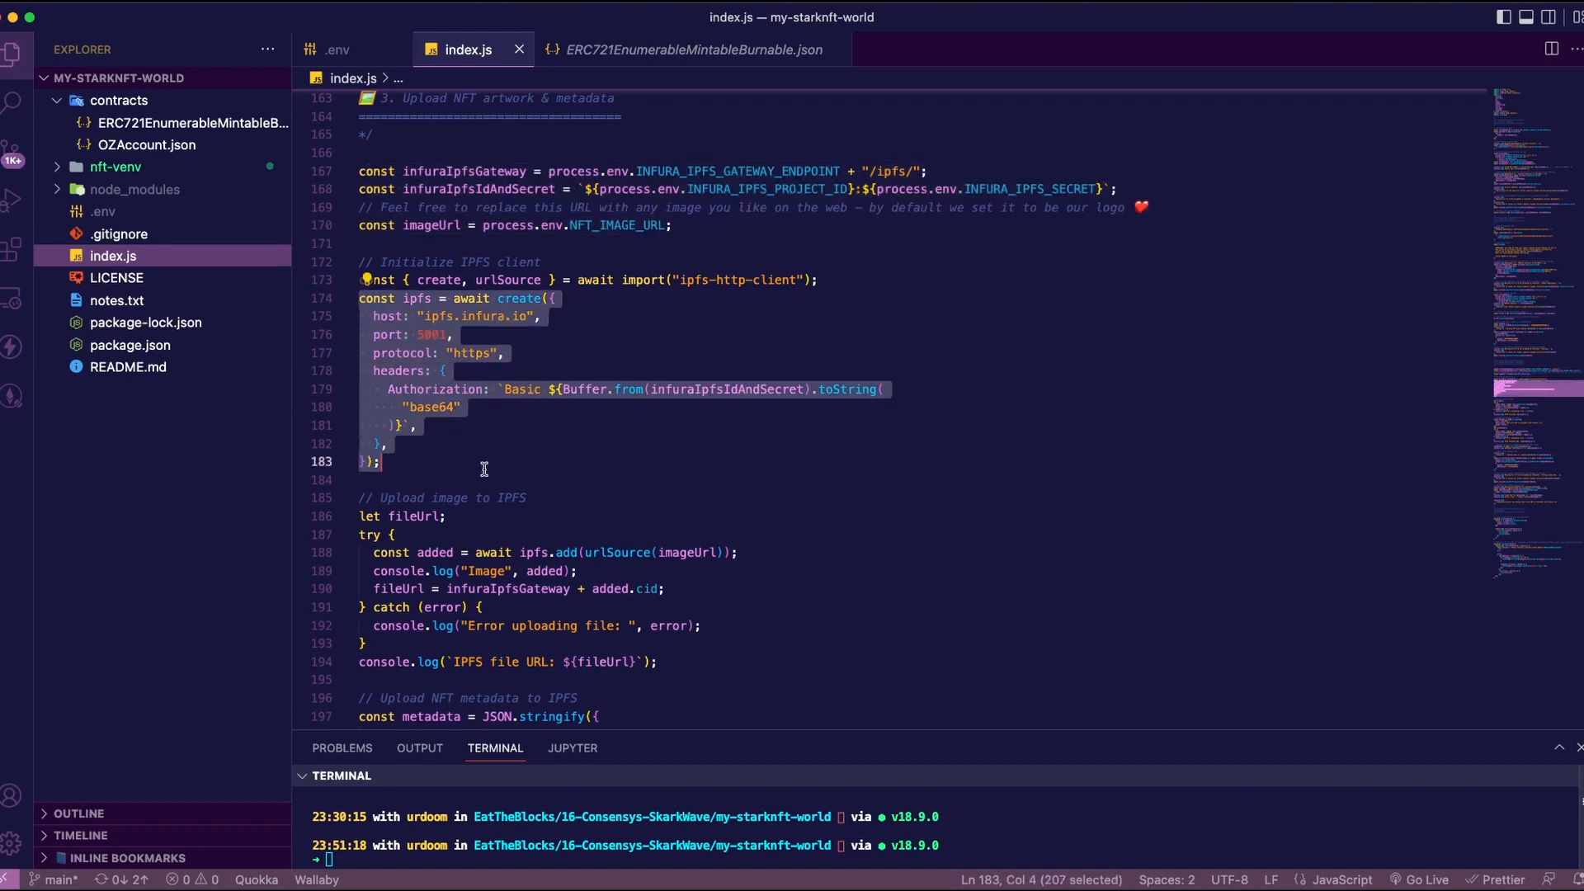
Highlight the await ipfs.add(metadata) upload and metadataUrl lines in index.js
{"action": "scroll", "scroll_direction": "down", "scroll_amount": 3}
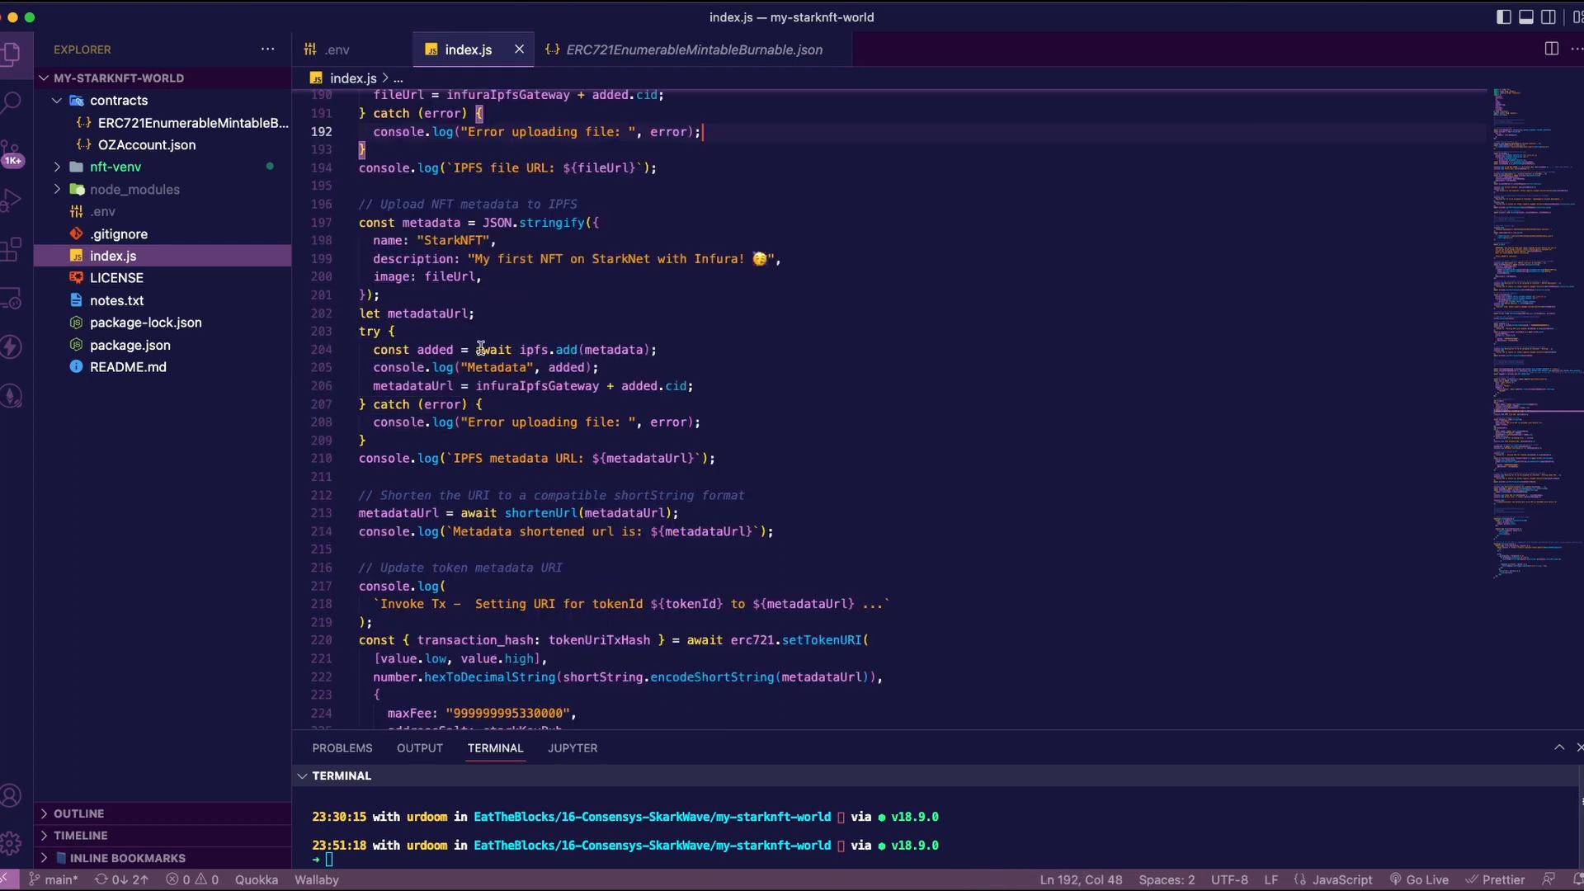
{"action": "mouse_move", "coordinate": [476, 350]}
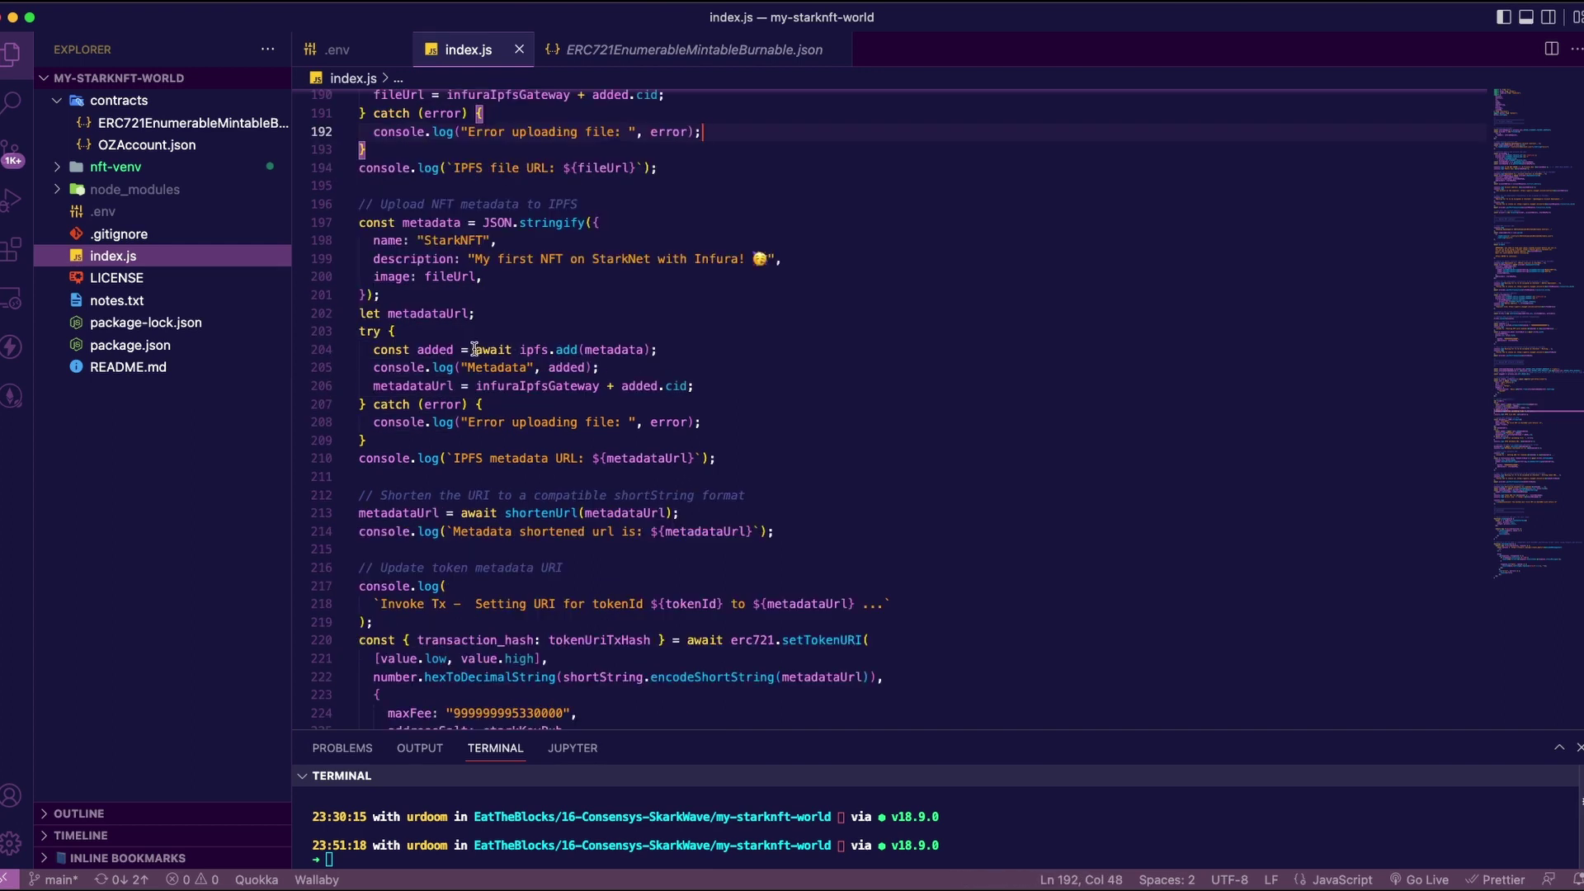
{"action": "left_click_drag", "start_coordinate": [472, 350], "coordinate": [659, 350]}
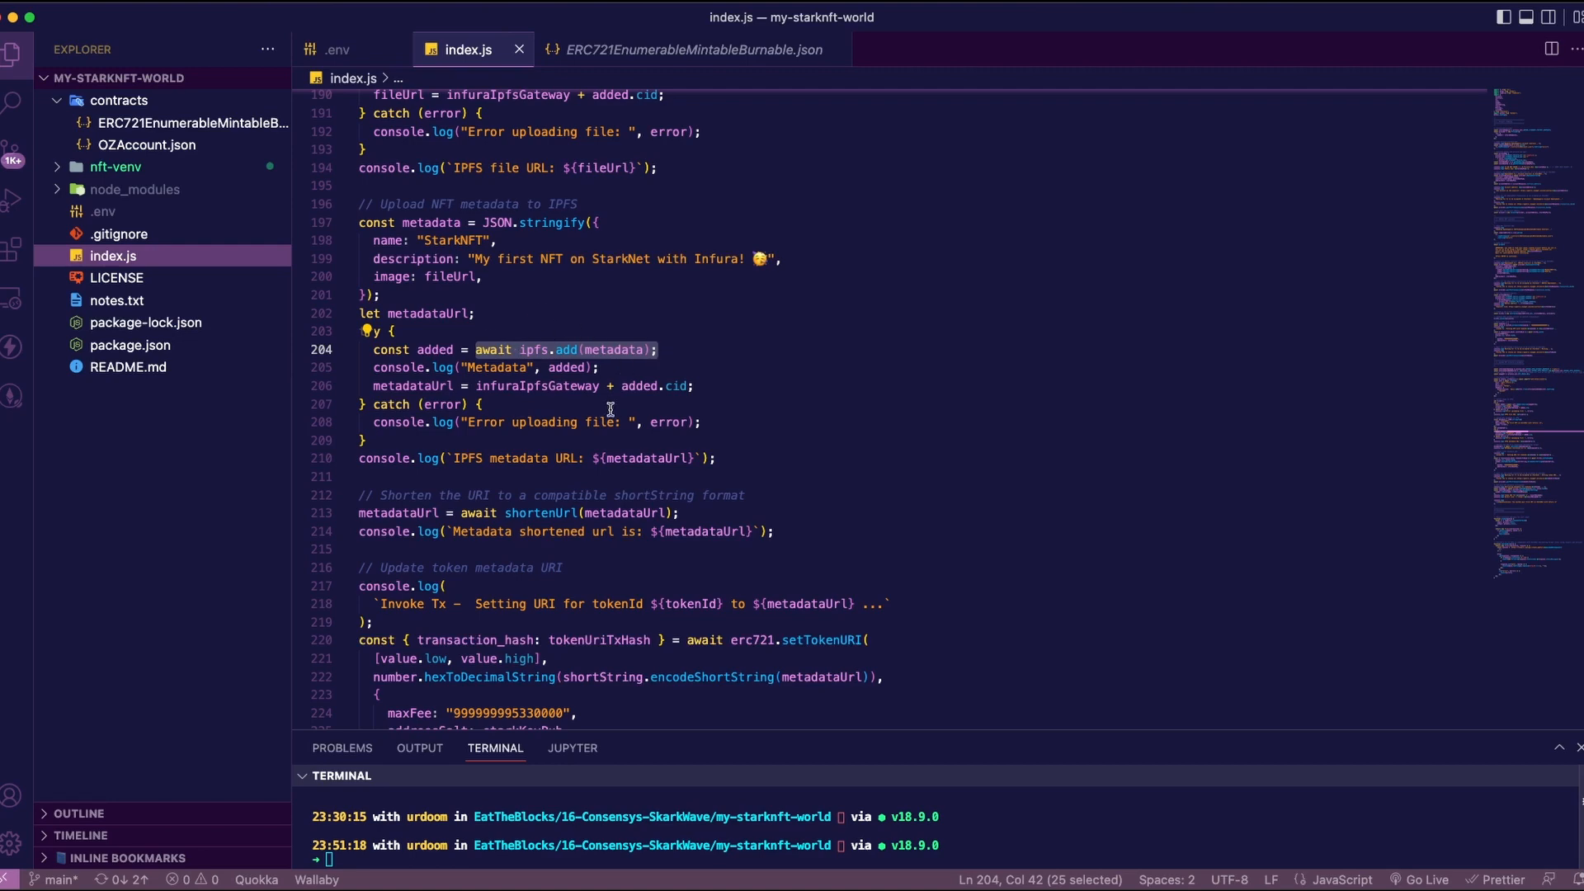
{"action": "scroll", "scroll_direction": "down", "scroll_amount": 3}
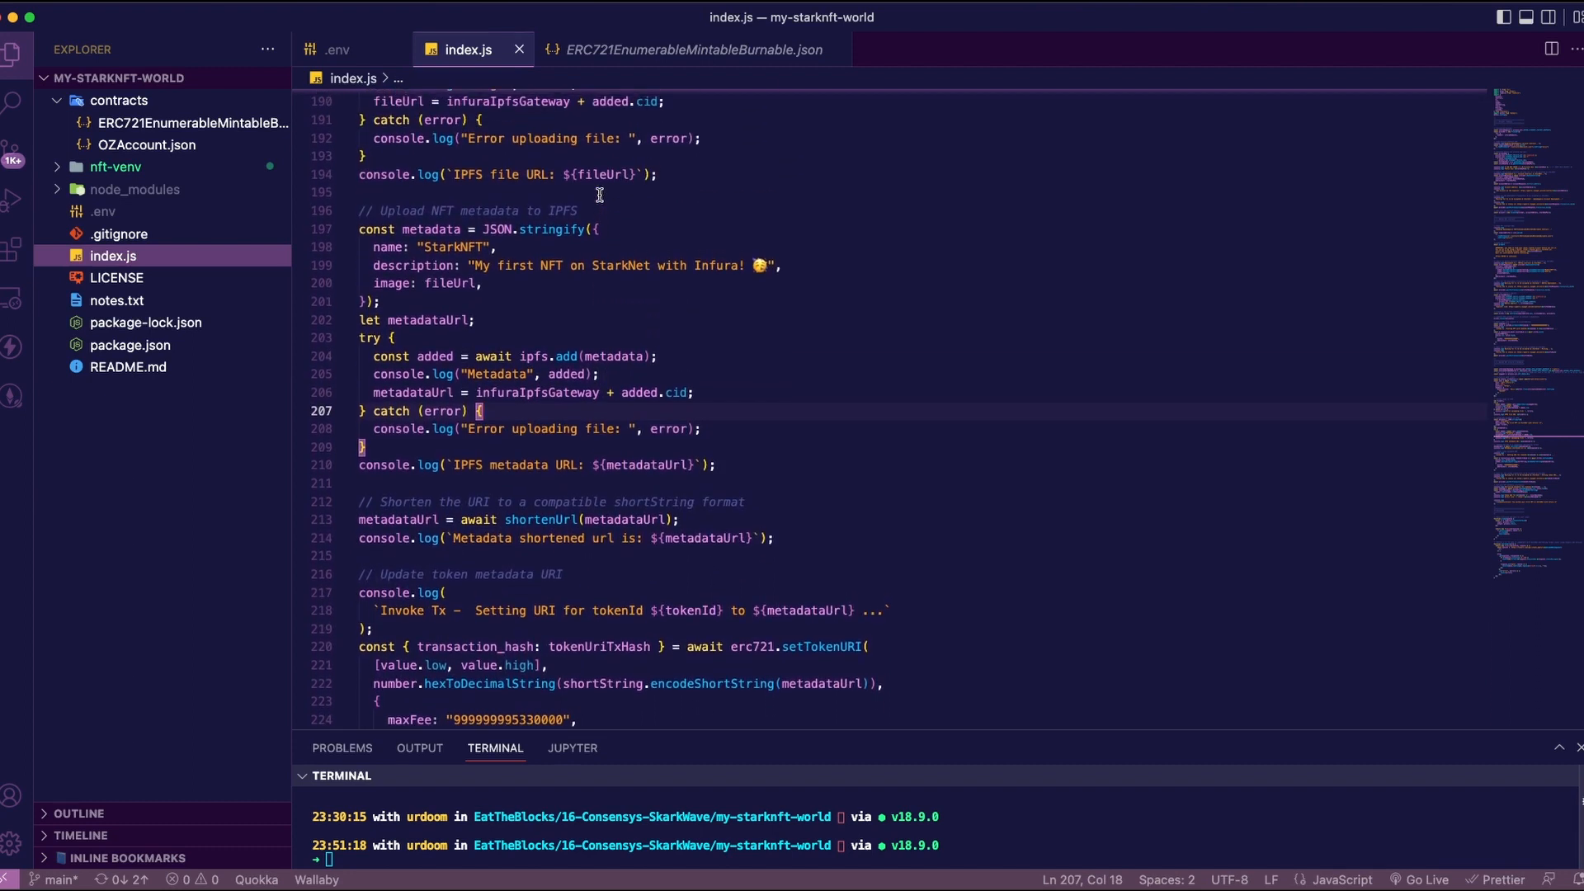
{"action": "scroll", "scroll_direction": "down", "scroll_amount": 3}
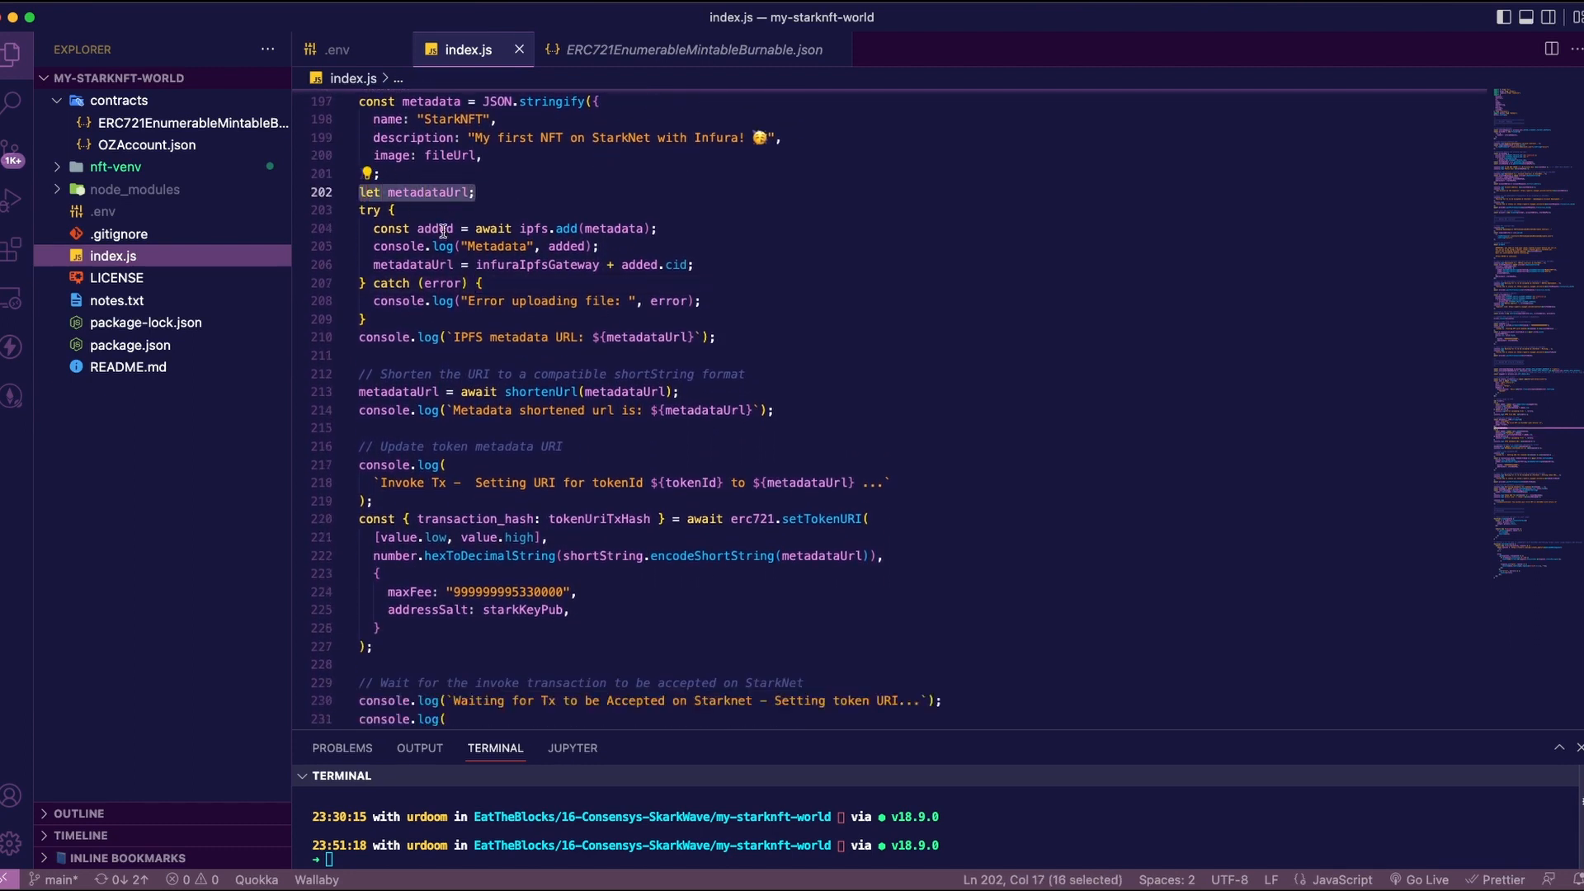
{"action": "scroll", "scroll_direction": "down", "scroll_amount": 3}
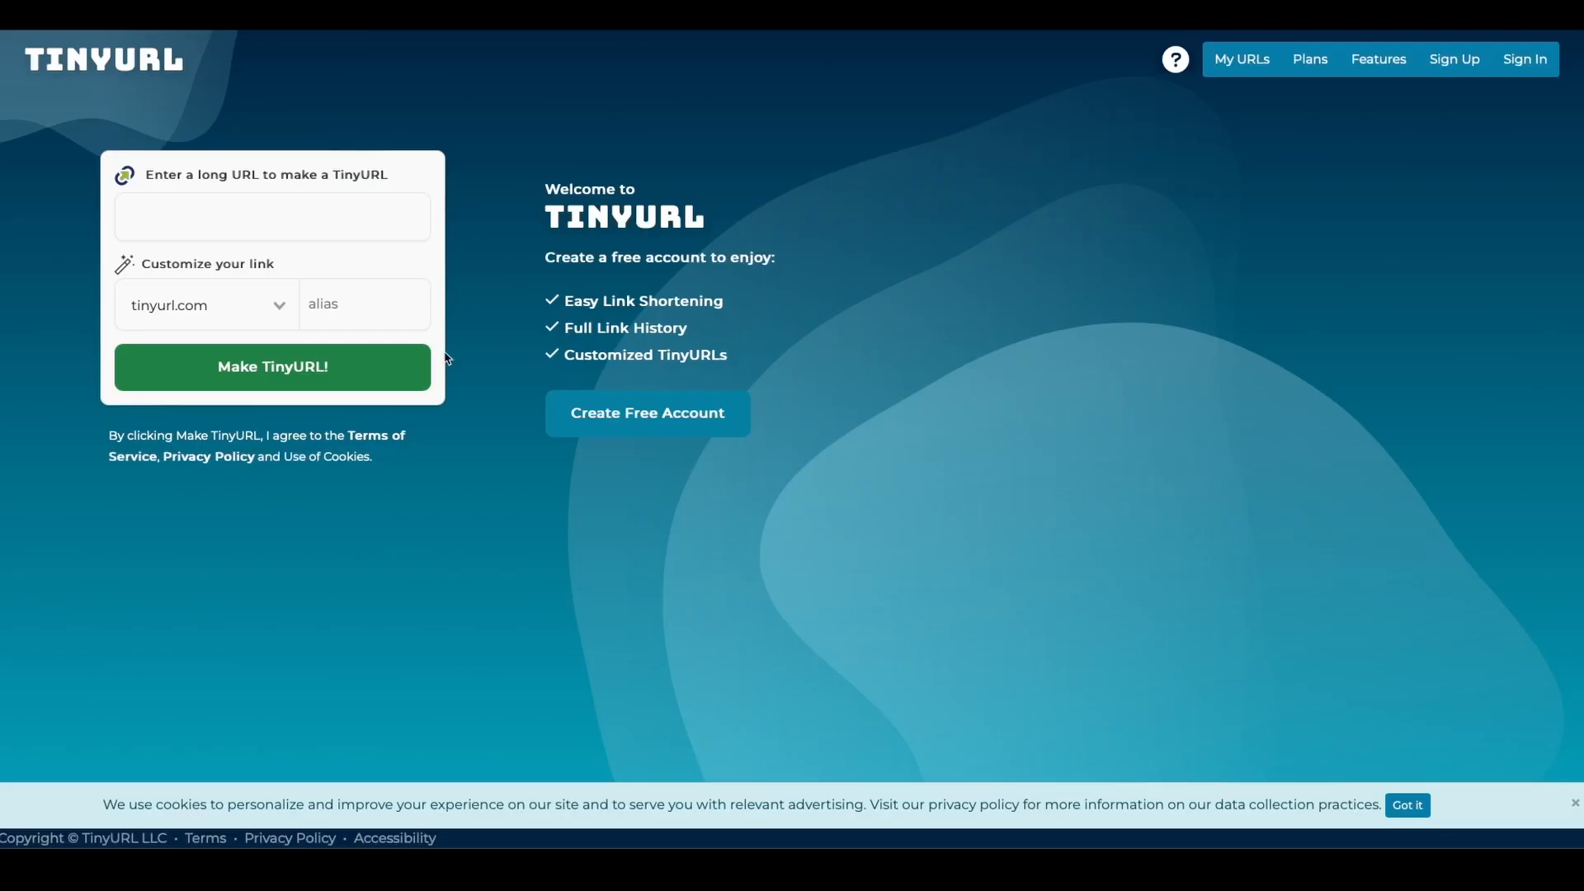
{"action": "mouse_move", "coordinate": [449, 529]}
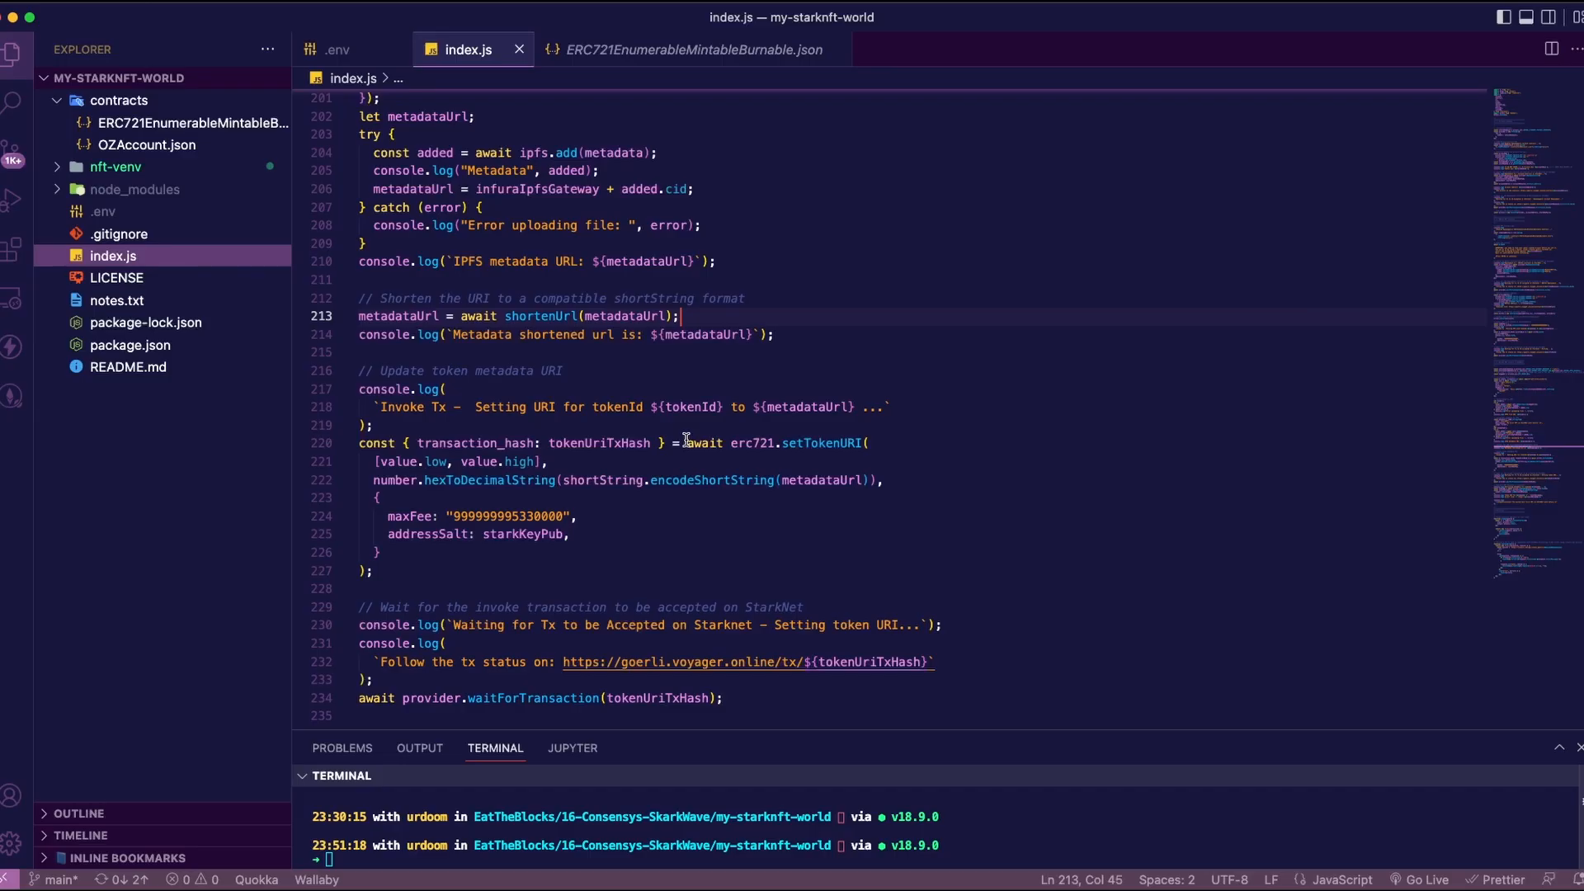
Show tinyurl.com shortening and return to the shortenUrl(metadataUrl) line
{"action": "left_click_drag", "start_coordinate": [686, 442], "coordinate": [379, 551]}
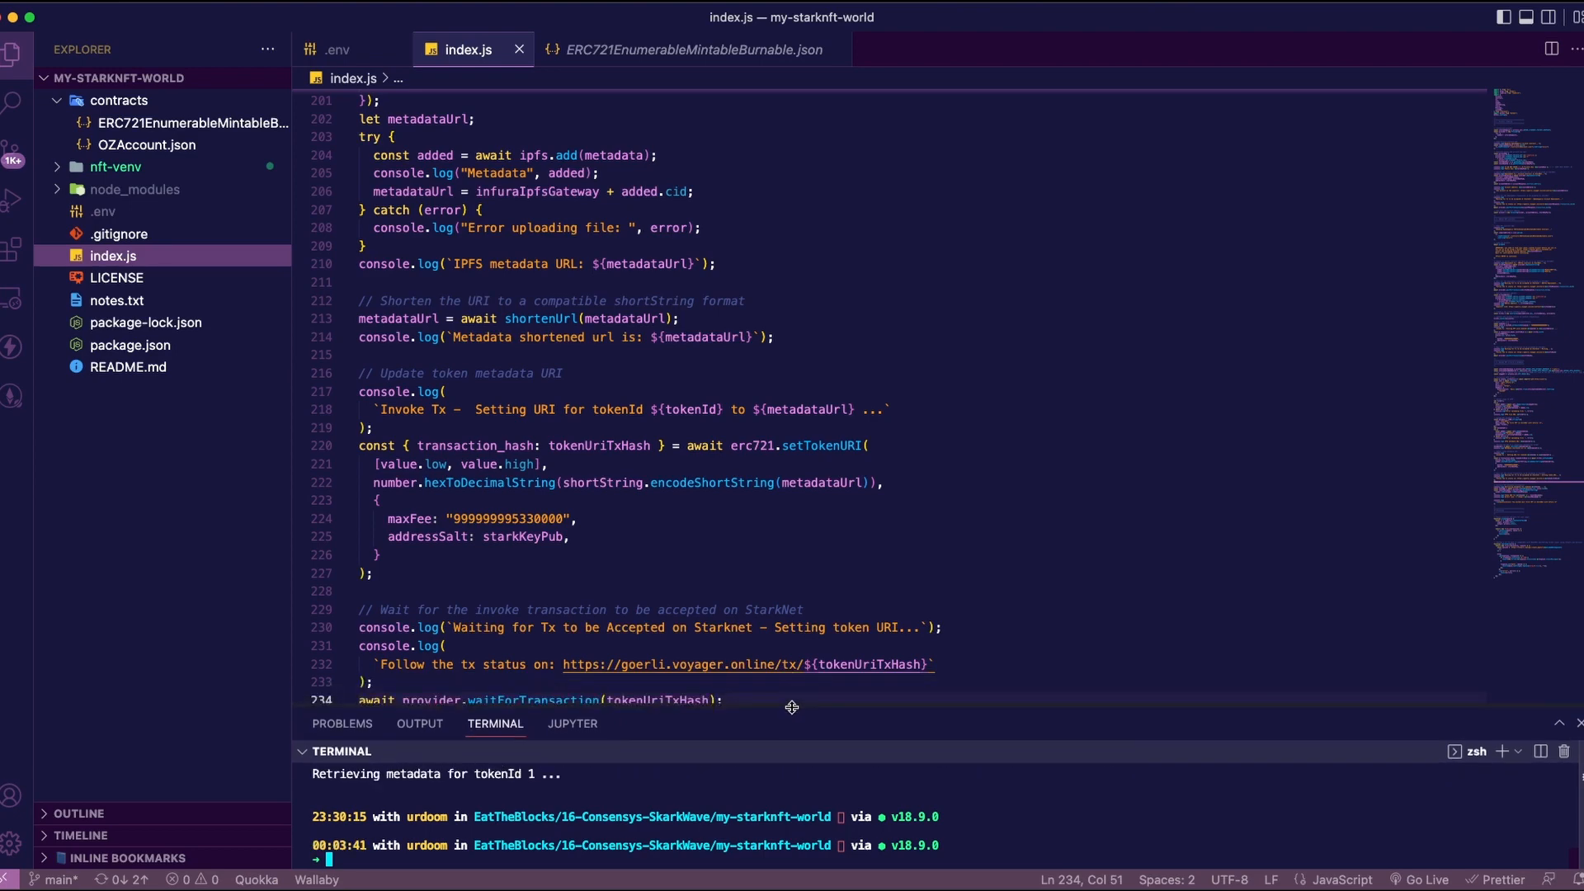
Run node index.js in the integrated terminal to deploy, mint and fetch metadata
{"action": "type", "text": "node inde"}
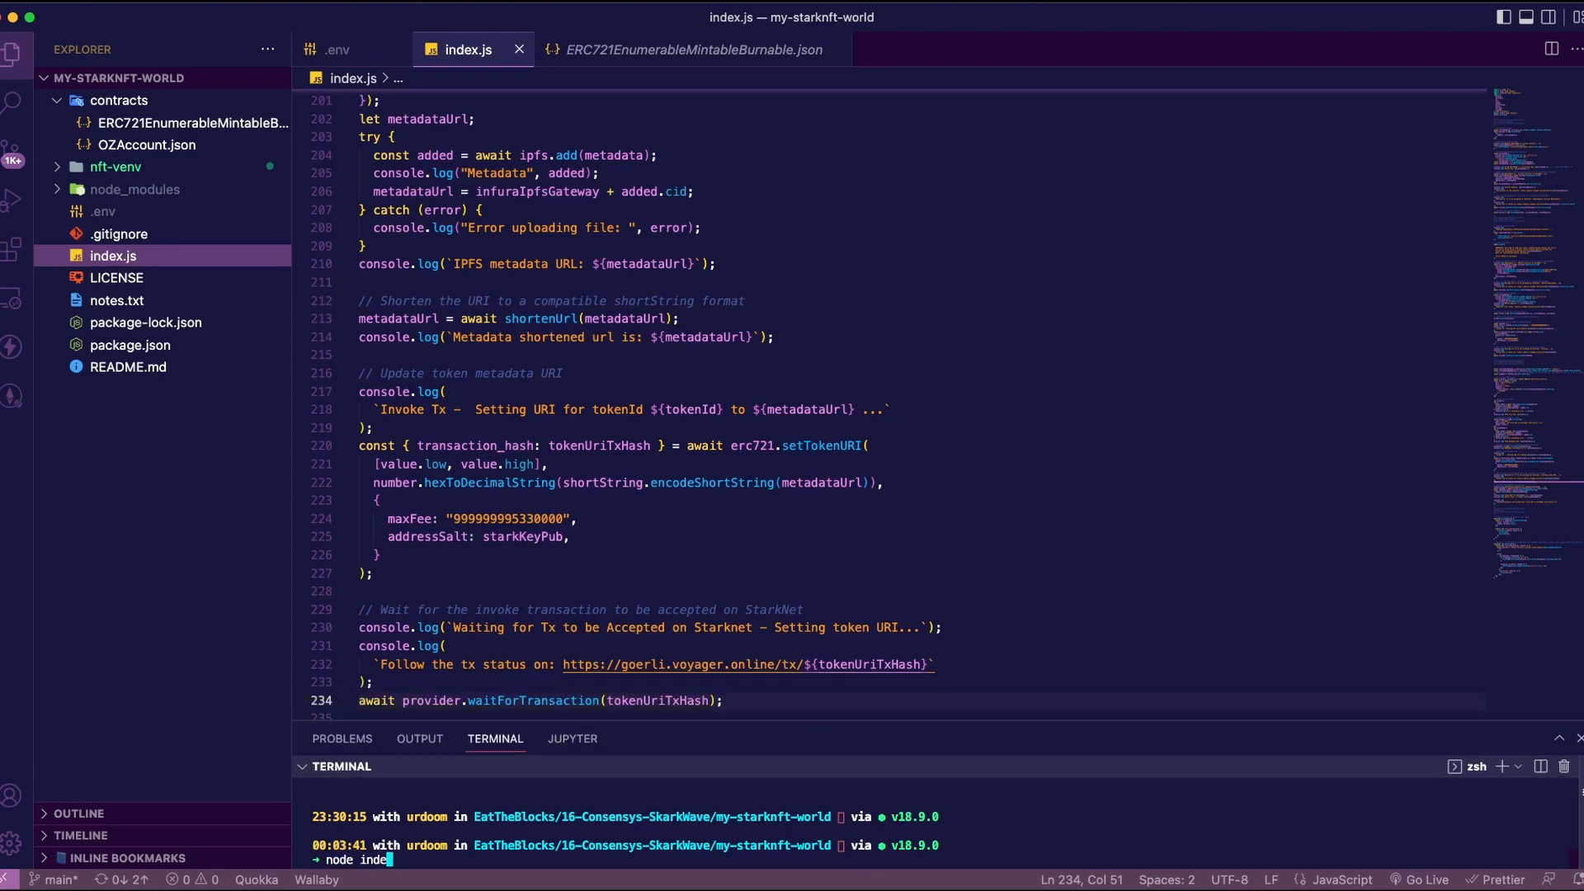
{"action": "key", "text": "Enter"}
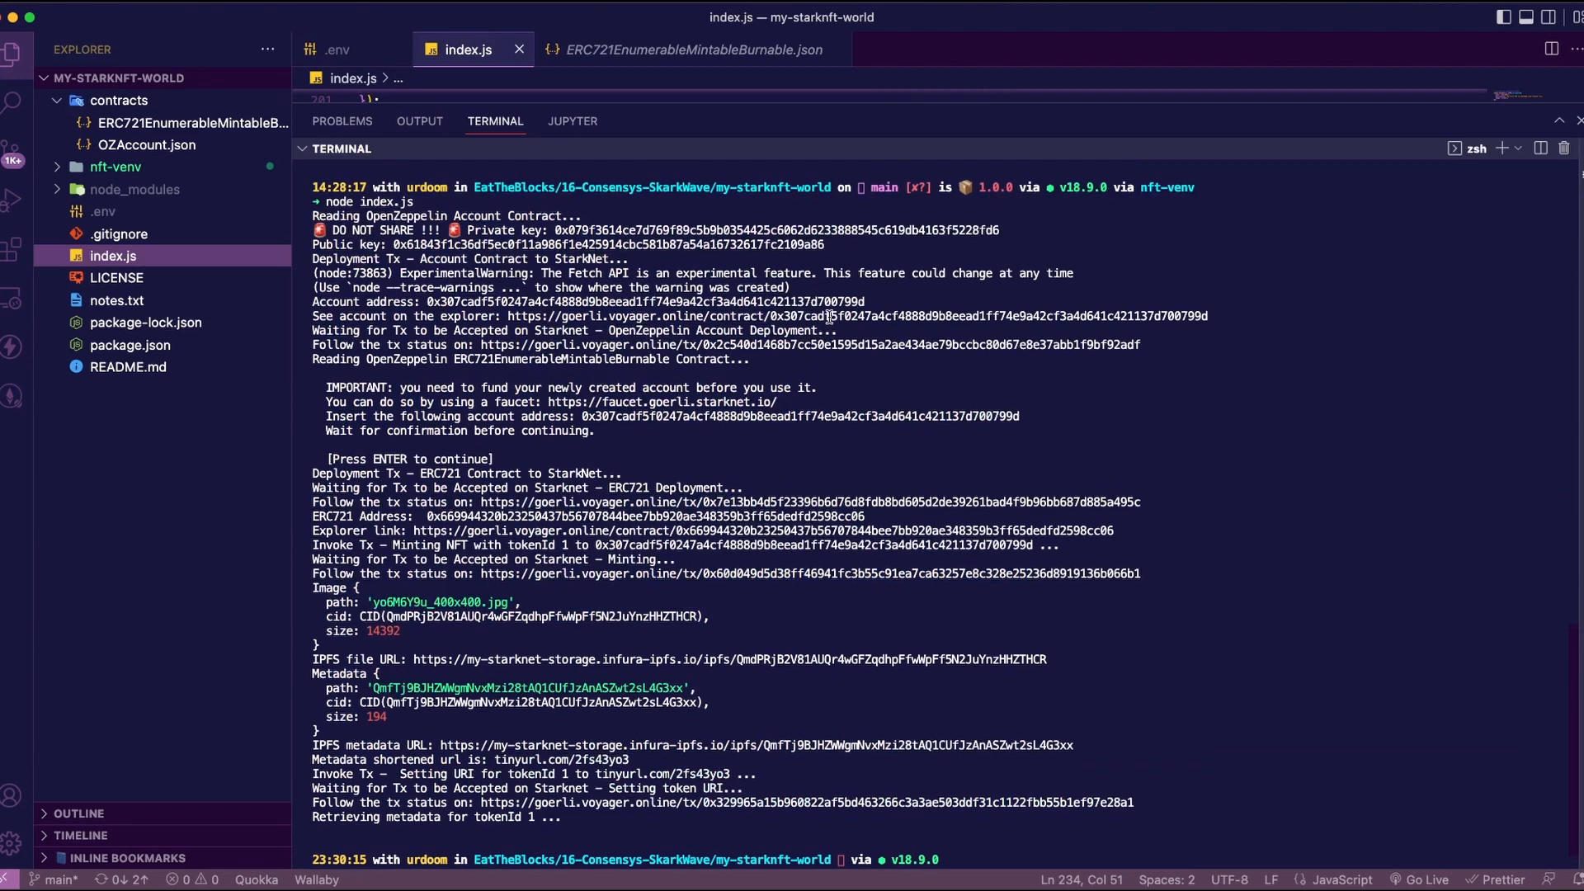